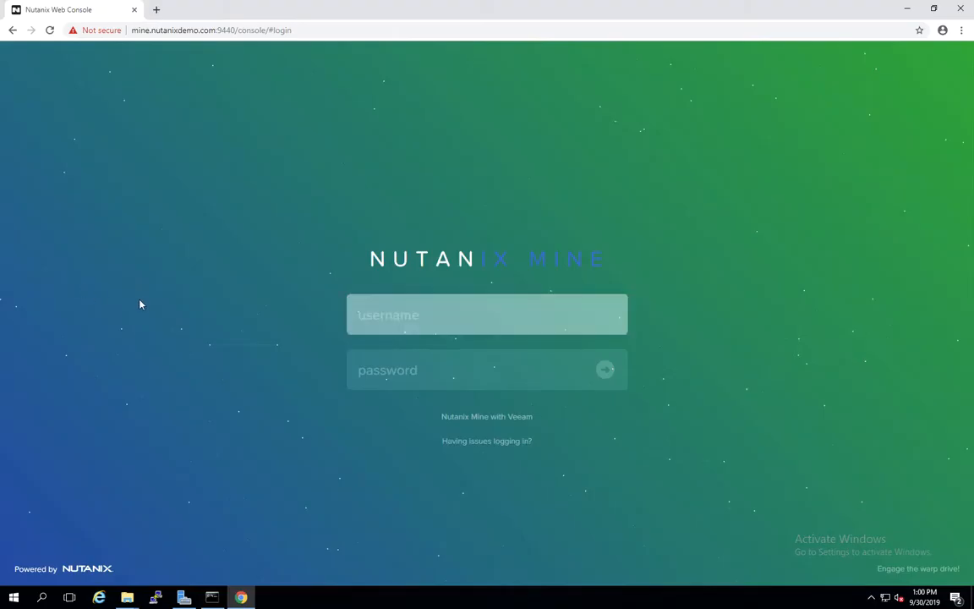
Sign in to the Prism Element cluster console as admin with the admin password.
{"action": "type", "text": "admin"}
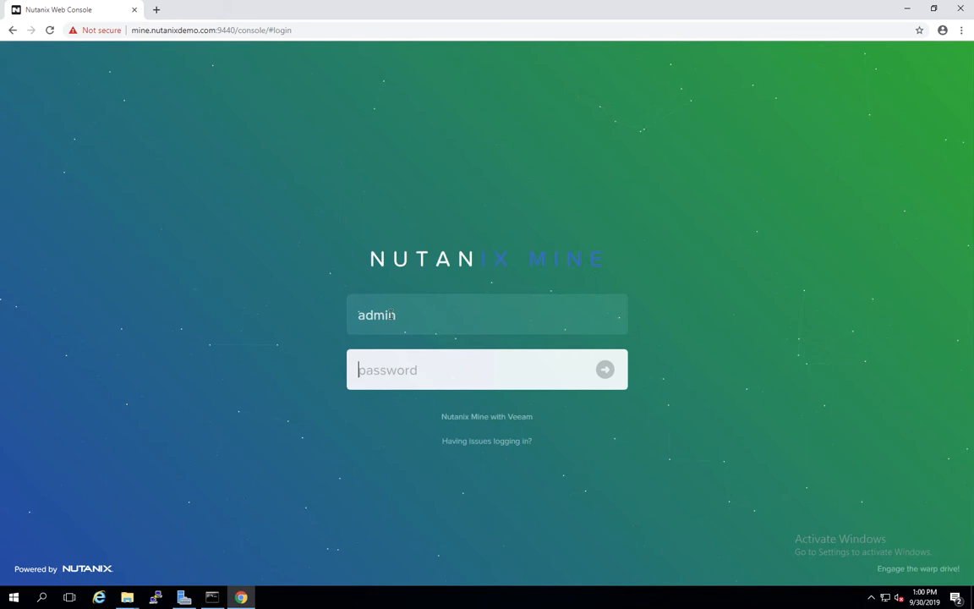
{"action": "type", "text": "password"}
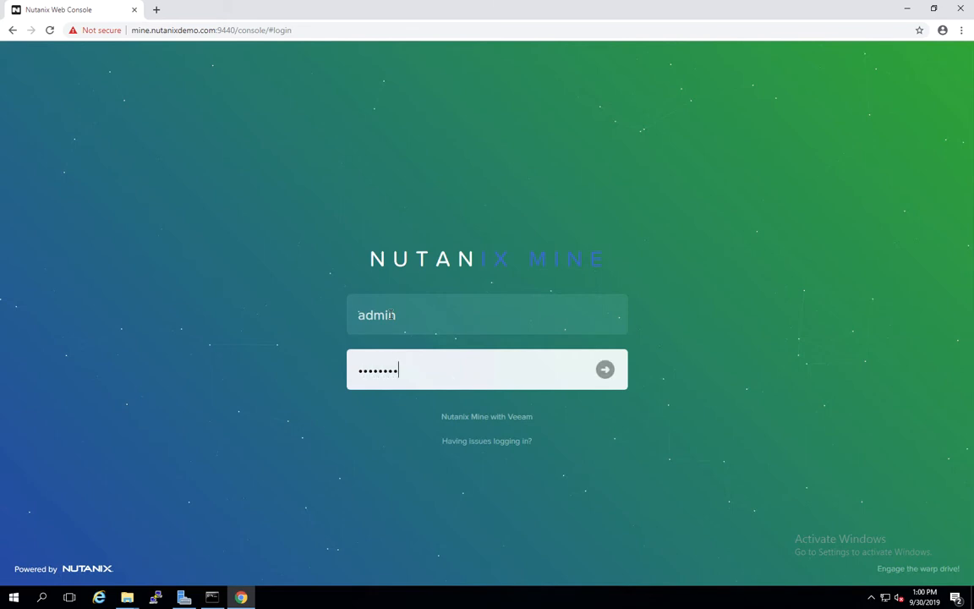
{"action": "left_click", "coordinate": [606, 369]}
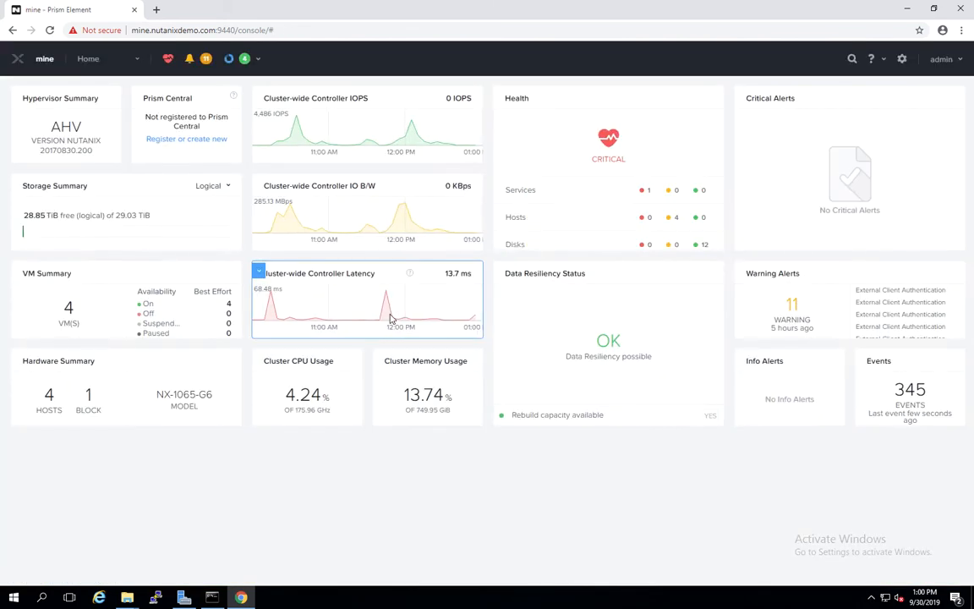
Go from the cluster settings to the virtual machines list in Table view.
{"action": "left_click", "coordinate": [88, 59]}
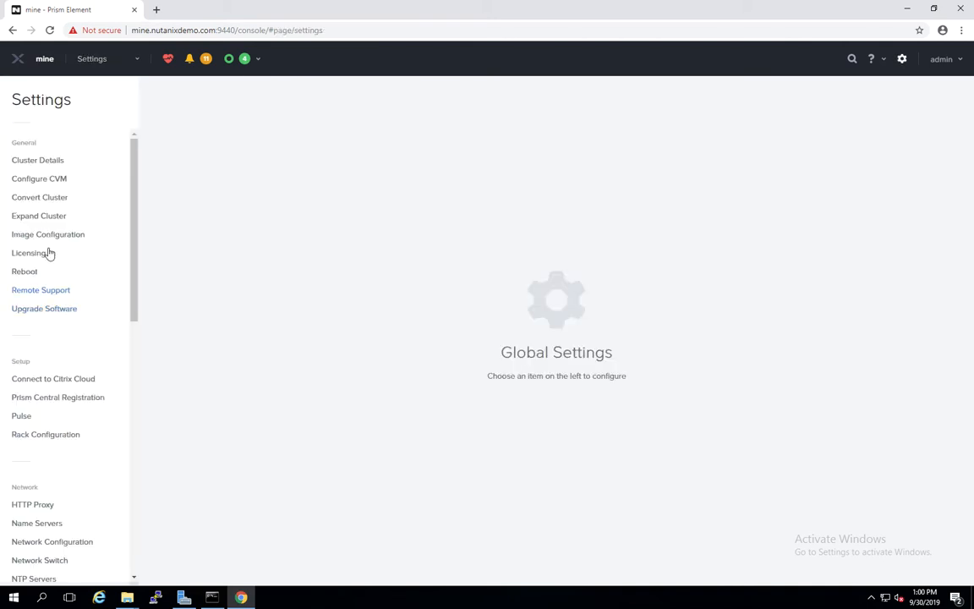
{"action": "left_click", "coordinate": [47, 233]}
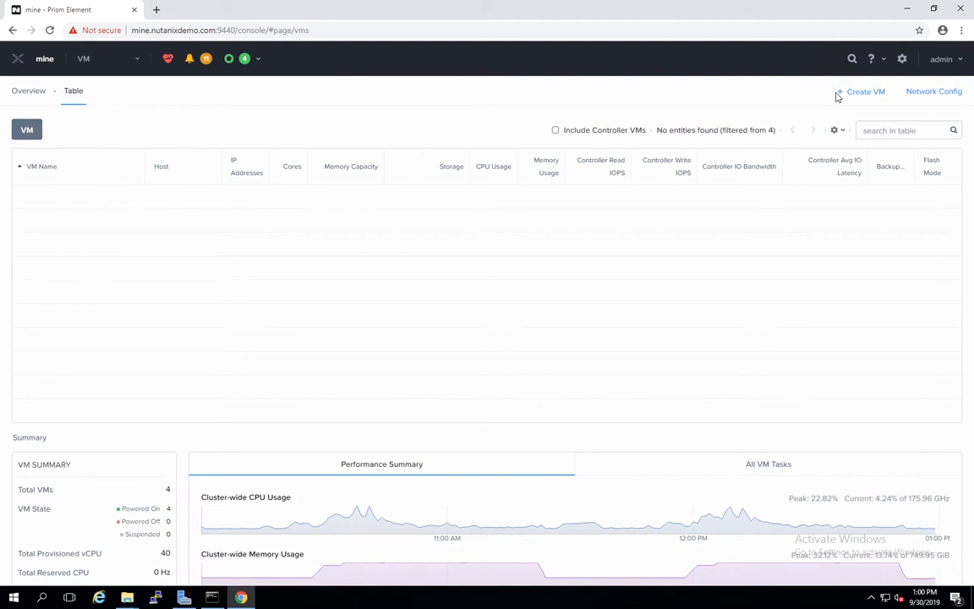
Define new VM SetupVM_Mine with 4 vCPUs, 8 GiB memory and a storage-container disk.
{"action": "left_click", "coordinate": [856, 91]}
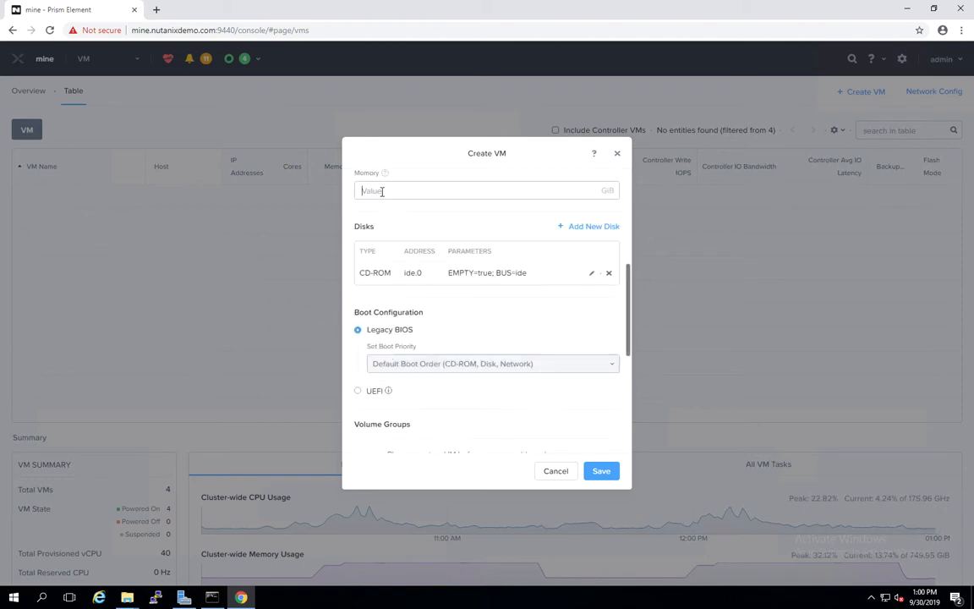
{"action": "type", "text": "8"}
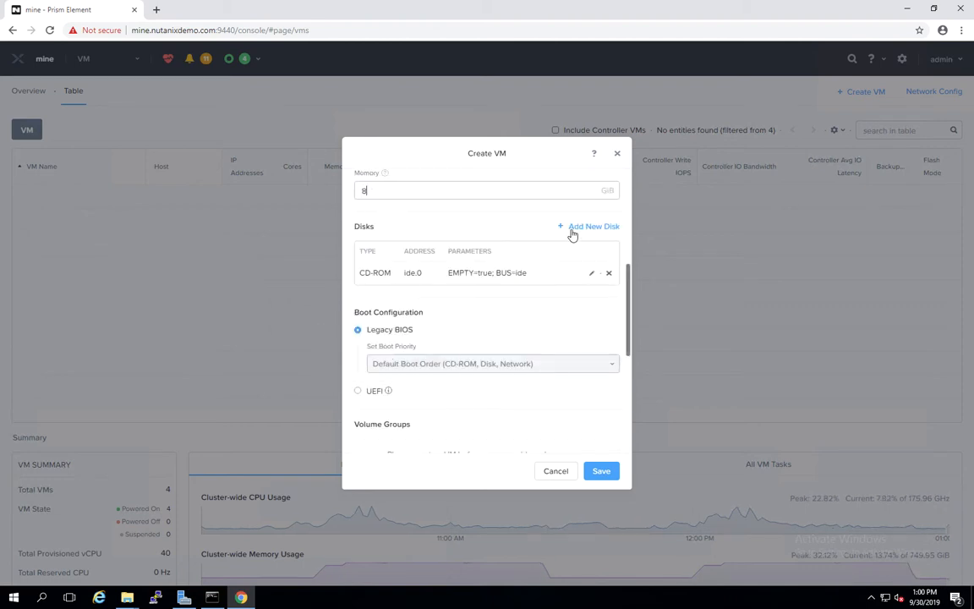
{"action": "left_click", "coordinate": [588, 227]}
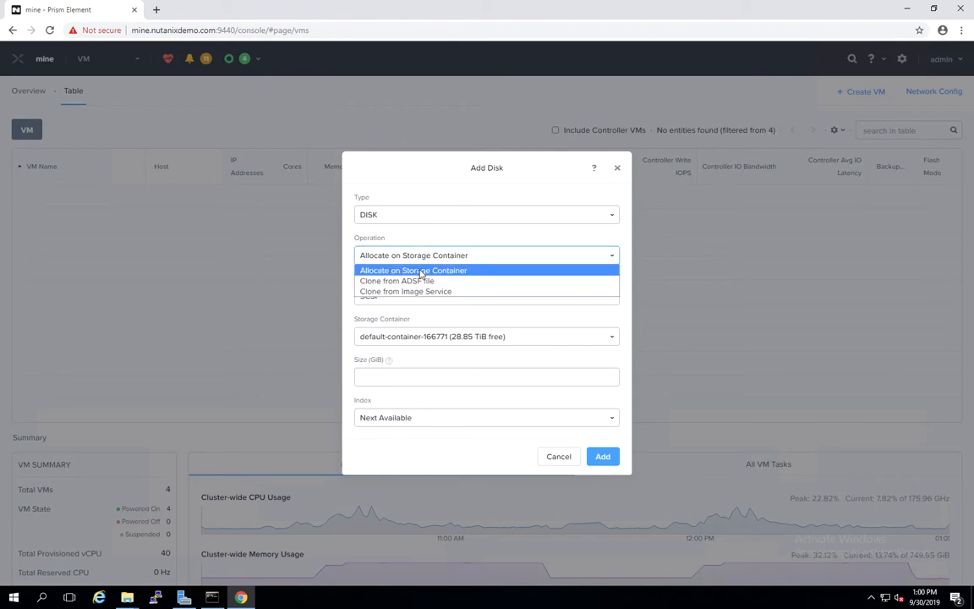
{"action": "left_click", "coordinate": [406, 291]}
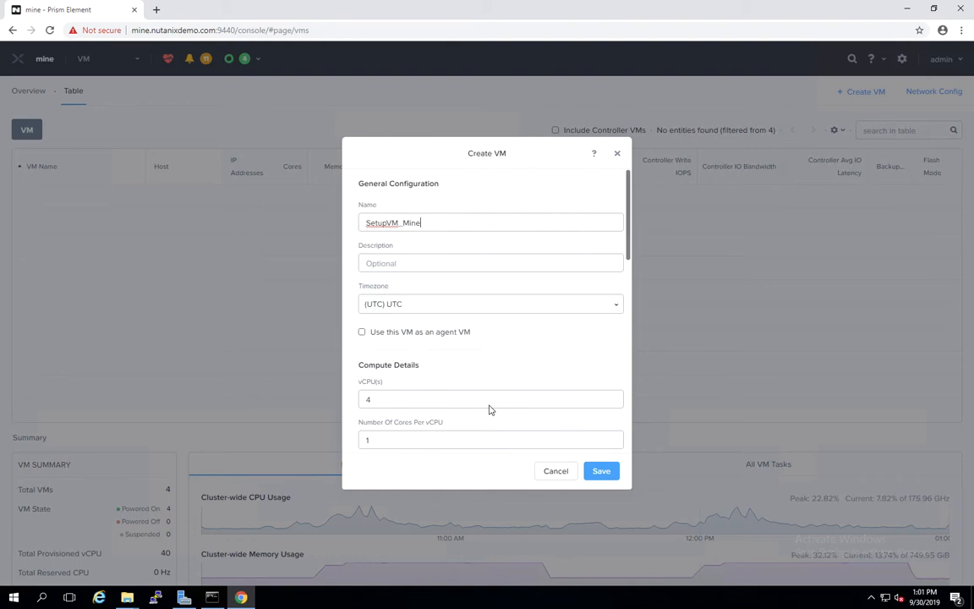
Save the SetupVM_Mine virtual machine so it appears in the VM table.
{"action": "scroll", "scroll_direction": "down", "scroll_amount": 3}
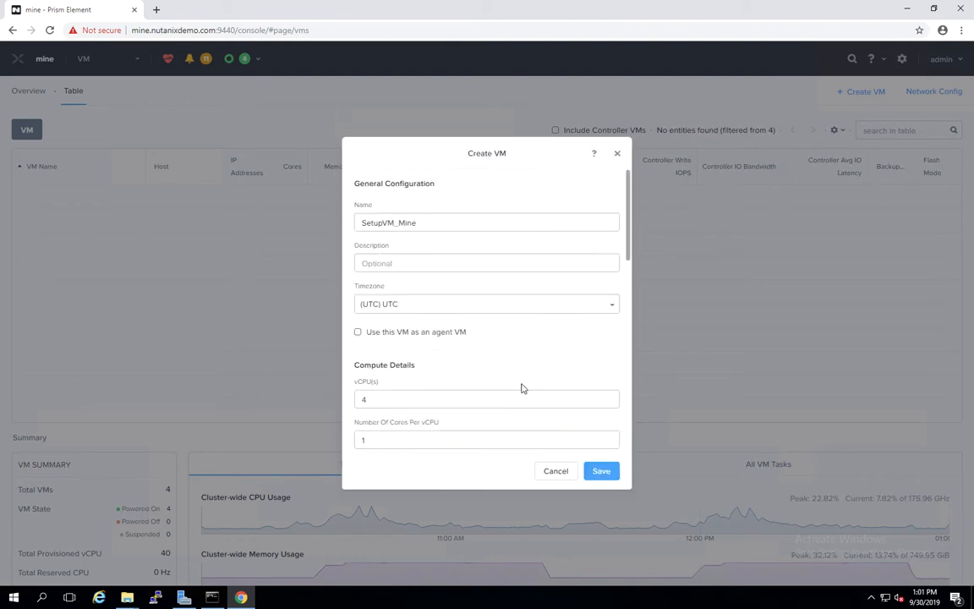
{"action": "scroll", "scroll_direction": "down", "scroll_amount": 3}
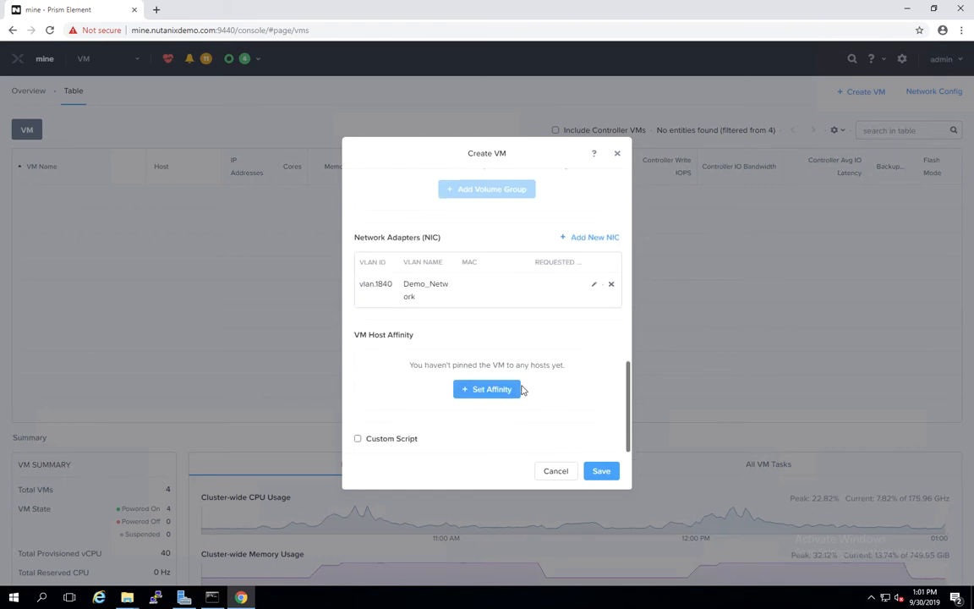
{"action": "left_click", "coordinate": [601, 470]}
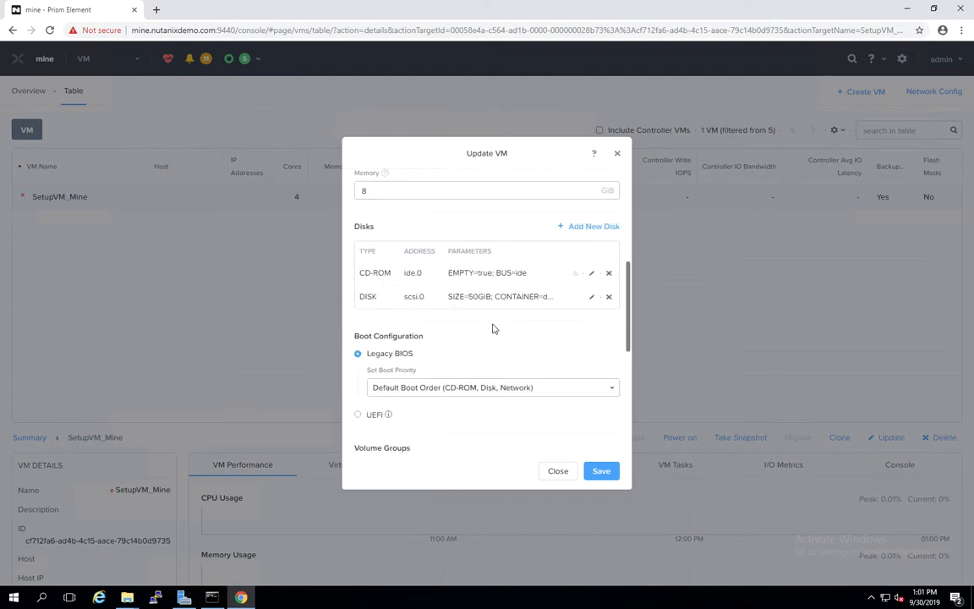
Enlarge SetupVM_Mine's SCSI disk to 100 GiB and save the VM update.
{"action": "left_click", "coordinate": [592, 296]}
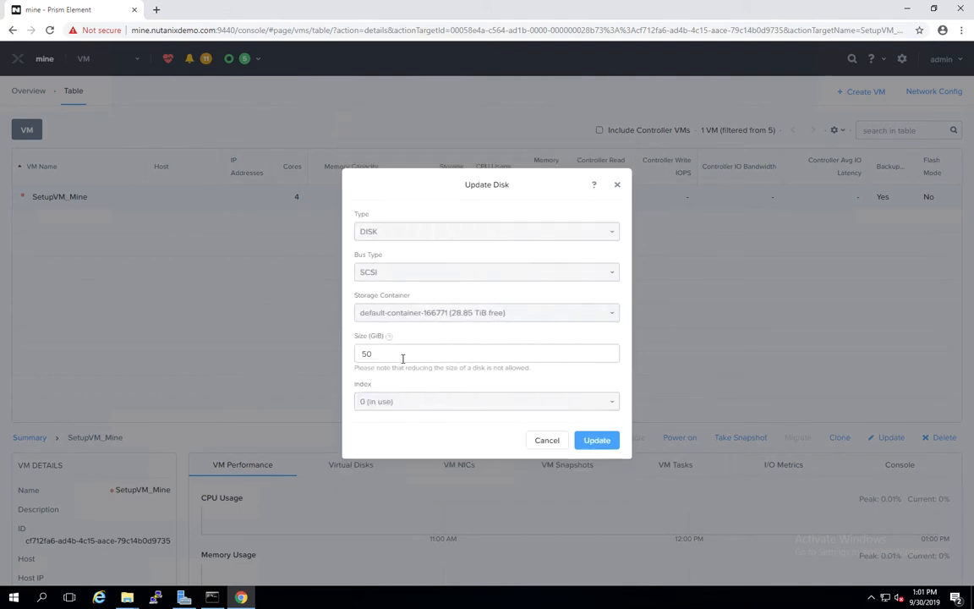
{"action": "type", "text": "100"}
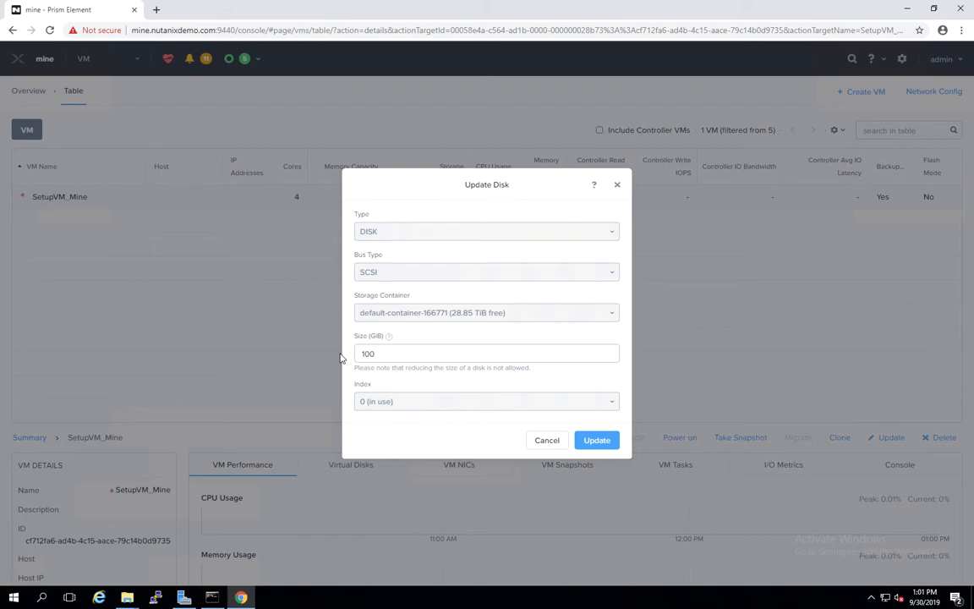
{"action": "left_click", "coordinate": [596, 440]}
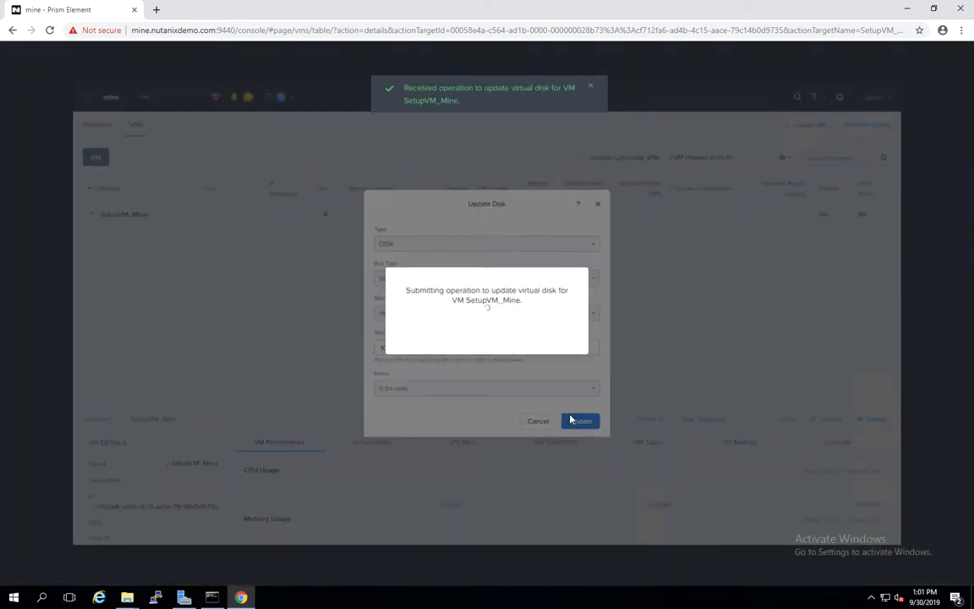
{"action": "left_click", "coordinate": [580, 419]}
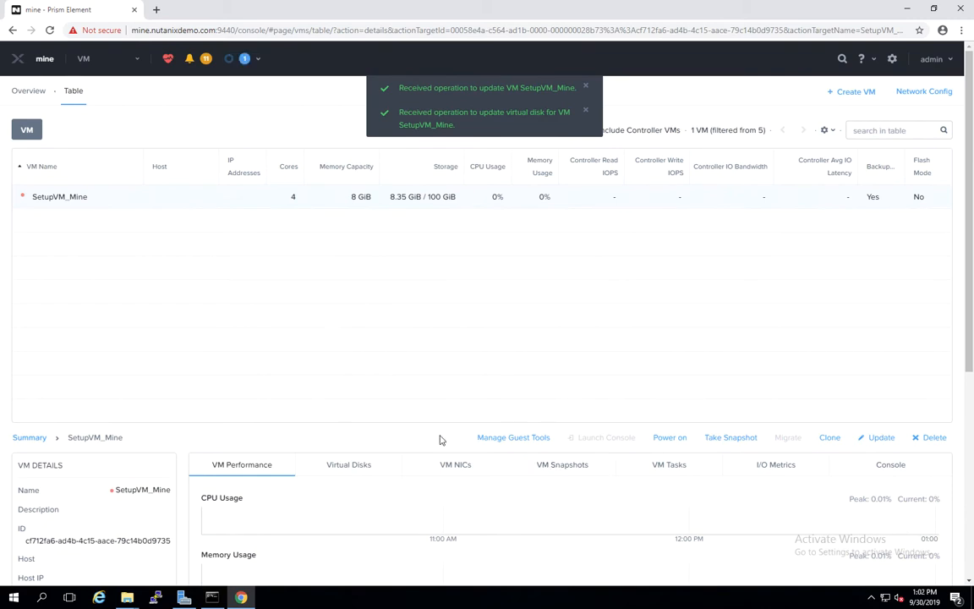
Power on SetupVM_Mine, log into its console and run ip addr show.
{"action": "left_click", "coordinate": [670, 436]}
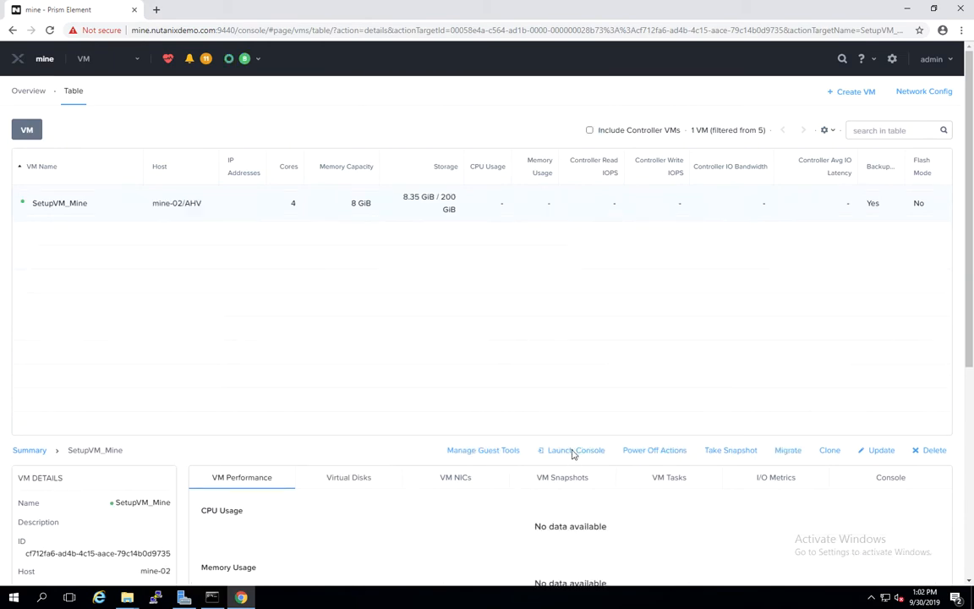
{"action": "left_click", "coordinate": [575, 450]}
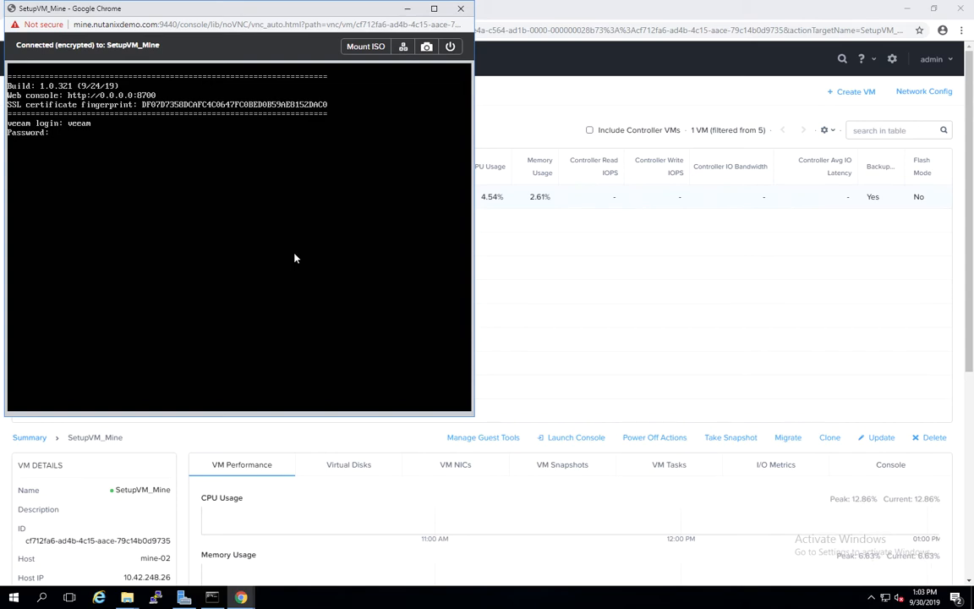
{"action": "type", "text": "ip addr sho"}
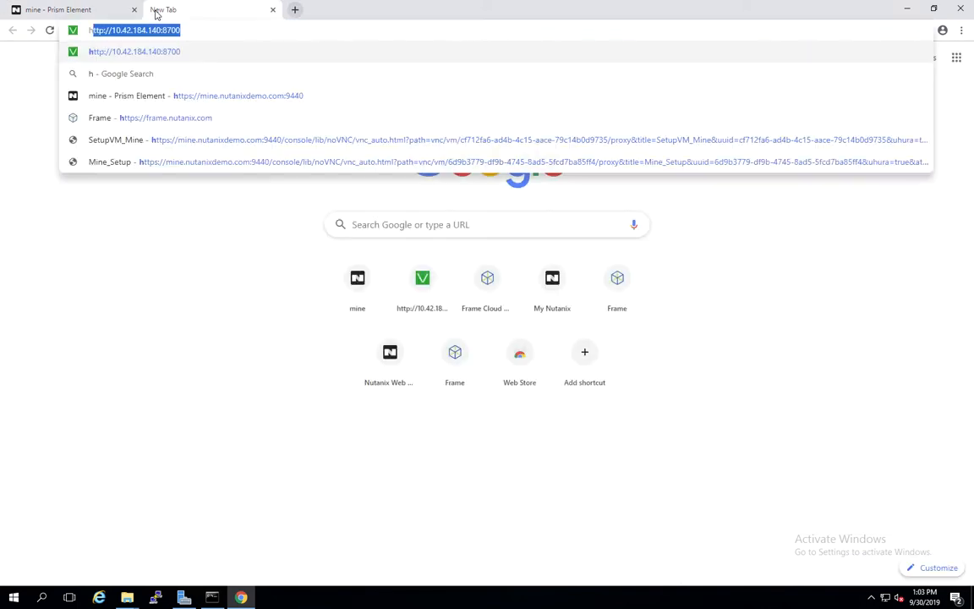
{"action": "type", "text": "http://10.42."}
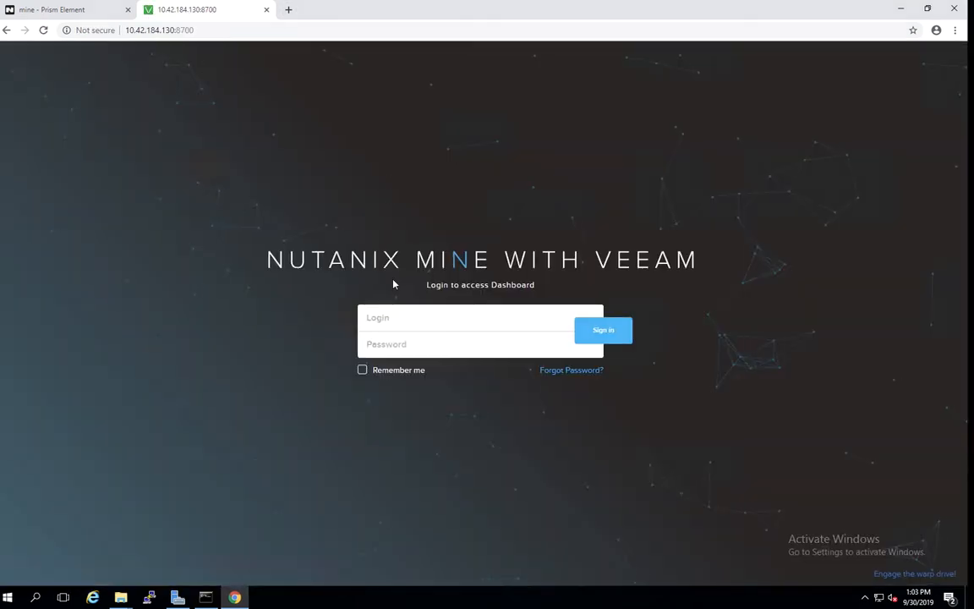
{"action": "type", "text": "veeam"}
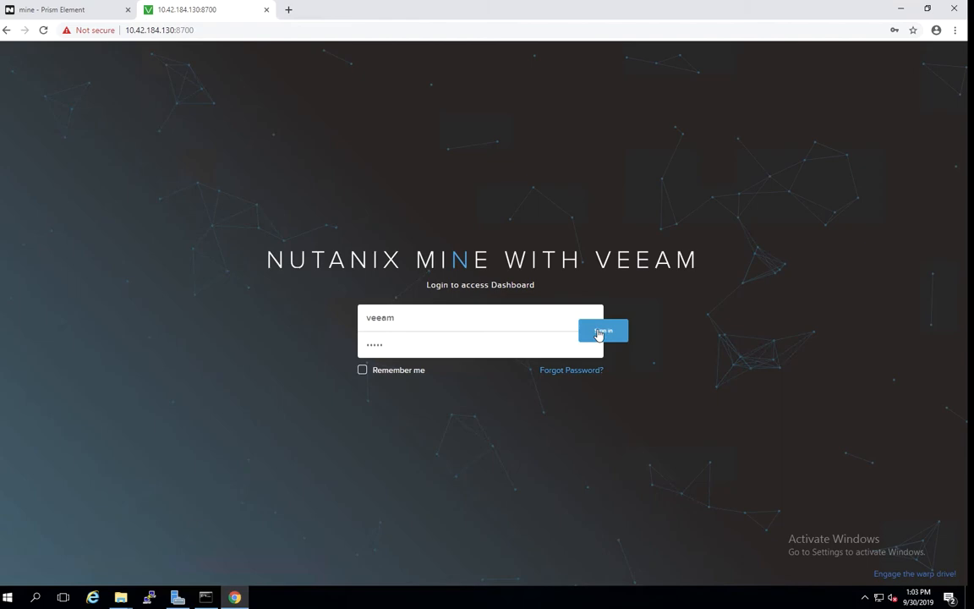
{"action": "left_click", "coordinate": [602, 330]}
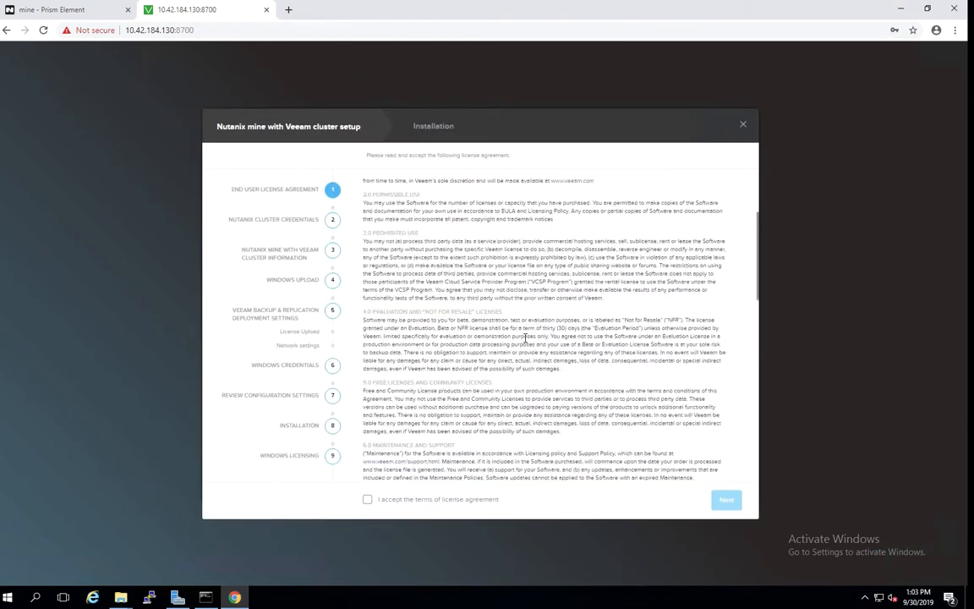
Accept the license and enter cluster mine.nutanixdemo.com with description 'Nutanix Mine' and credentials.
{"action": "left_click", "coordinate": [367, 499]}
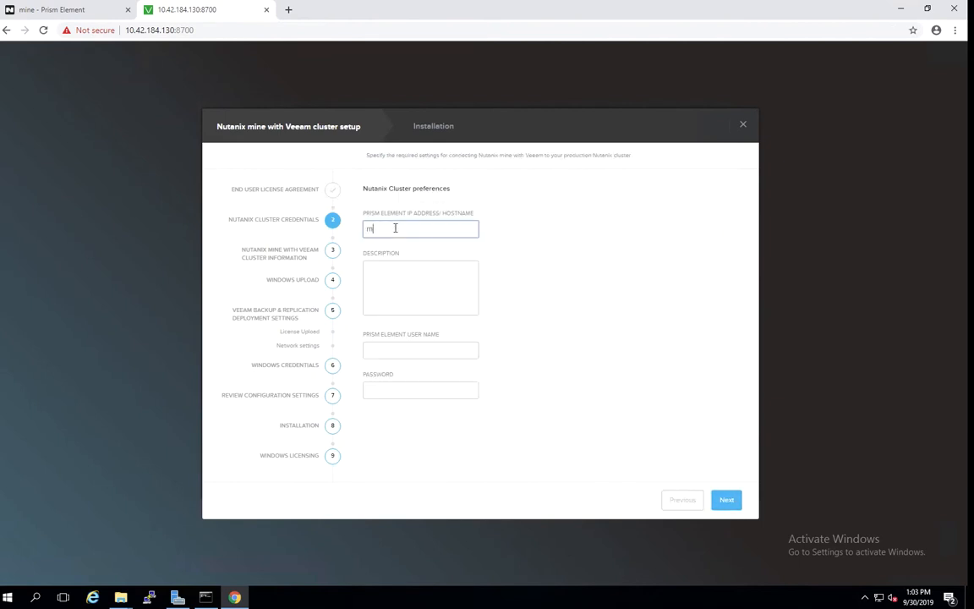
{"action": "type", "text": "ine.nutanixdemo.com"}
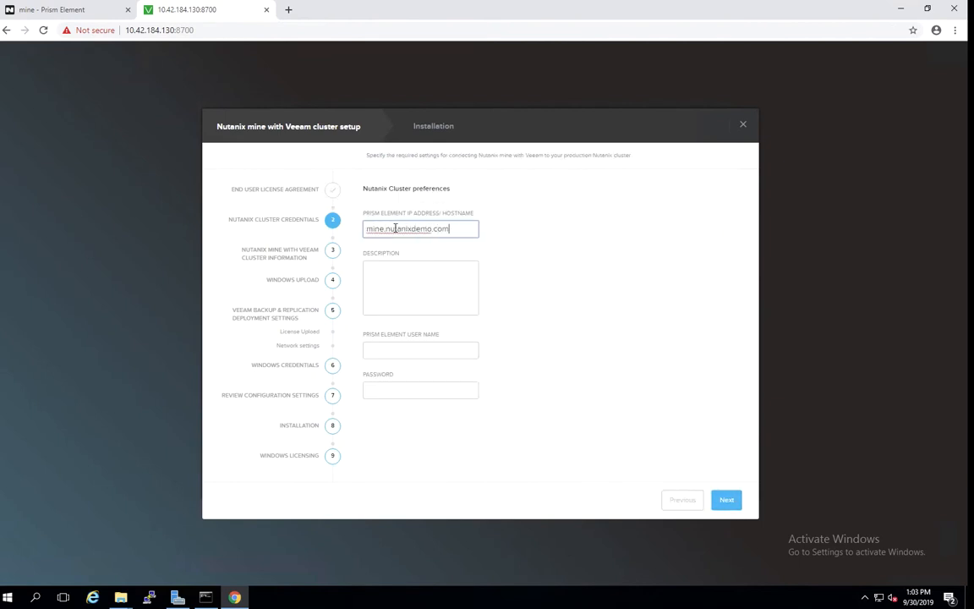
{"action": "type", "text": "Nutanix Mine with Veeam"}
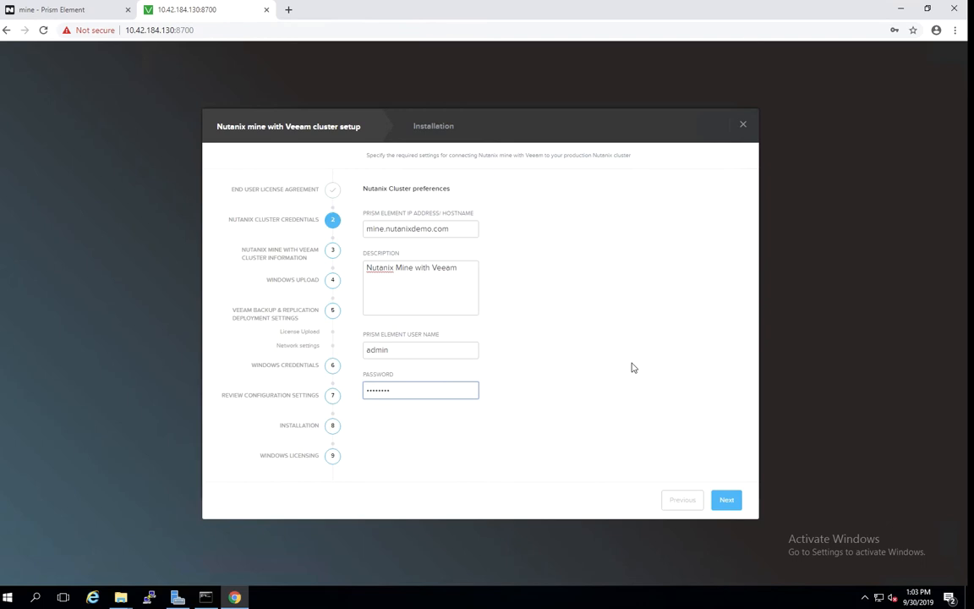
Submit the cluster credentials and confirm the four Nutanix nodes are compatible.
{"action": "left_click", "coordinate": [726, 501]}
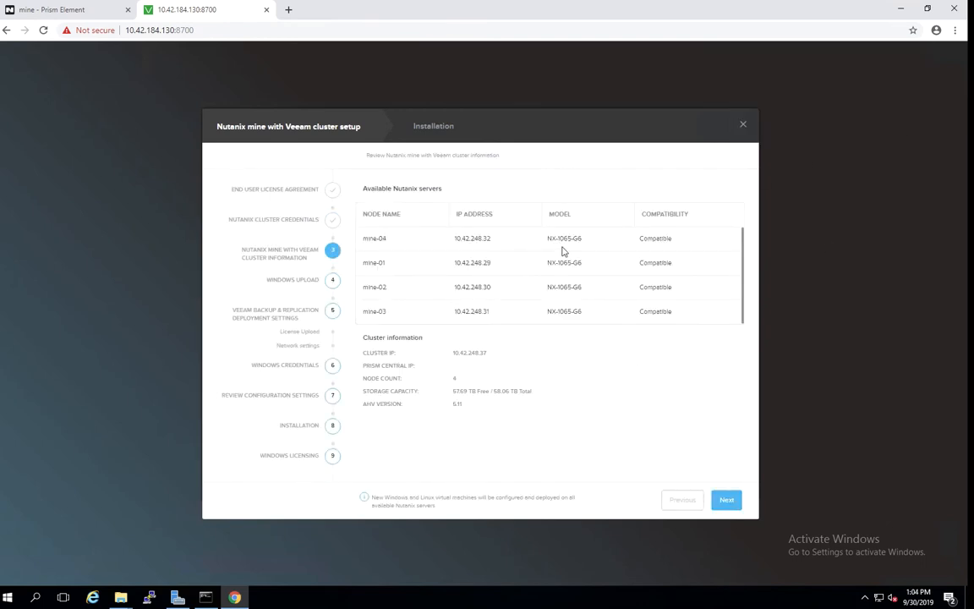
{"action": "left_click", "coordinate": [726, 499]}
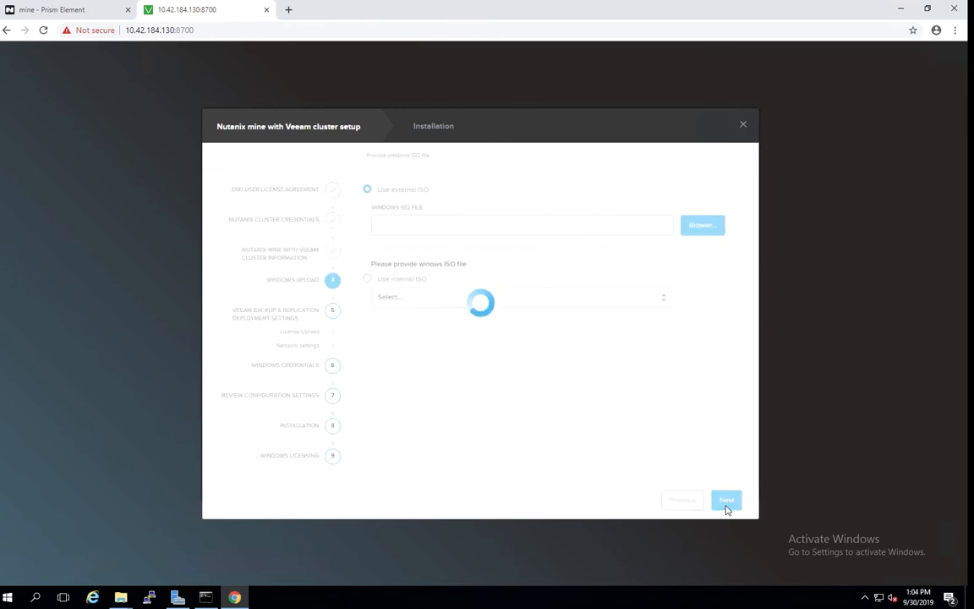
Select the downloaded Windows Server external ISO and upload it.
{"action": "left_click", "coordinate": [702, 225]}
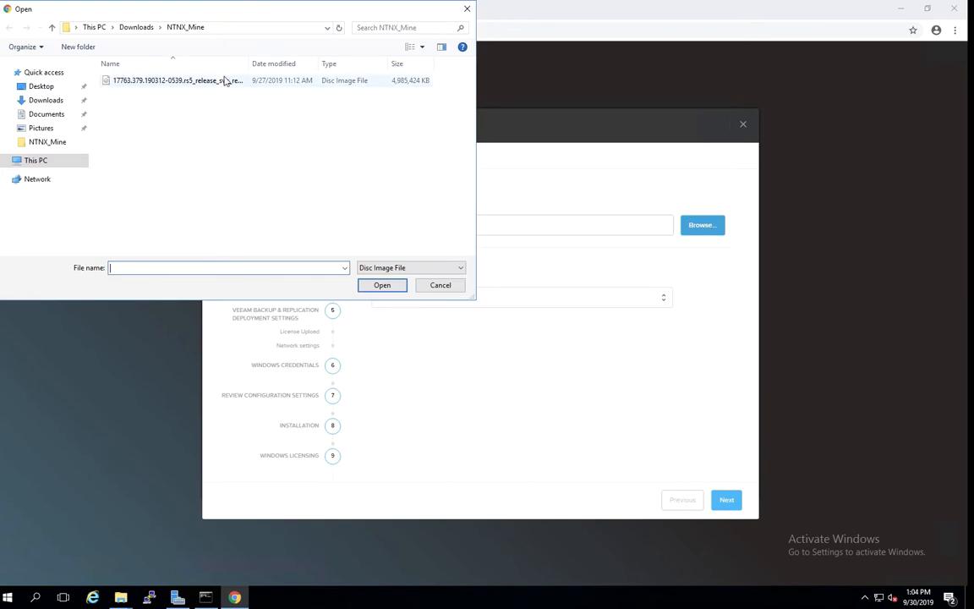
{"action": "left_click", "coordinate": [382, 284]}
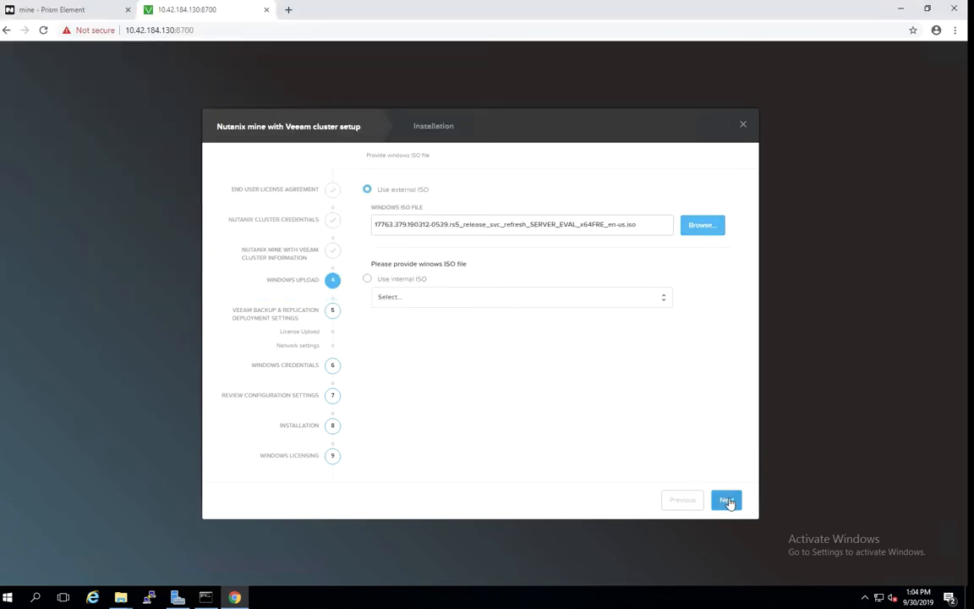
{"action": "left_click", "coordinate": [726, 501]}
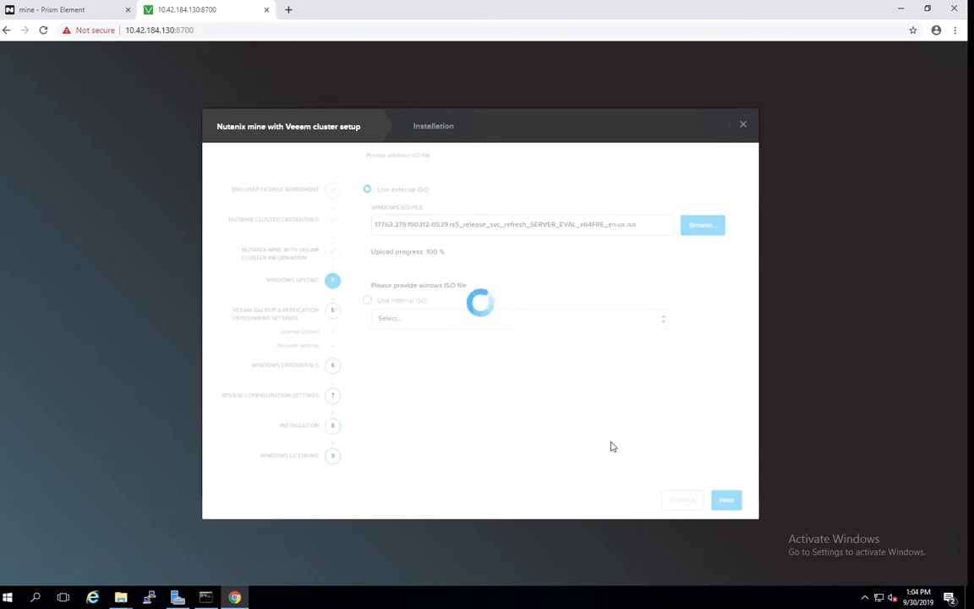
Choose to deploy a new Veeam Backup & Replication server and load its .lic license file.
{"action": "left_click", "coordinate": [725, 501]}
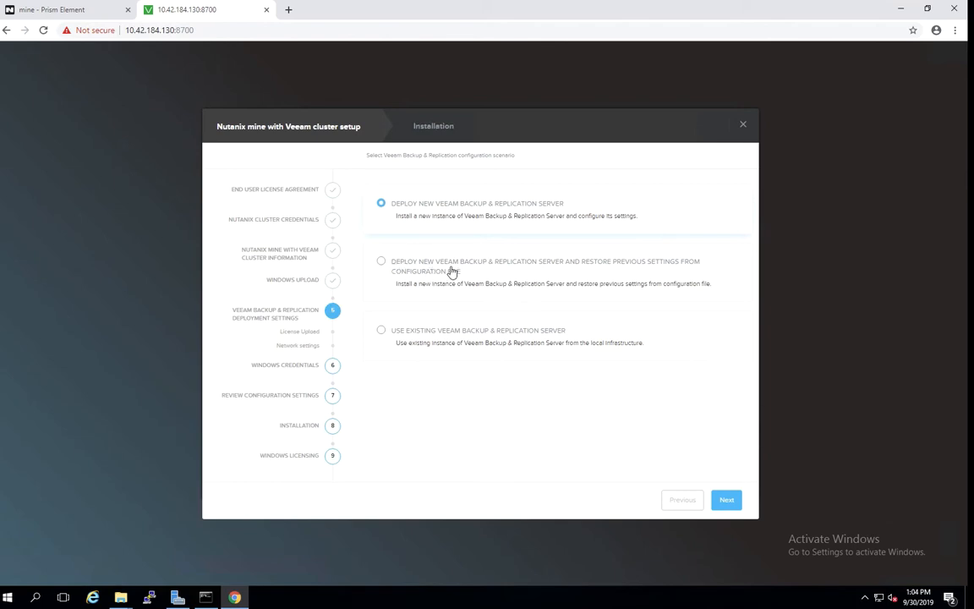
{"action": "mouse_move", "coordinate": [457, 284]}
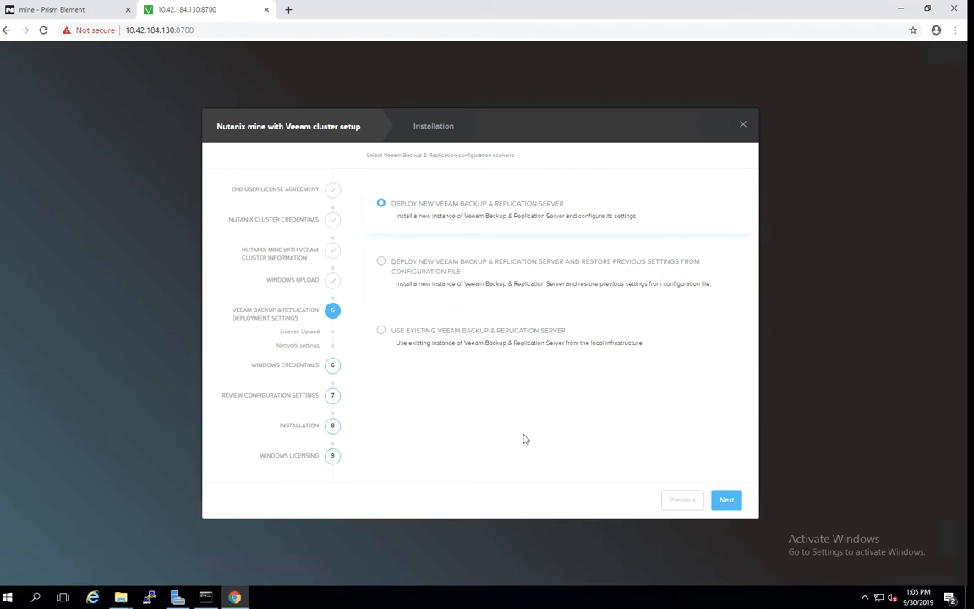
{"action": "left_click", "coordinate": [704, 210]}
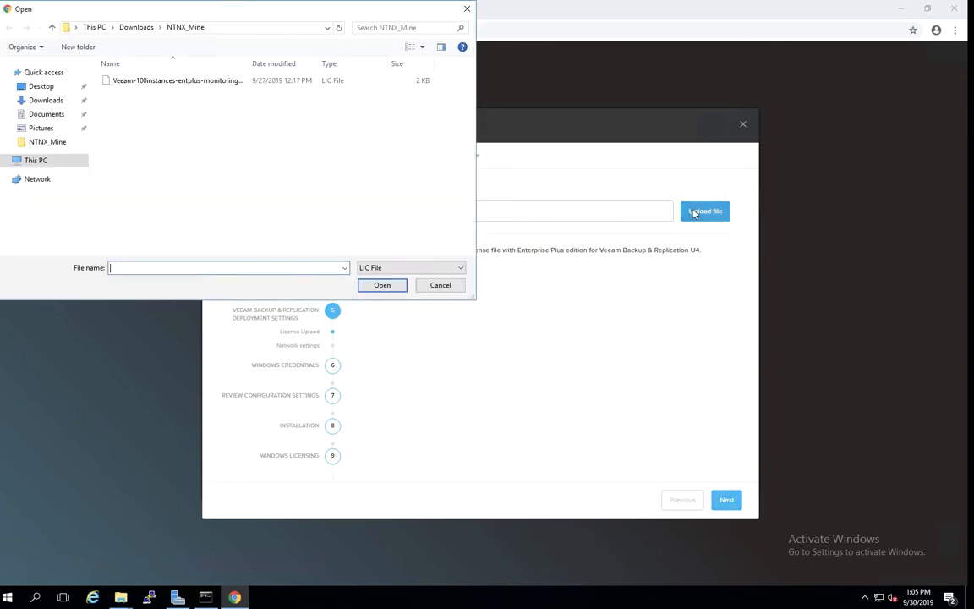
{"action": "left_click", "coordinate": [382, 285]}
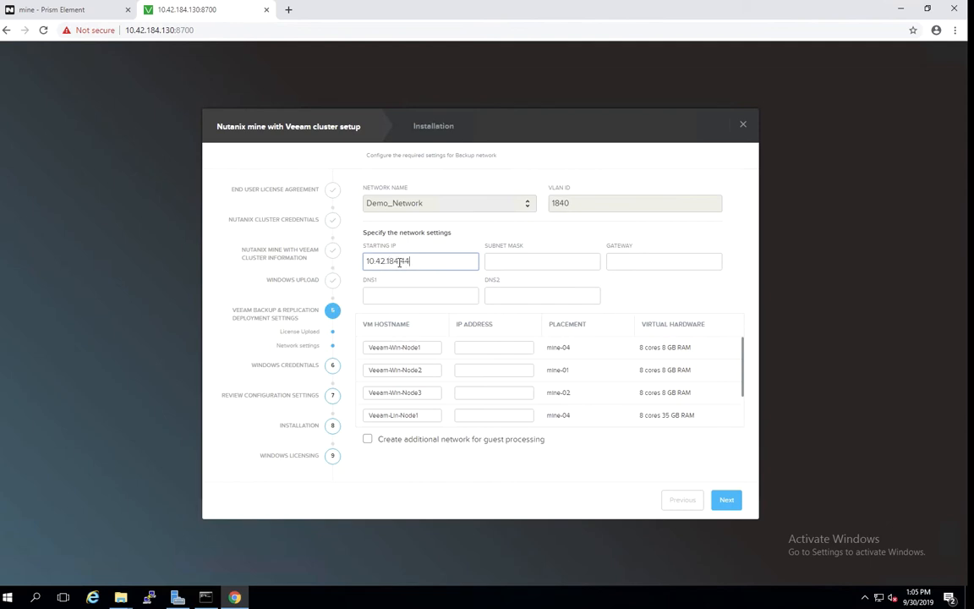
Set starting IP 10.42.184.44, mask 255.255.248.0, gateway 10.42.184.1, DNS 10.42.184.5 and submit.
{"action": "type", "text": "255.255.248.0"}
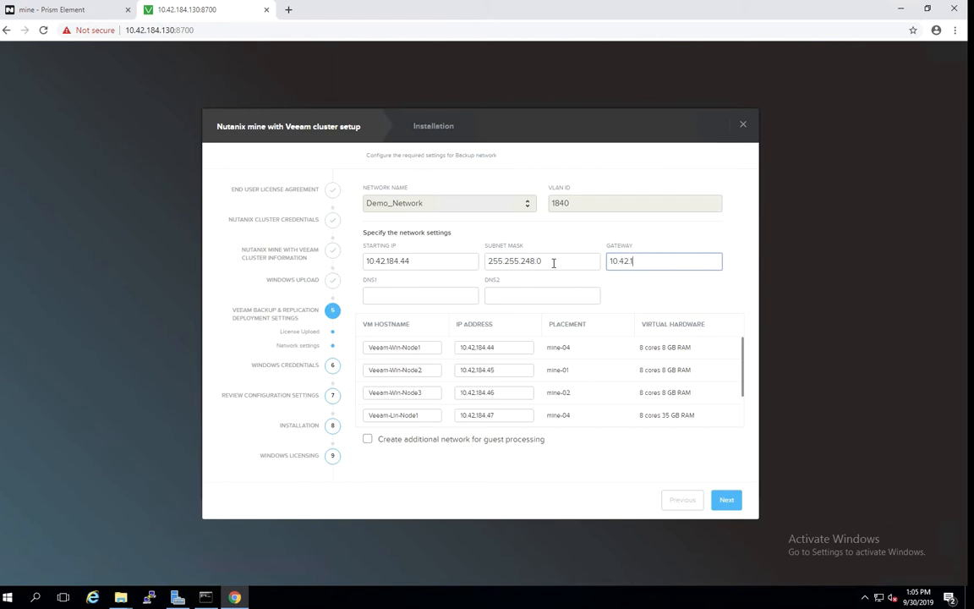
{"action": "type", "text": "10.42.184.5"}
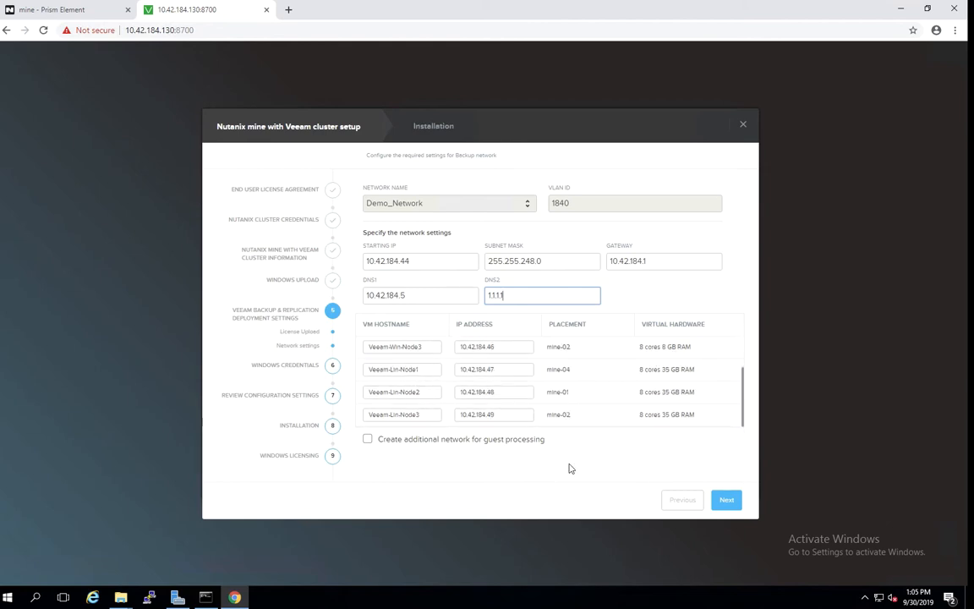
{"action": "left_click", "coordinate": [726, 500]}
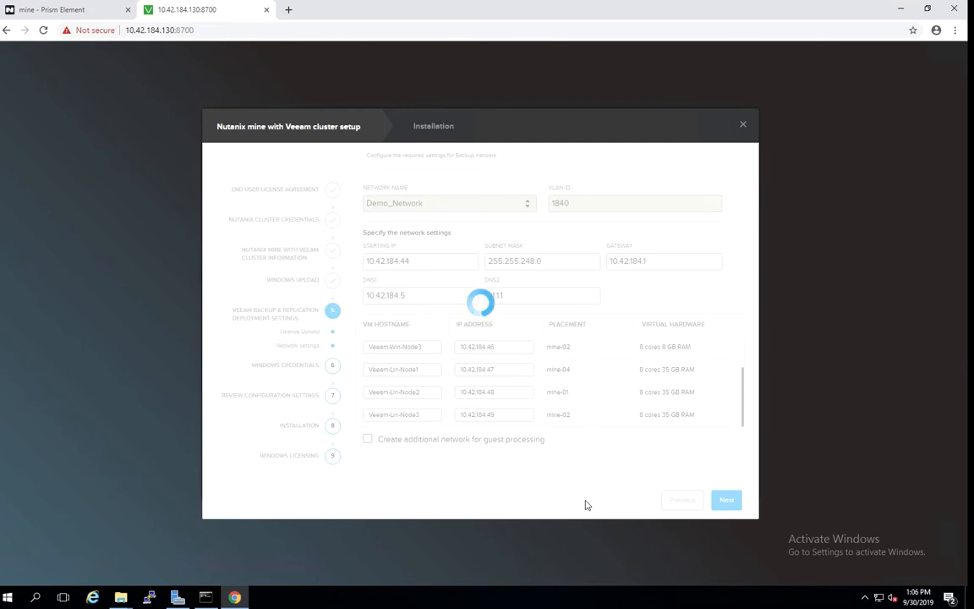
Enter Windows user administrator with its password and proceed through review to install.
{"action": "left_click", "coordinate": [726, 500]}
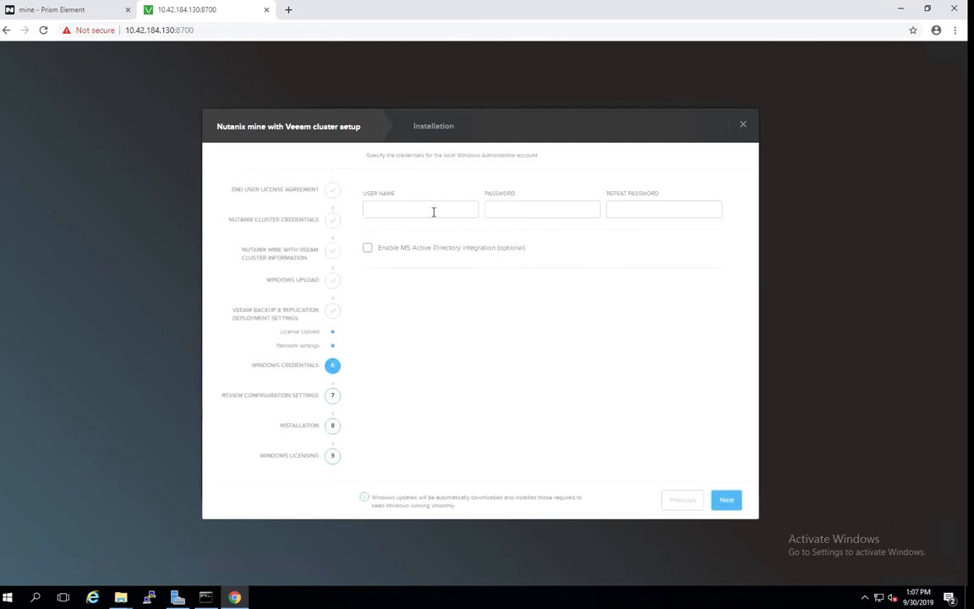
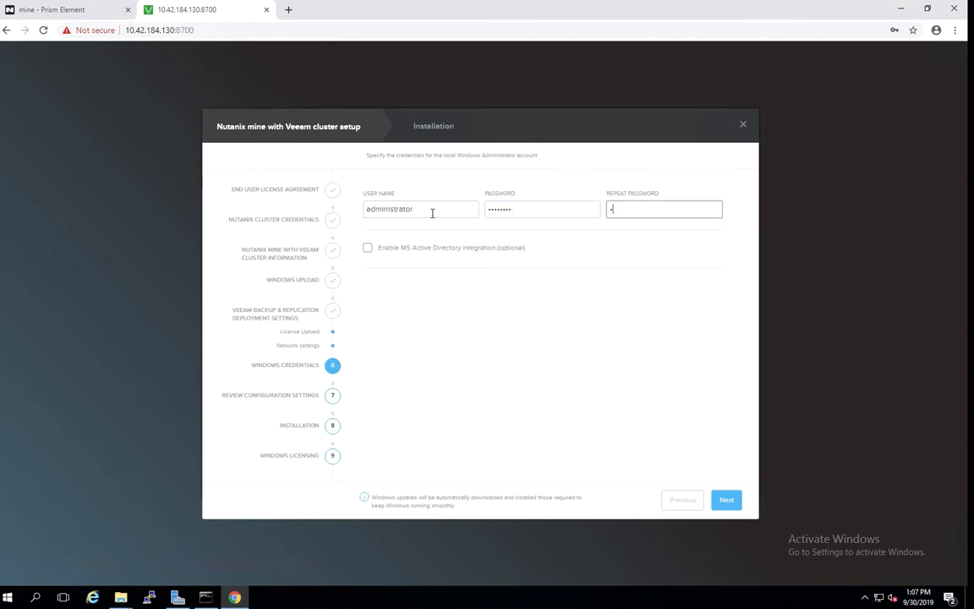
{"action": "left_click", "coordinate": [728, 499]}
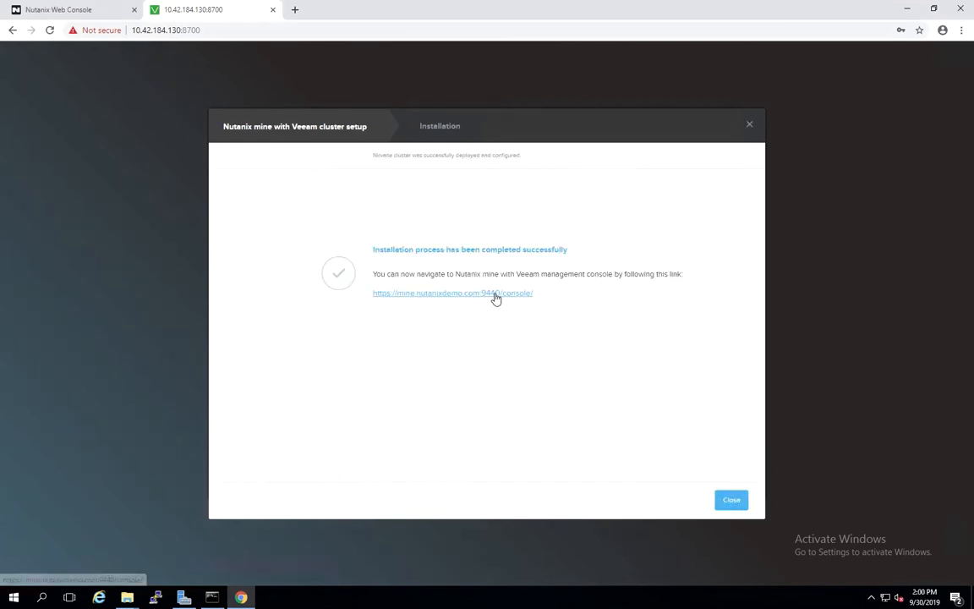
Sign into the Nutanix Mine management console as admin.
{"action": "left_click", "coordinate": [454, 292]}
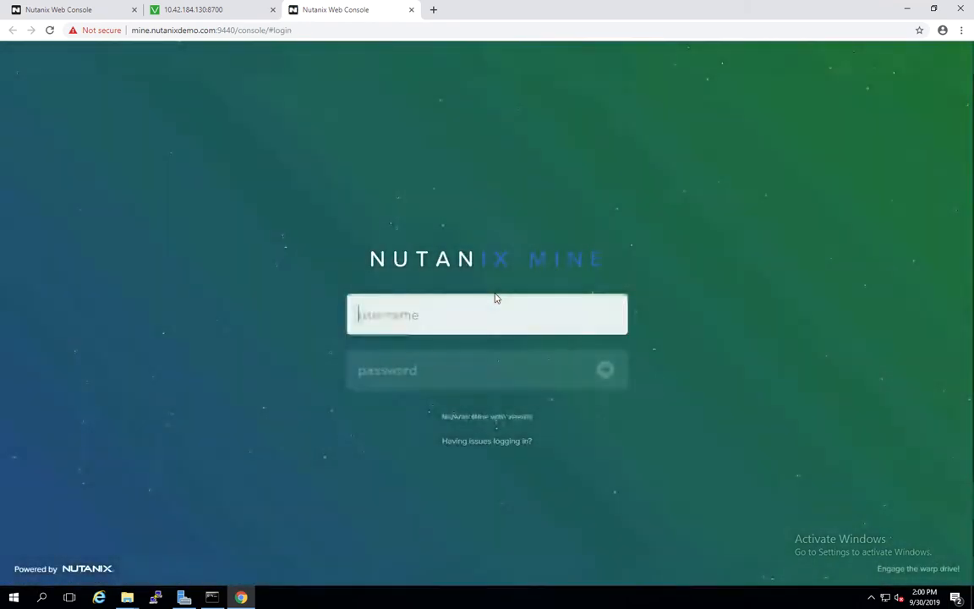
{"action": "type", "text": "admin"}
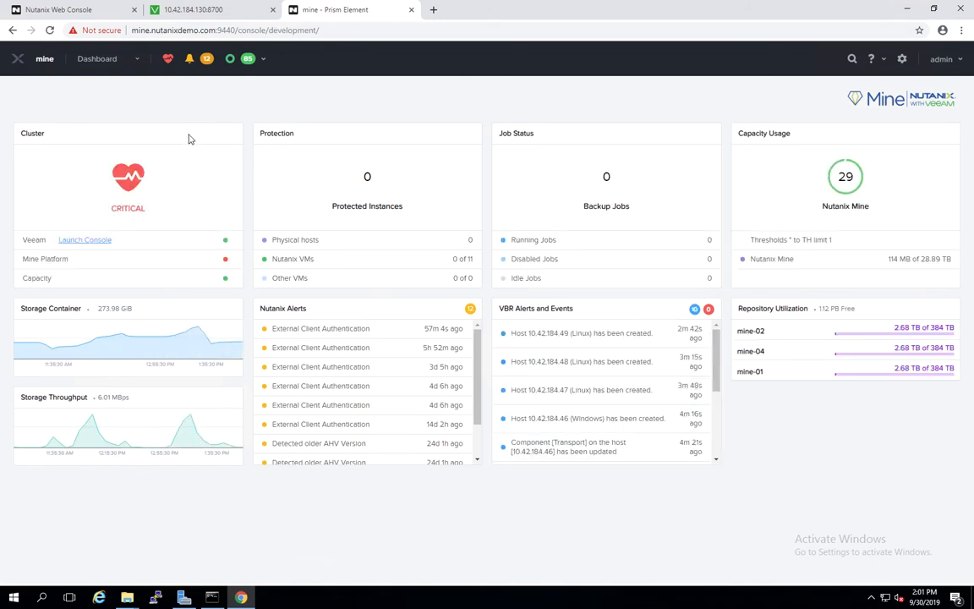
{"action": "mouse_move", "coordinate": [313, 209]}
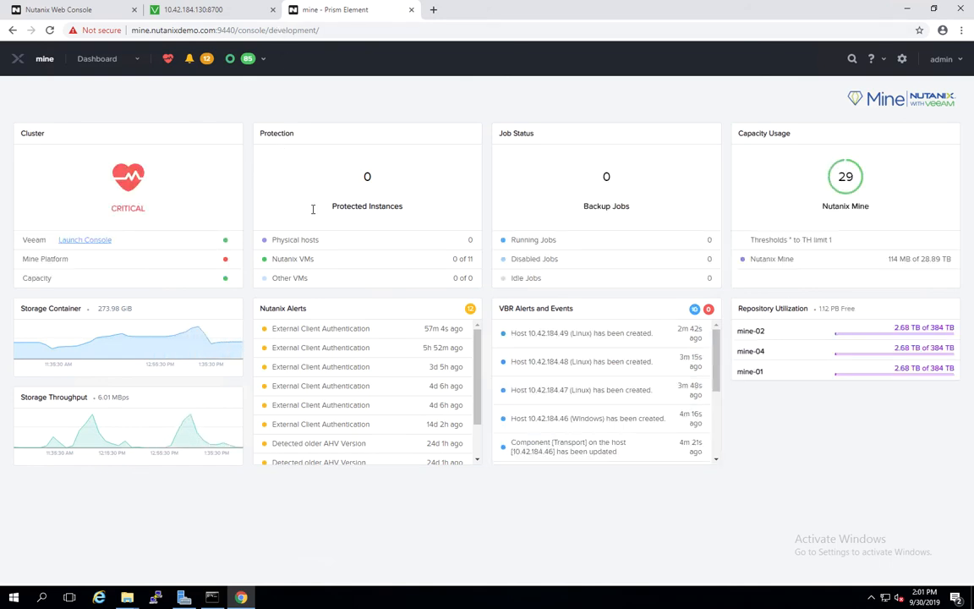
Launch the Veeam Backup & Replication console for Veeam-Win-Node1 from the Cluster widget.
{"action": "left_click", "coordinate": [84, 241]}
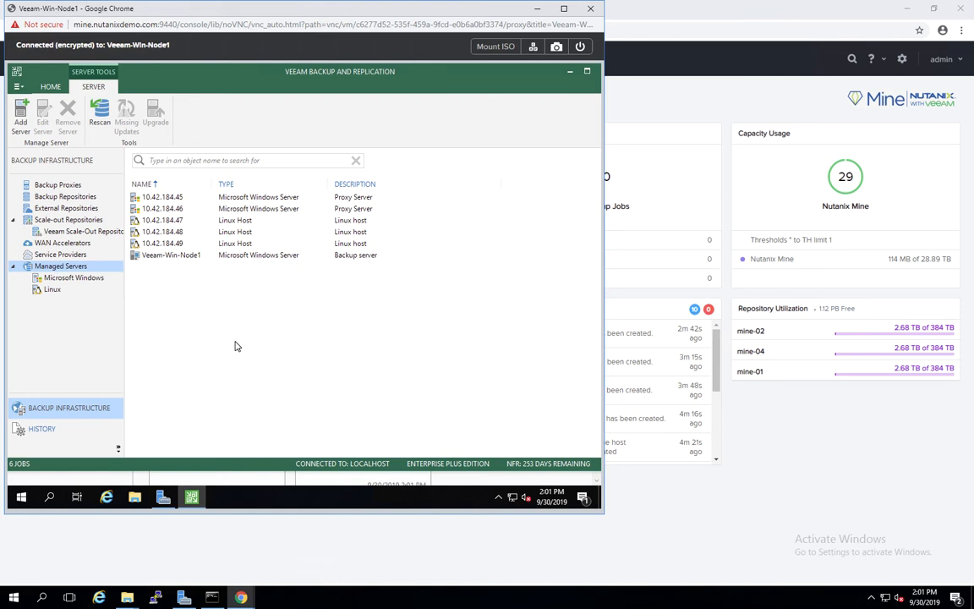
Review the Linux repositories, proxies and Scale-Out Repository extents, then bring up Managed Servers actions.
{"action": "left_click", "coordinate": [61, 197]}
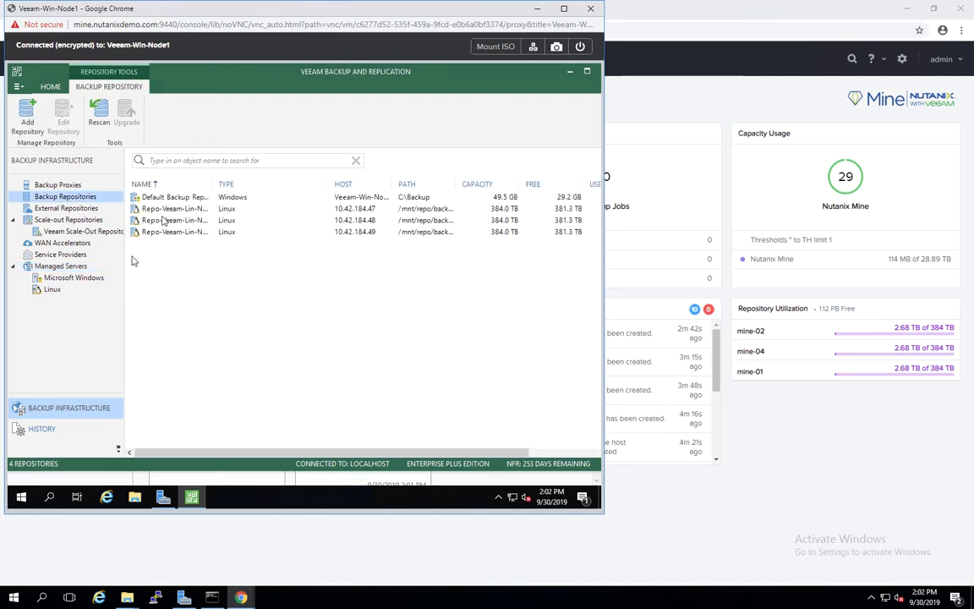
{"action": "left_click", "coordinate": [54, 185]}
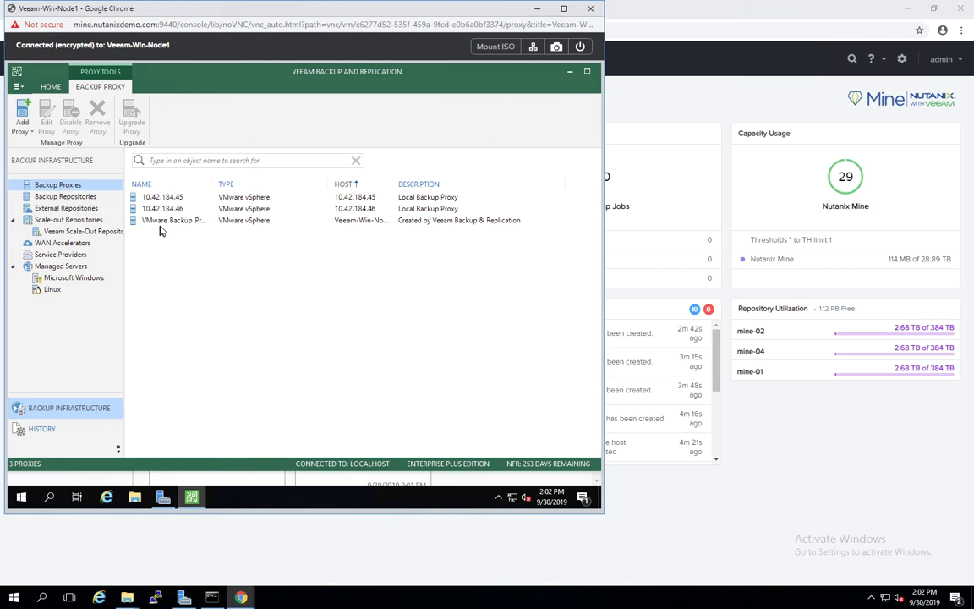
{"action": "left_click", "coordinate": [61, 220]}
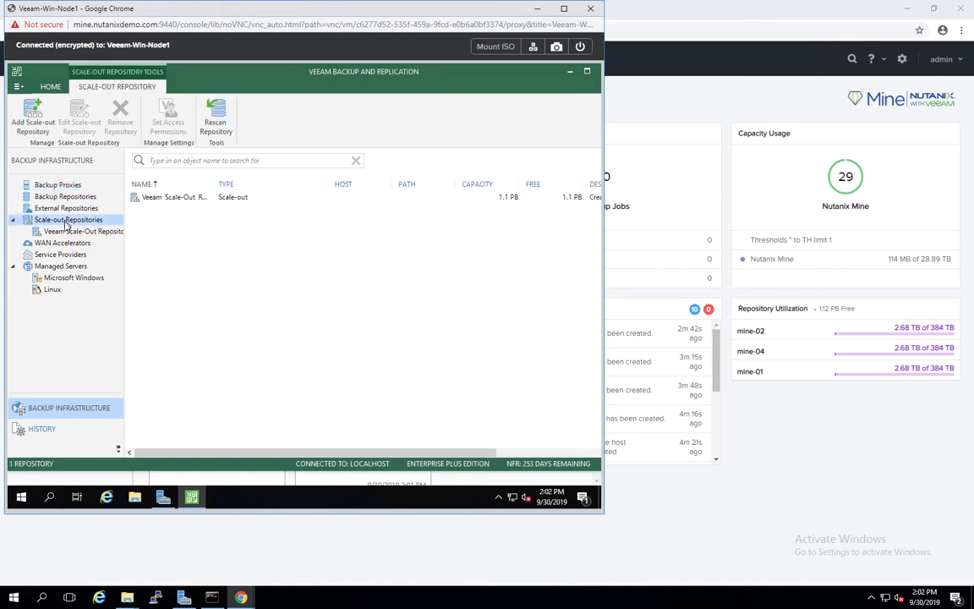
{"action": "left_click", "coordinate": [84, 230]}
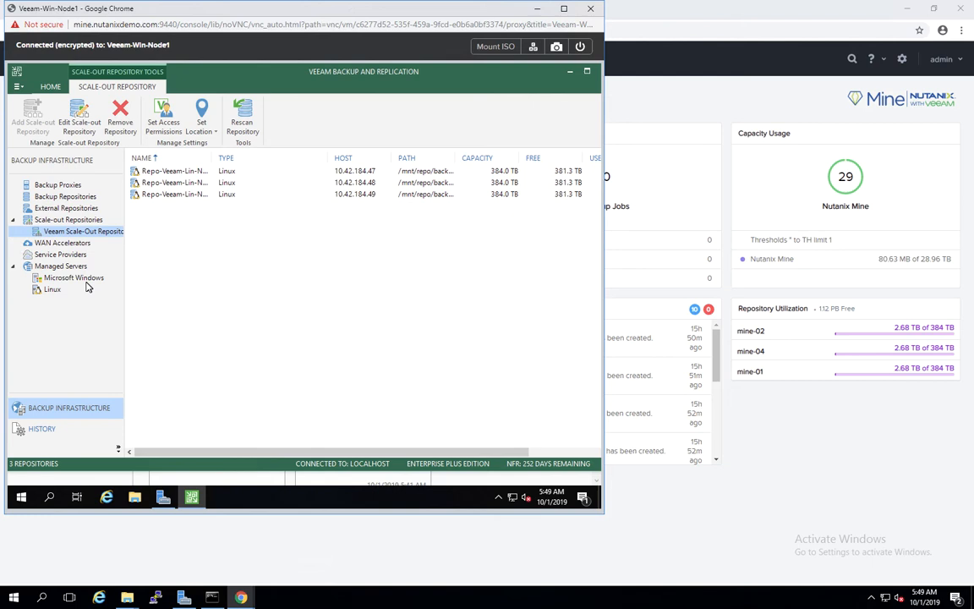
{"action": "right_click", "coordinate": [57, 266]}
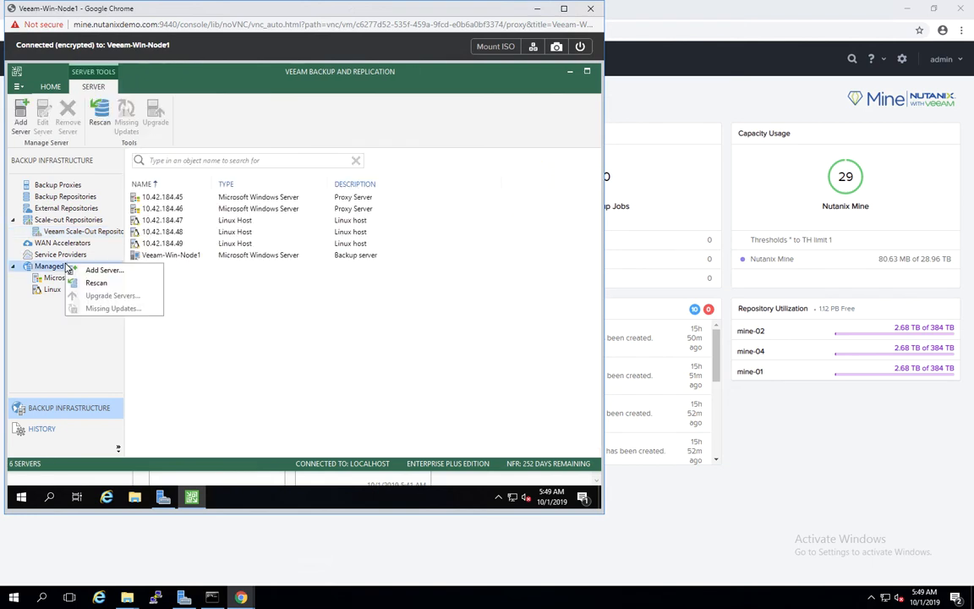
Add VMware vSphere server vcenter.nutanixdemo.com with new svcveeam@nutanix service-account credentials.
{"action": "left_click", "coordinate": [102, 270]}
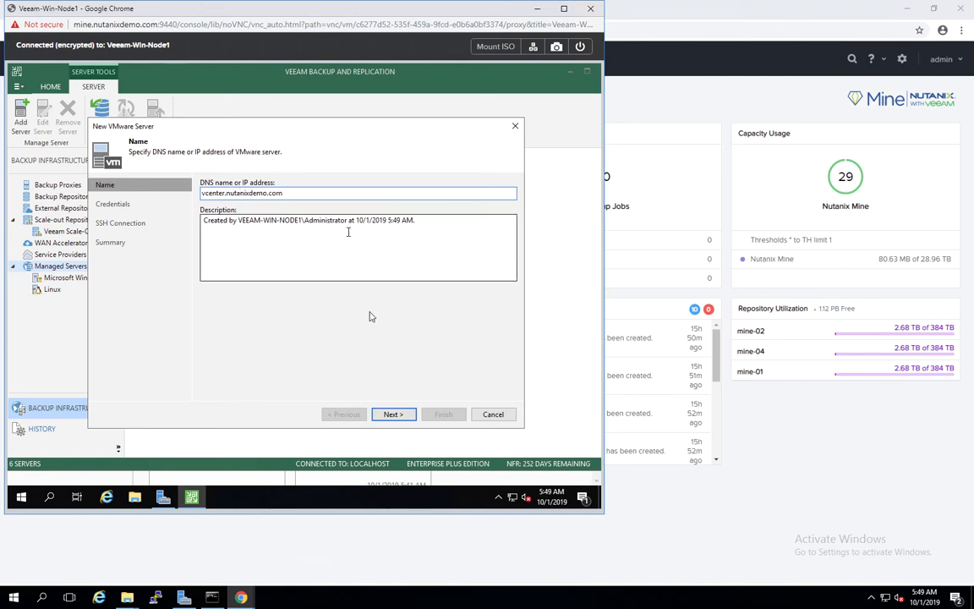
{"action": "left_click", "coordinate": [393, 415]}
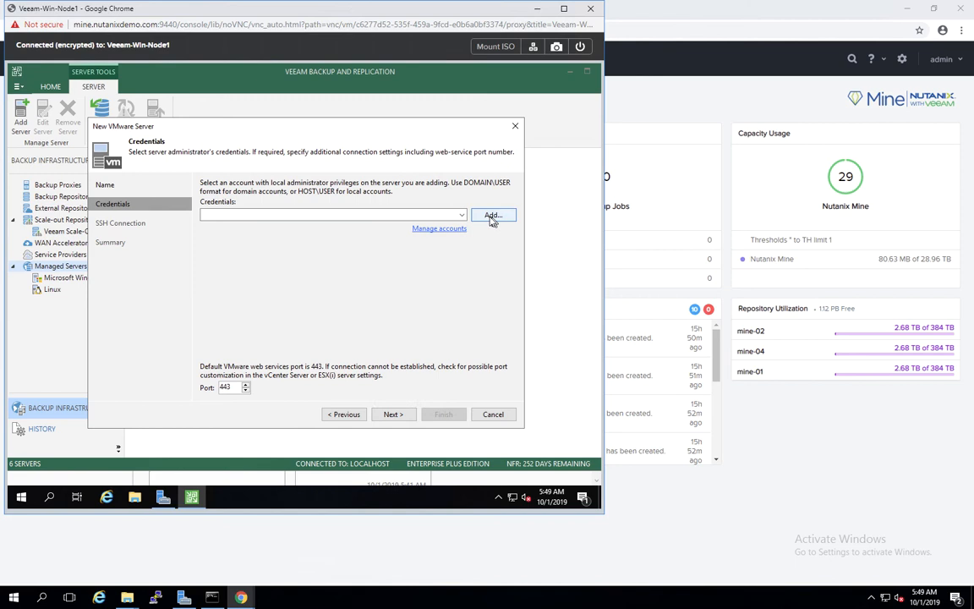
{"action": "left_click", "coordinate": [494, 213]}
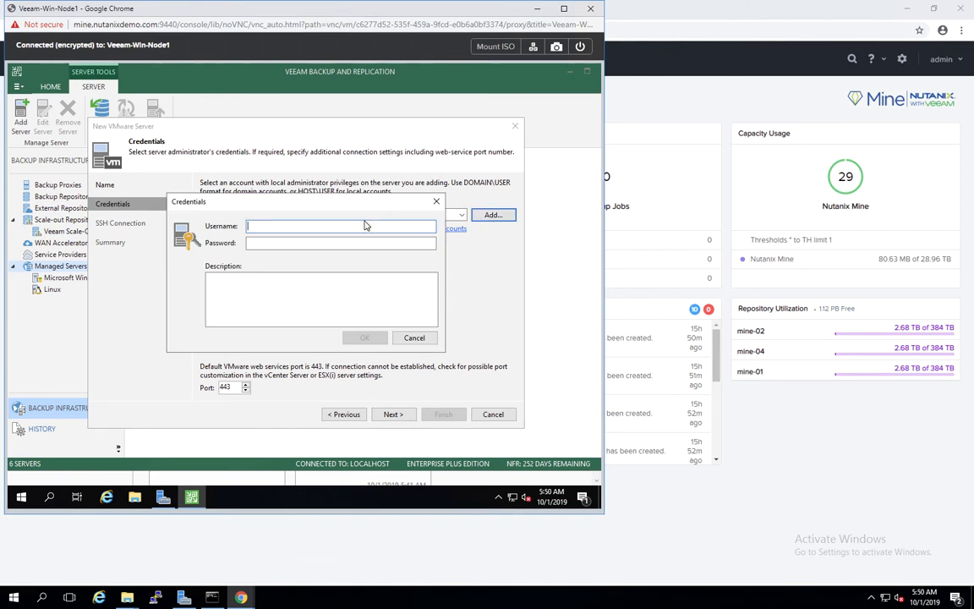
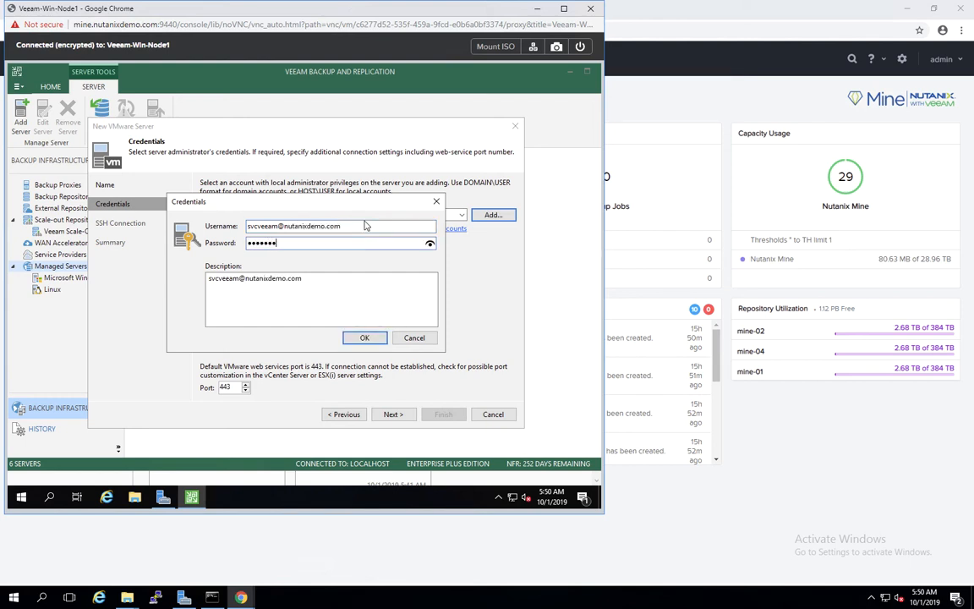
{"action": "left_click", "coordinate": [366, 338]}
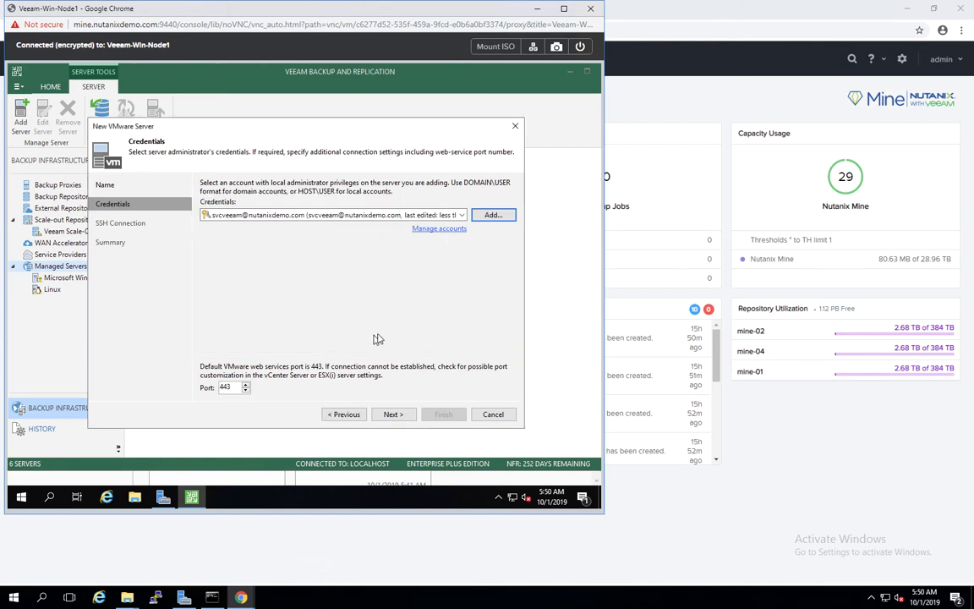
Connect to the vCenter, trust its certificate and finish adding it as a managed server.
{"action": "left_click", "coordinate": [393, 414]}
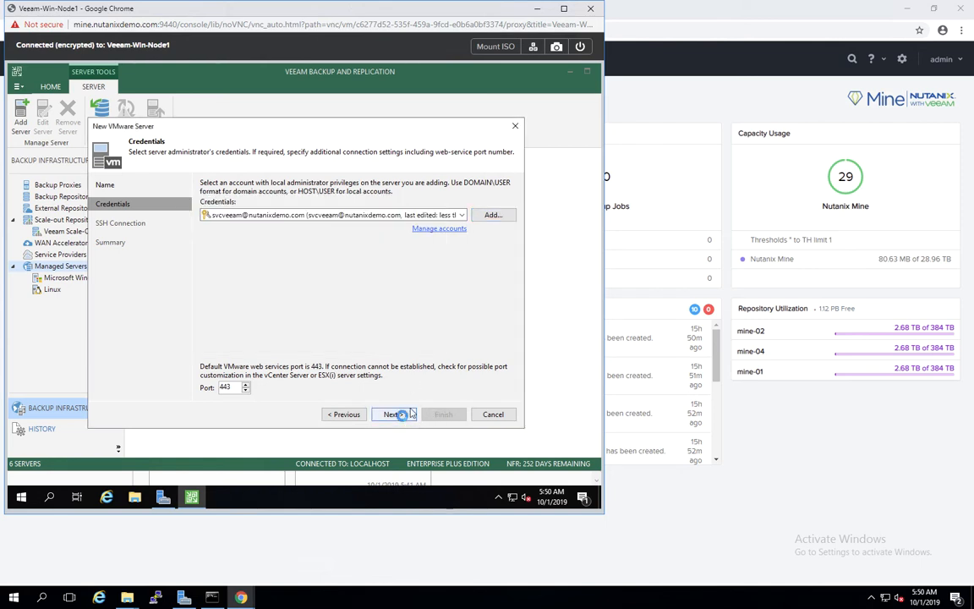
{"action": "left_click", "coordinate": [391, 413]}
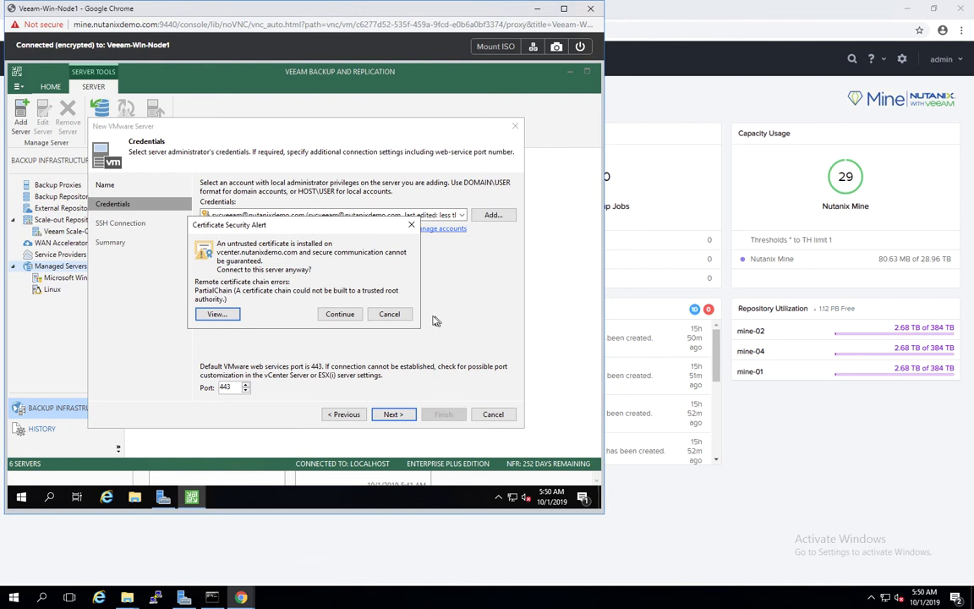
{"action": "left_click", "coordinate": [340, 313]}
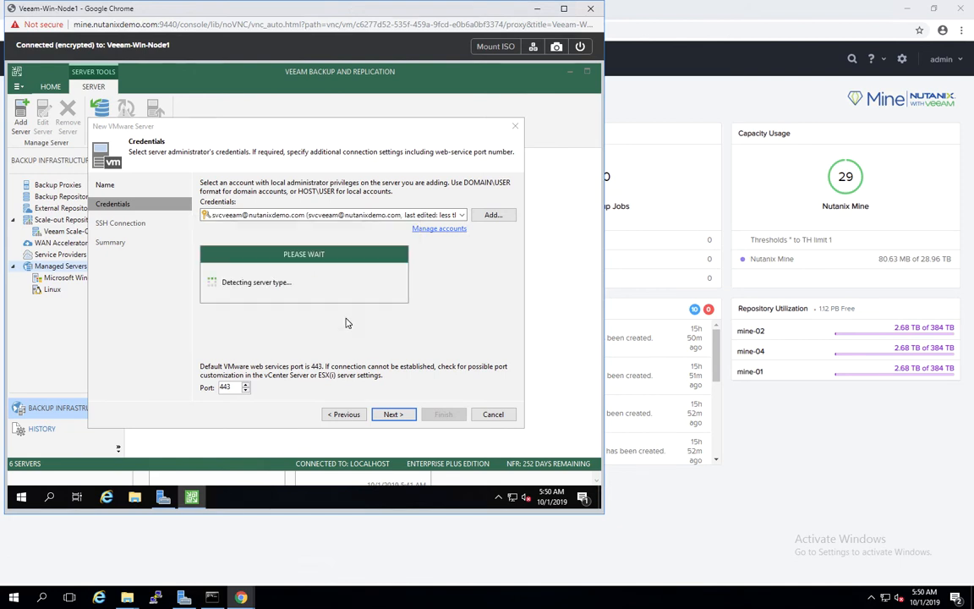
{"action": "left_click", "coordinate": [393, 413]}
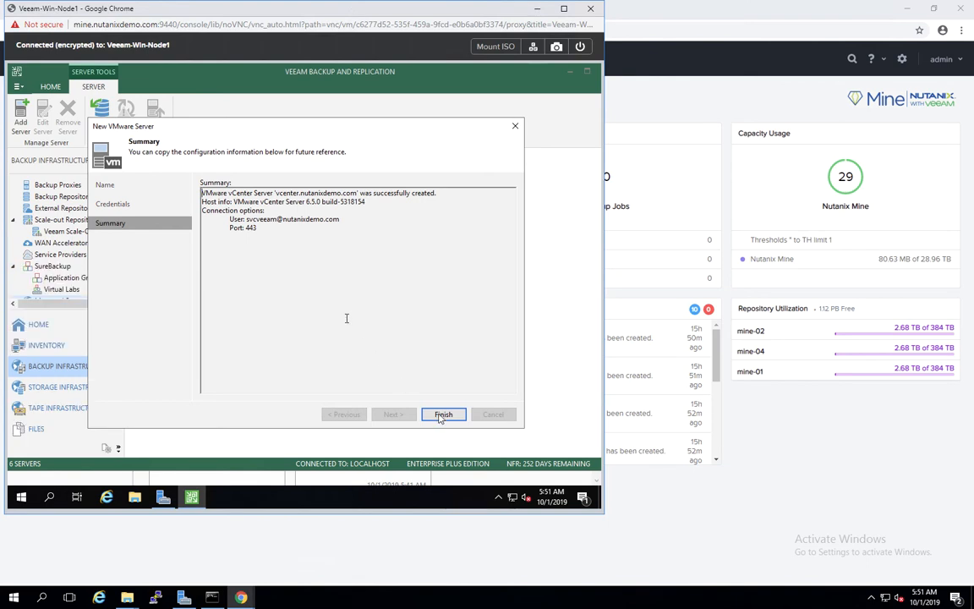
{"action": "left_click", "coordinate": [443, 414]}
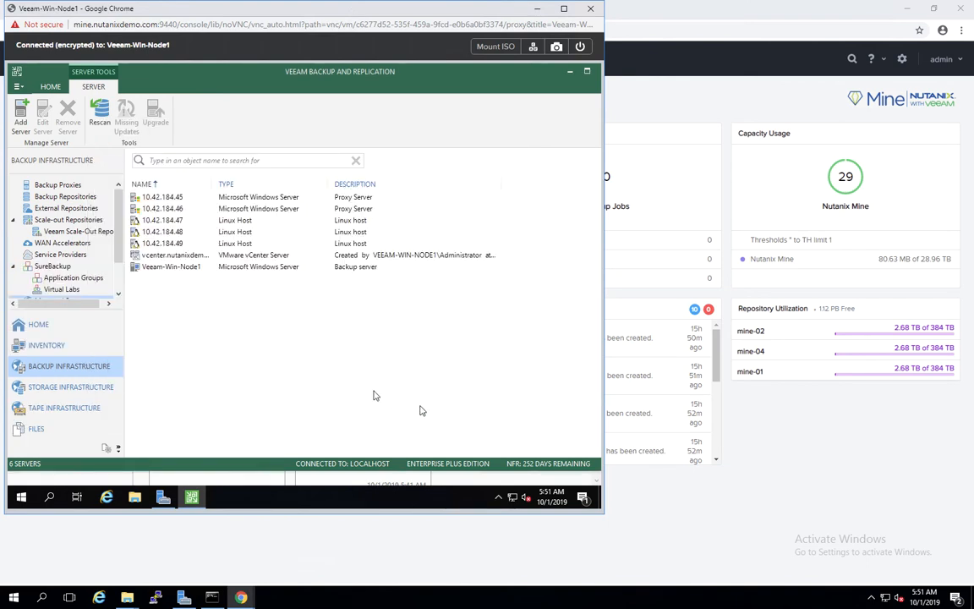
{"action": "mouse_move", "coordinate": [85, 384]}
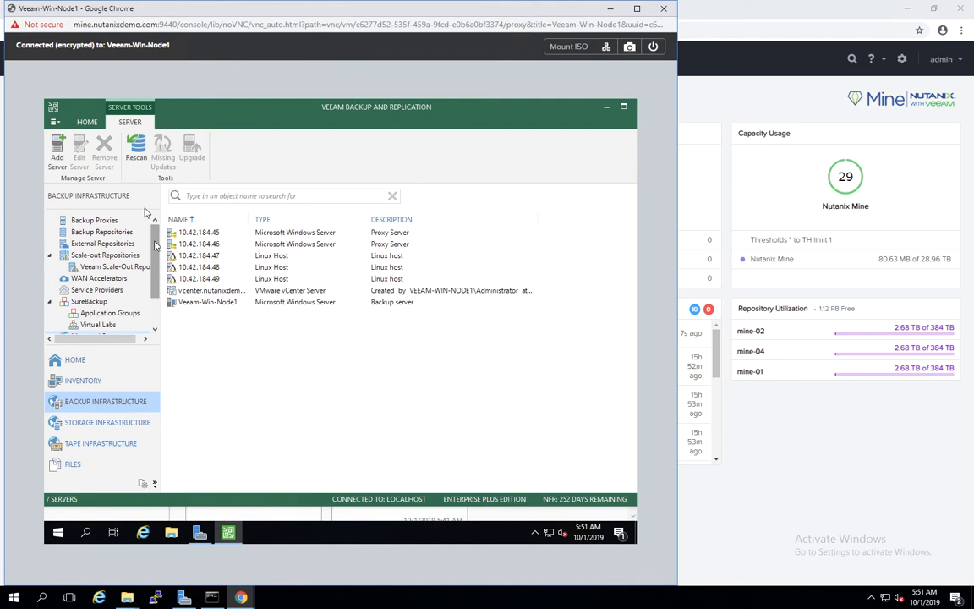
Start a new virtual machine backup job named 'Backup vSphere VMs' and reach VM selection.
{"action": "left_click", "coordinate": [88, 115]}
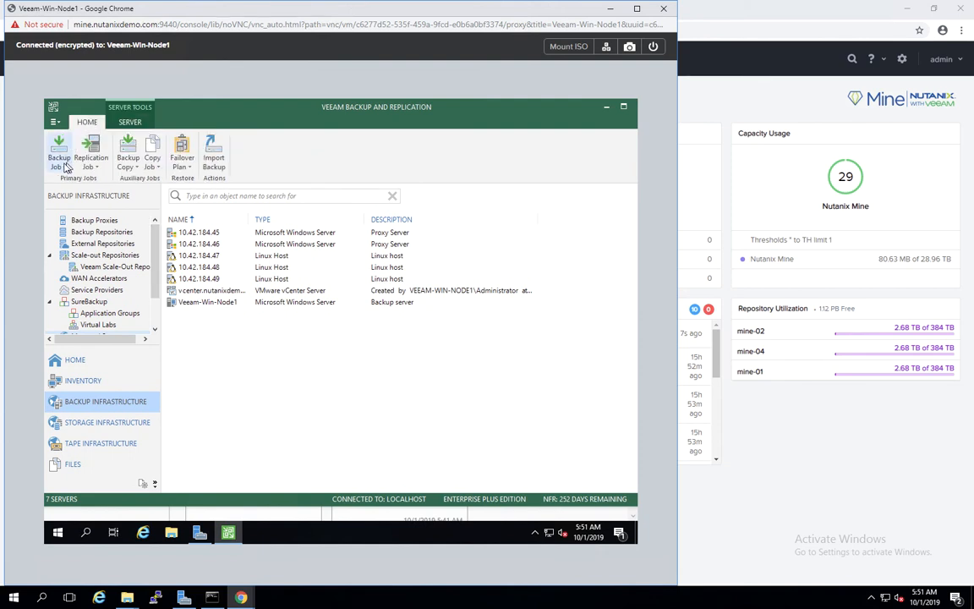
{"action": "left_click", "coordinate": [41, 155]}
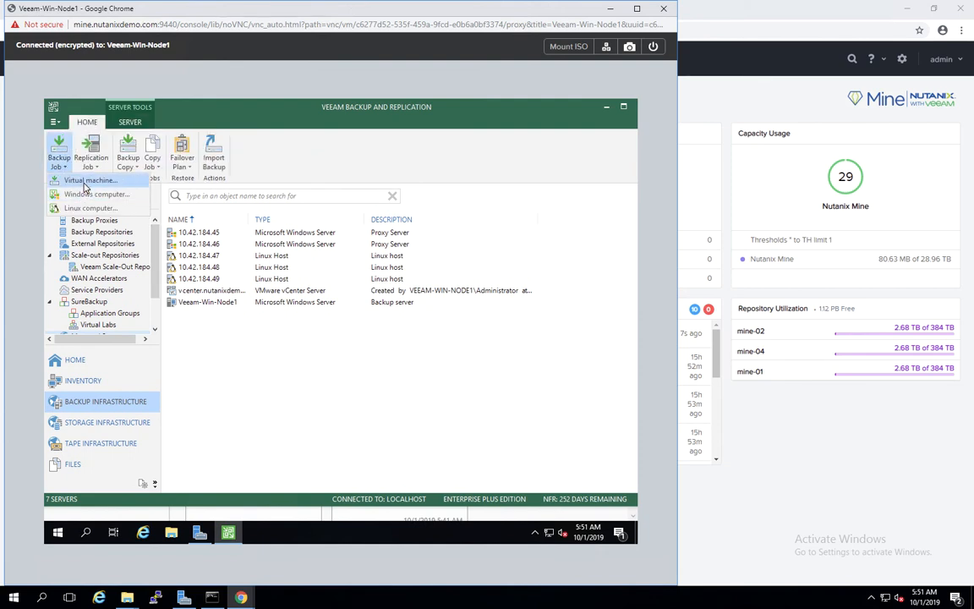
{"action": "left_click", "coordinate": [81, 183]}
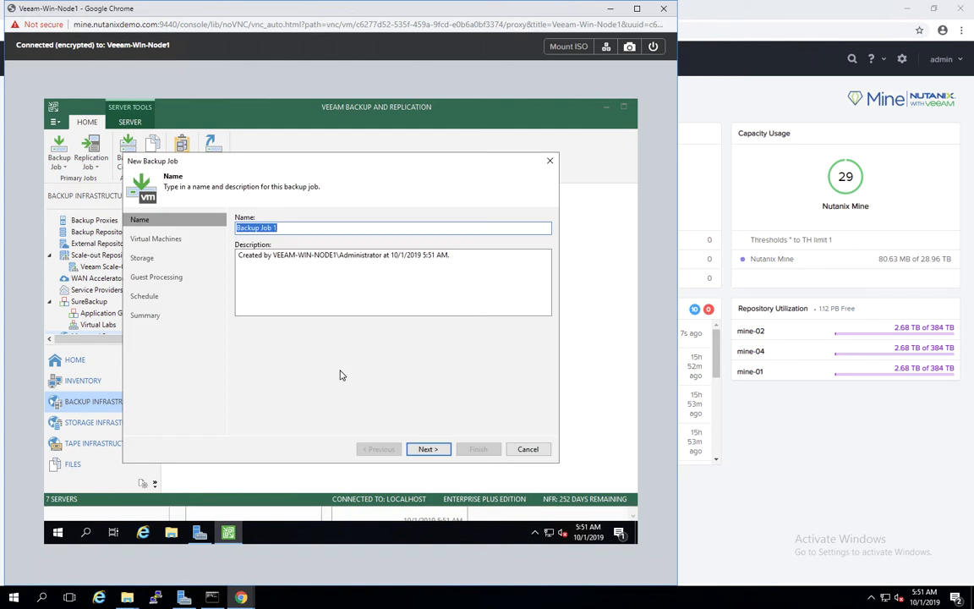
{"action": "type", "text": "8"}
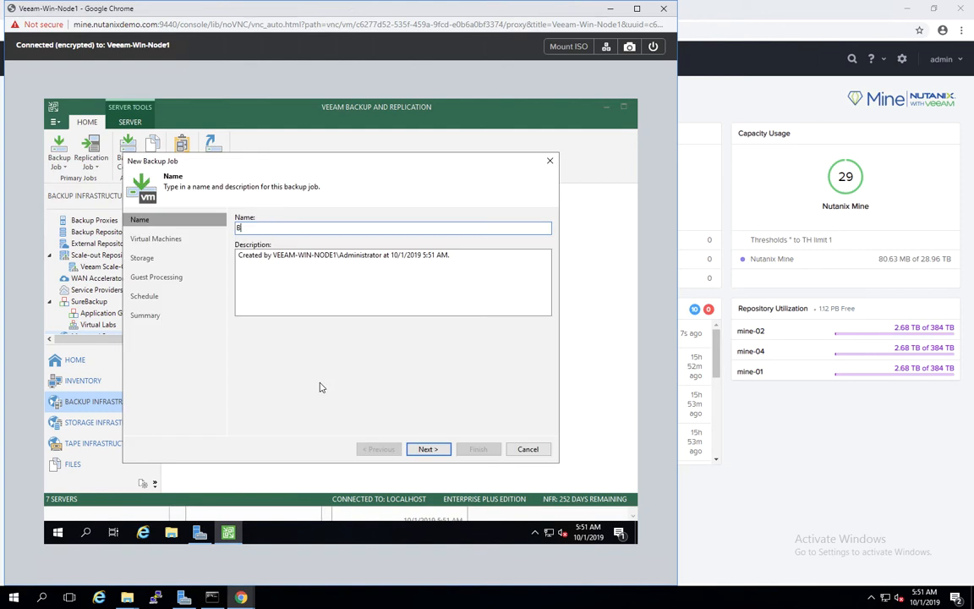
{"action": "type", "text": "Backup vSphere VMs"}
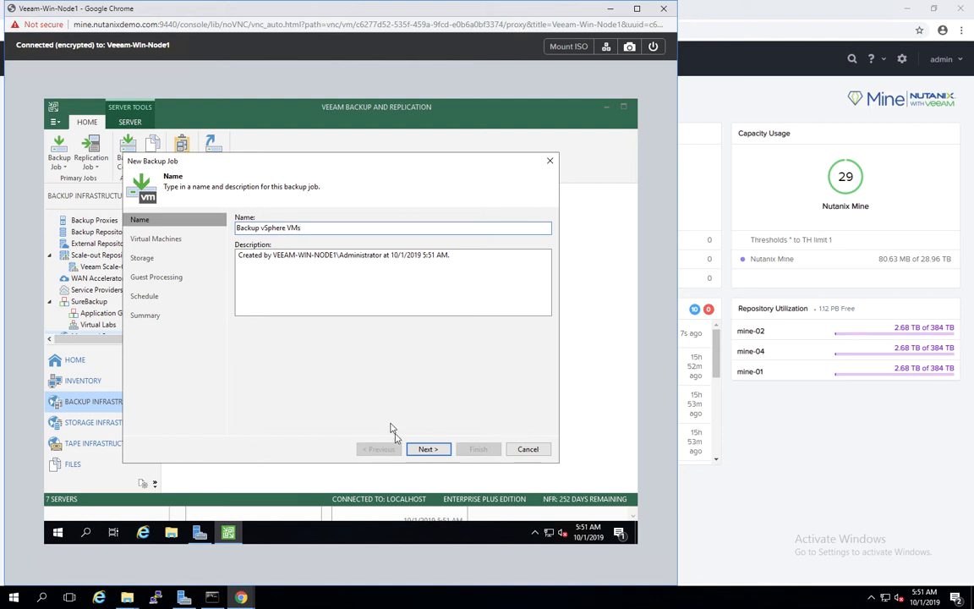
{"action": "left_click", "coordinate": [428, 450]}
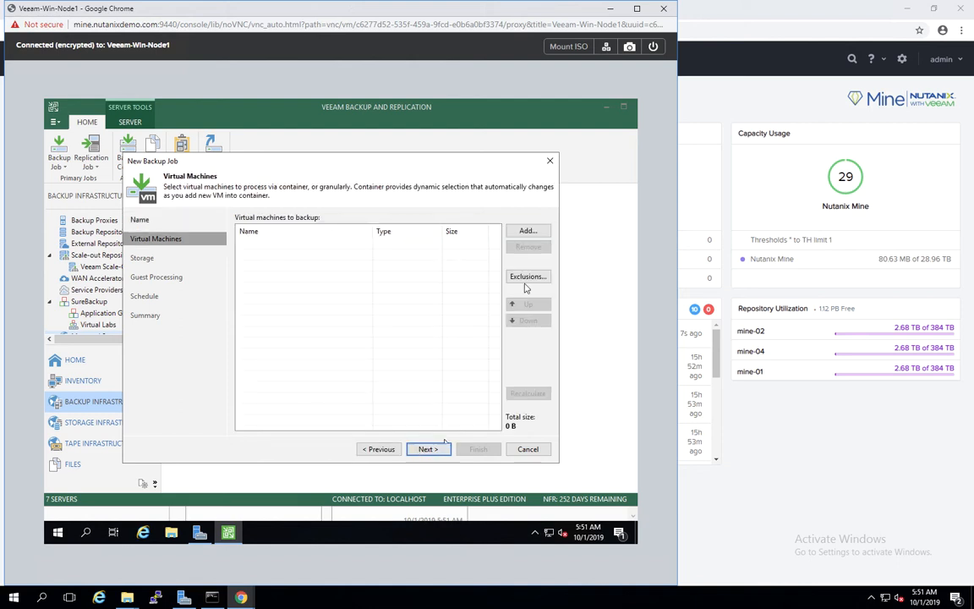
Add the CentOS7 VM (1.43 GB) from the vCenter inventory and continue to storage.
{"action": "left_click", "coordinate": [528, 230]}
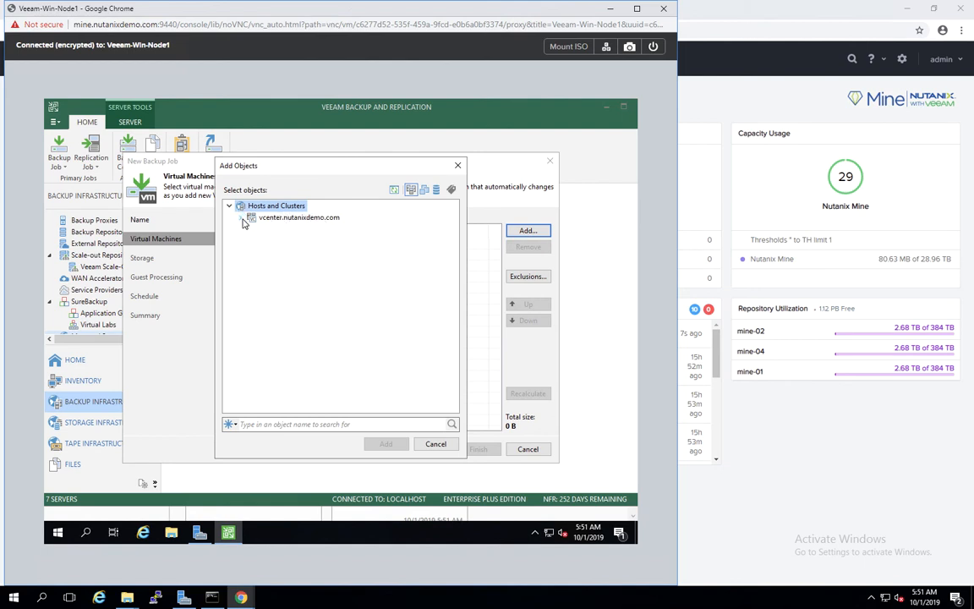
{"action": "left_click", "coordinate": [246, 217]}
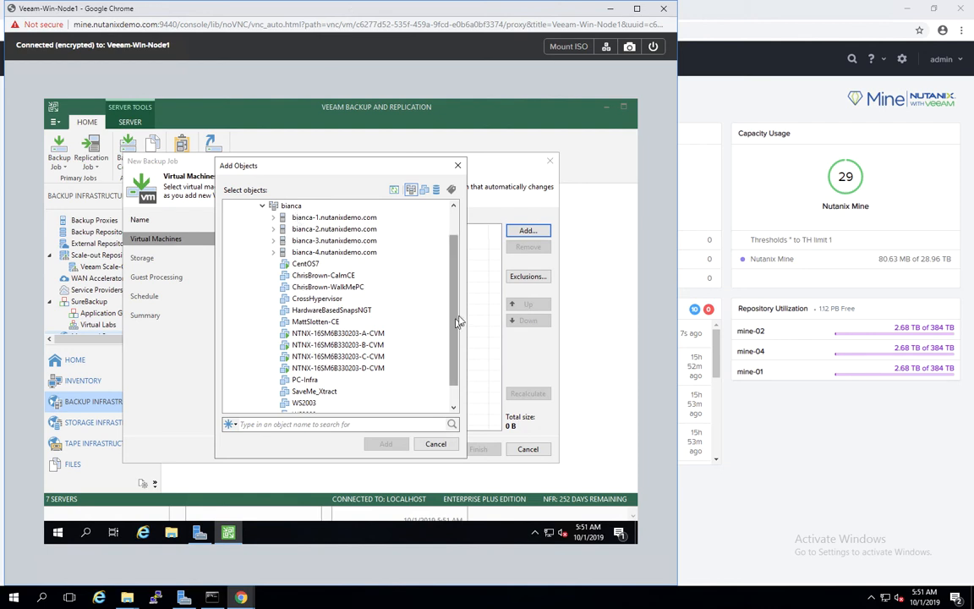
{"action": "scroll", "scroll_direction": "down", "scroll_amount": 3}
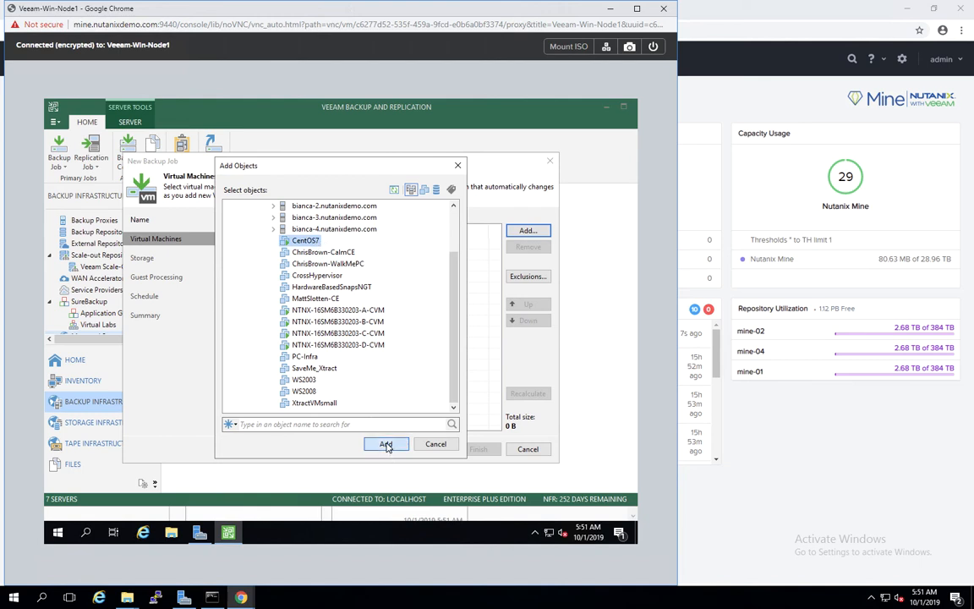
{"action": "left_click", "coordinate": [386, 443]}
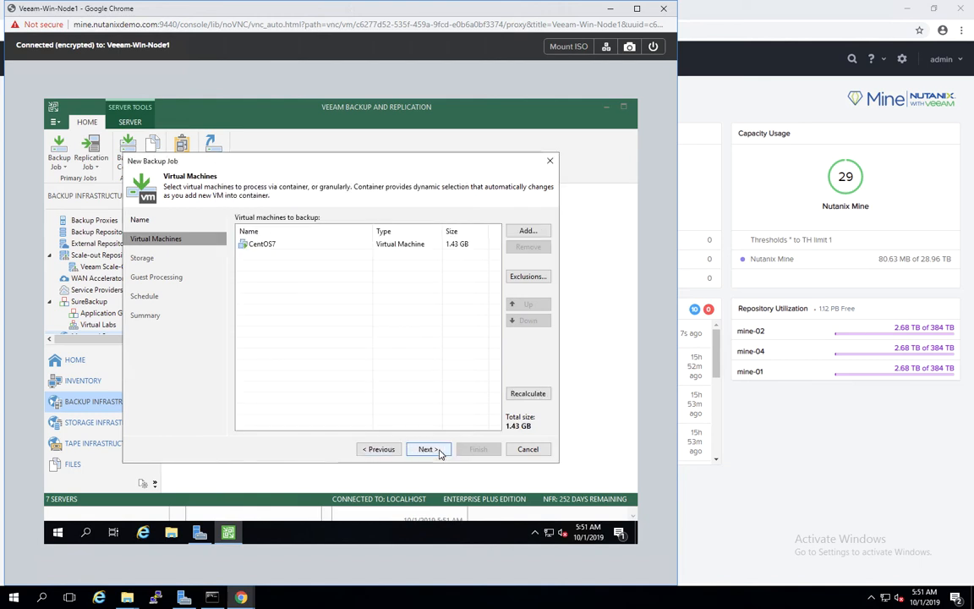
{"action": "left_click", "coordinate": [426, 450]}
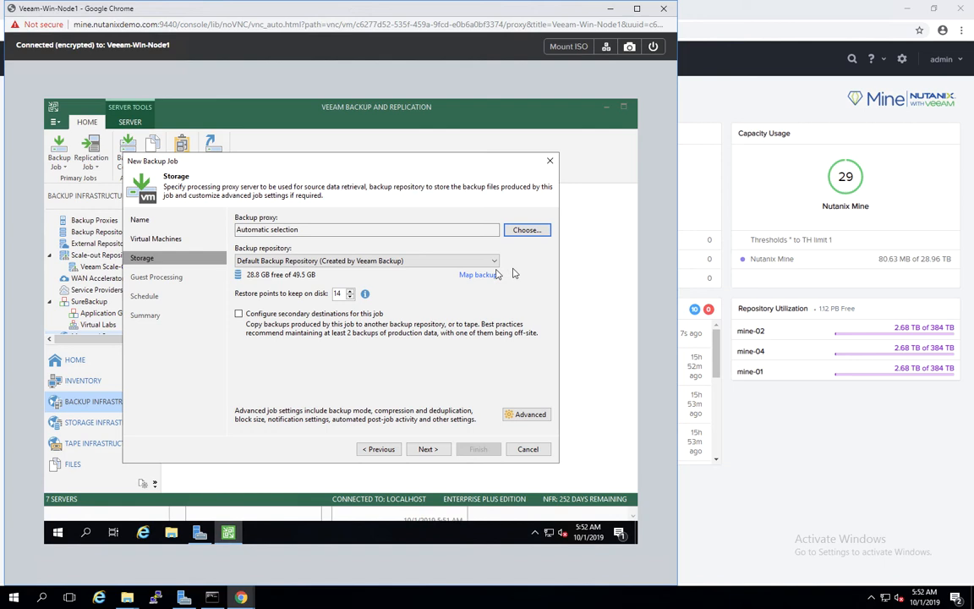
Target the job at the Veeam Scale-Out Repository.
{"action": "left_click", "coordinate": [492, 260]}
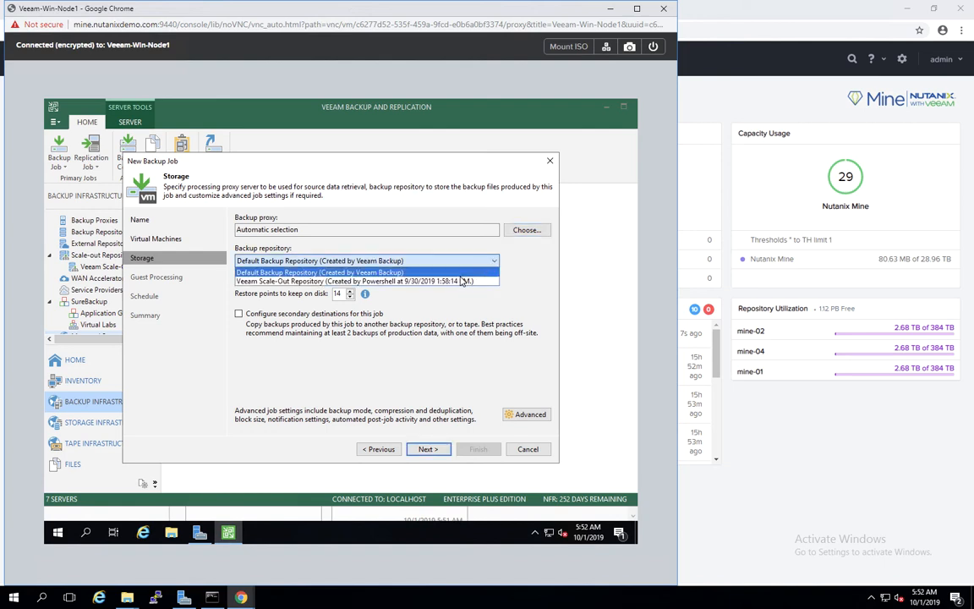
{"action": "left_click", "coordinate": [362, 281]}
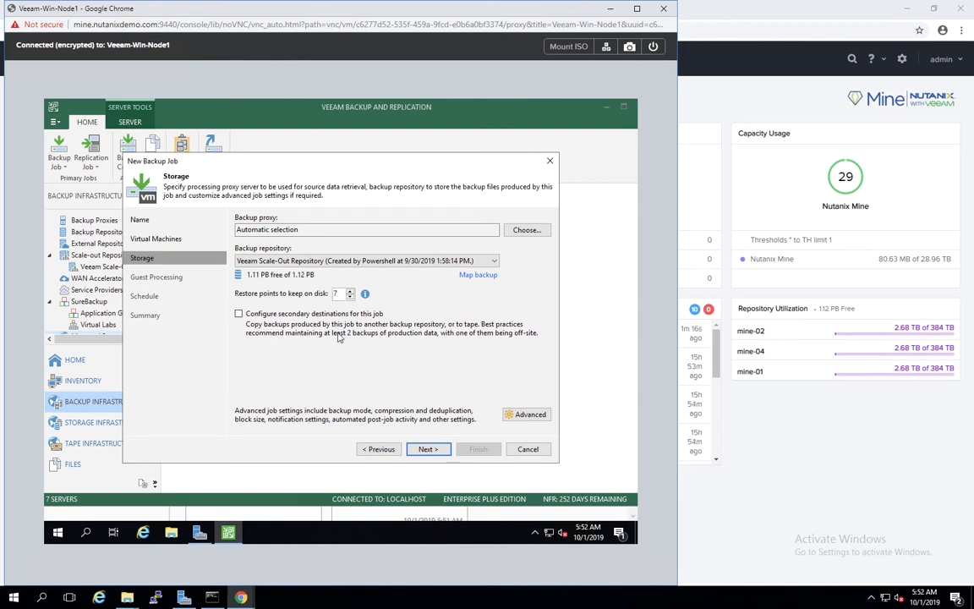
{"action": "mouse_move", "coordinate": [429, 389]}
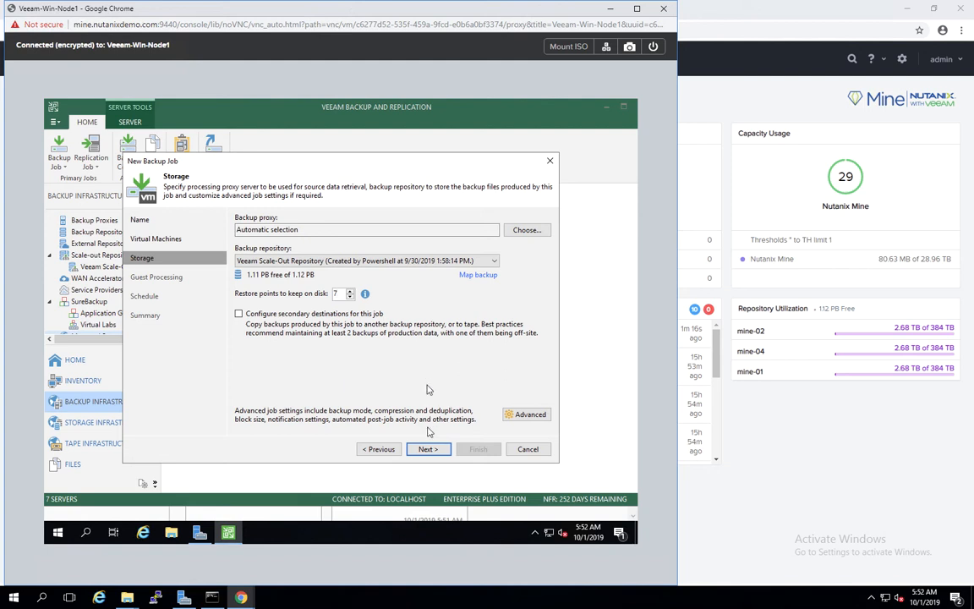
{"action": "left_click", "coordinate": [428, 450]}
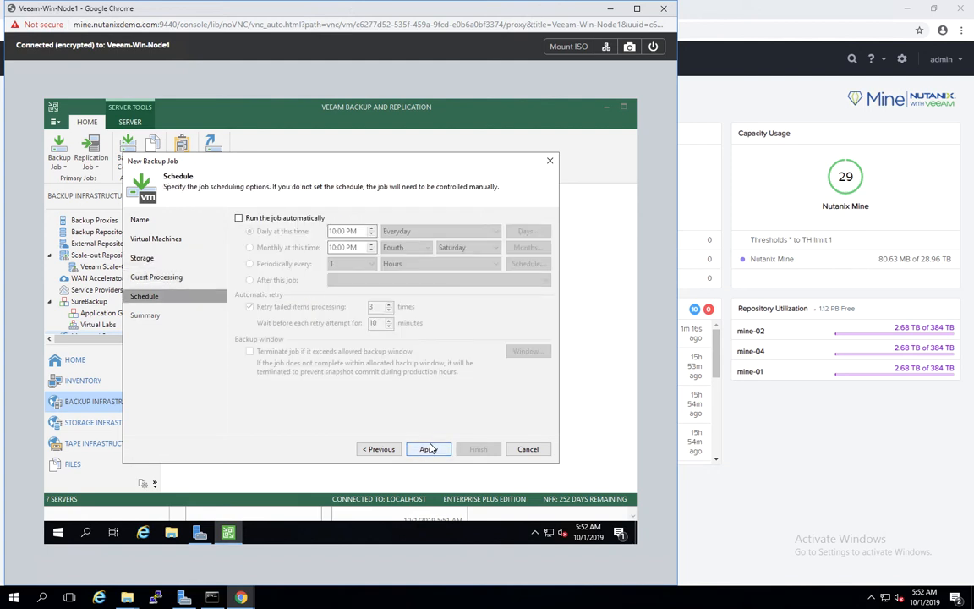
Schedule the job to run automatically daily at 10:00 PM, finish it and show the Jobs list.
{"action": "left_click", "coordinate": [240, 219]}
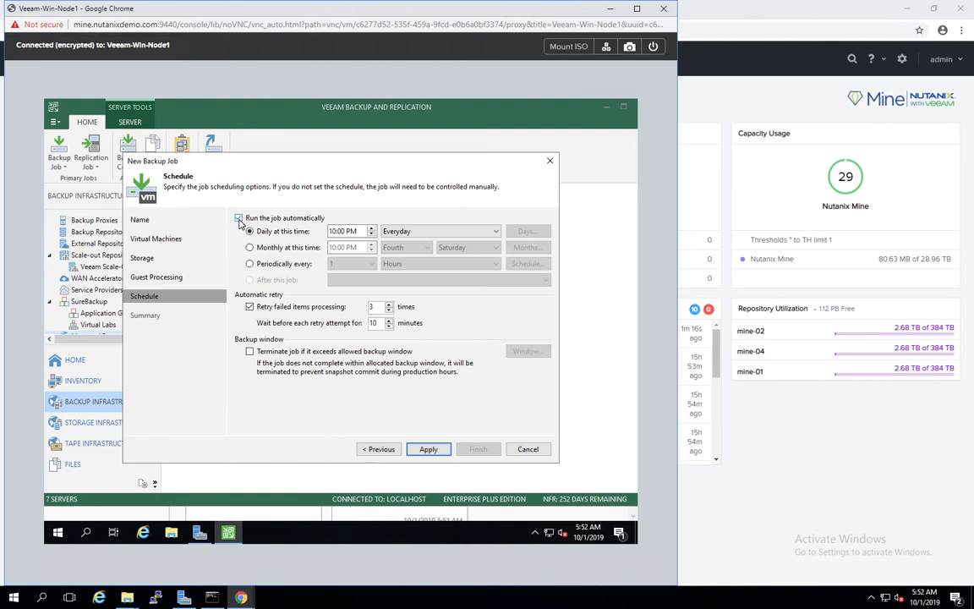
{"action": "left_click", "coordinate": [240, 219]}
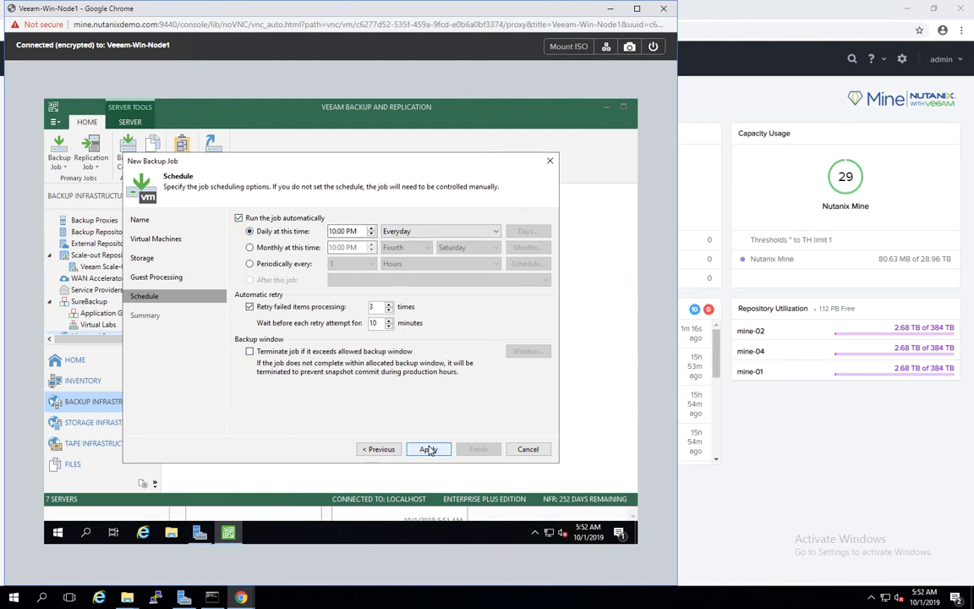
{"action": "left_click", "coordinate": [429, 450]}
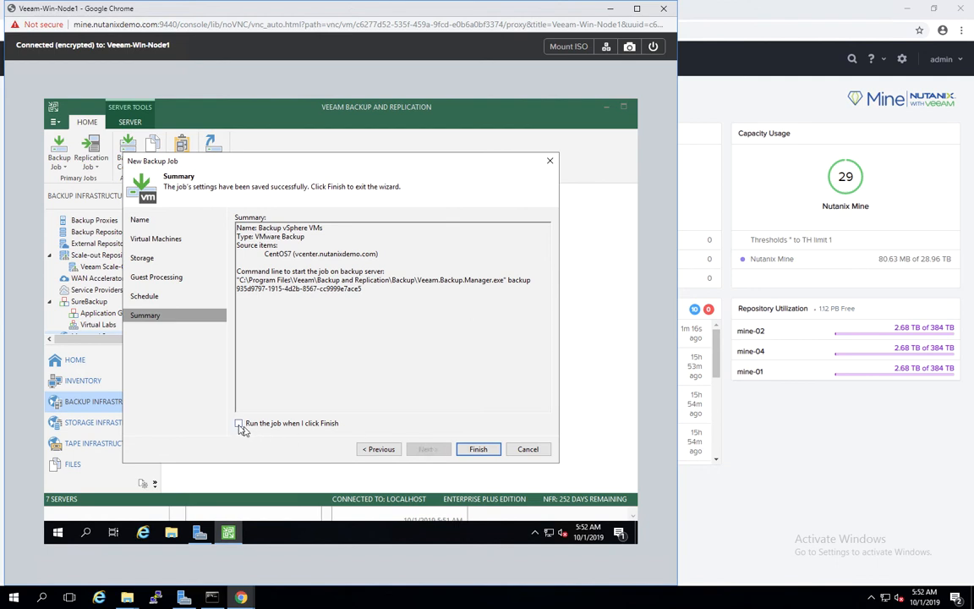
{"action": "left_click", "coordinate": [477, 450]}
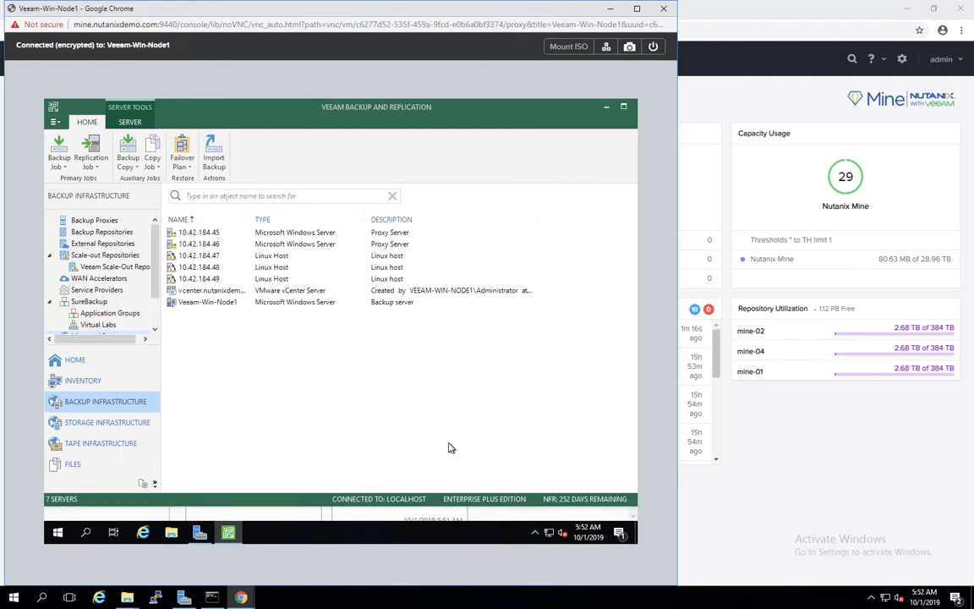
{"action": "left_click", "coordinate": [73, 360]}
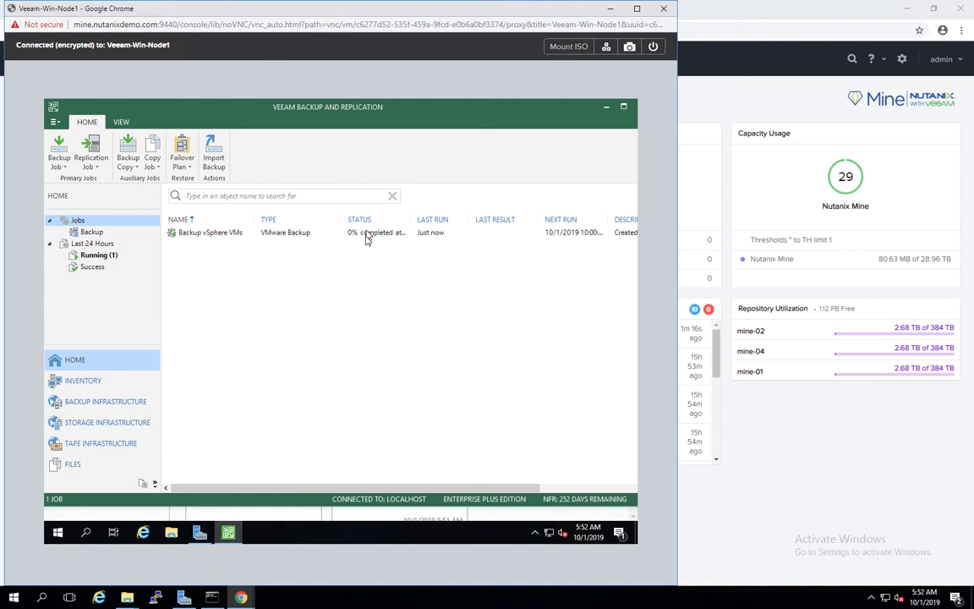
Watch the Backup vSphere VMs job run to Success in Home > Jobs.
{"action": "left_click", "coordinate": [210, 233]}
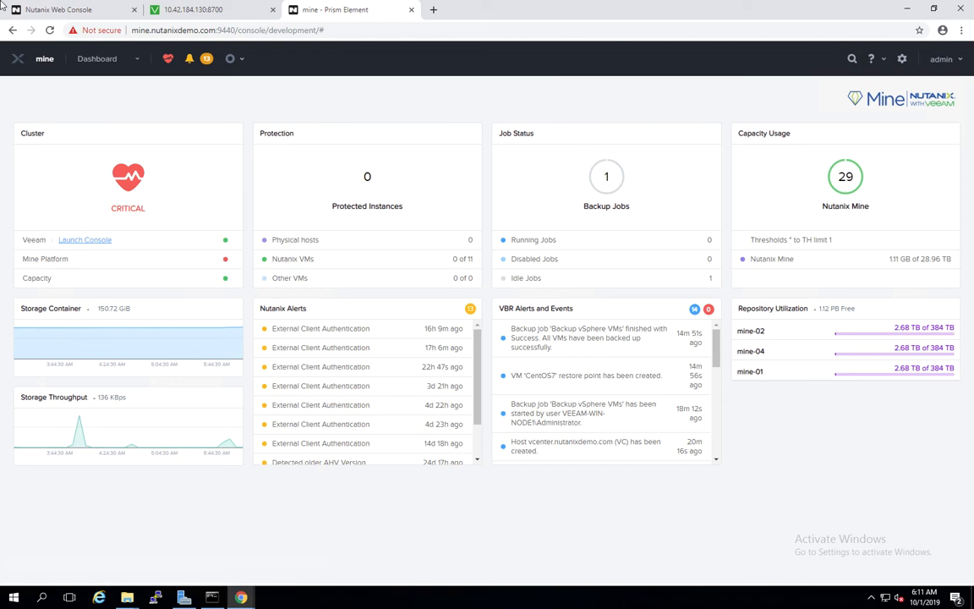
{"action": "mouse_move", "coordinate": [84, 13]}
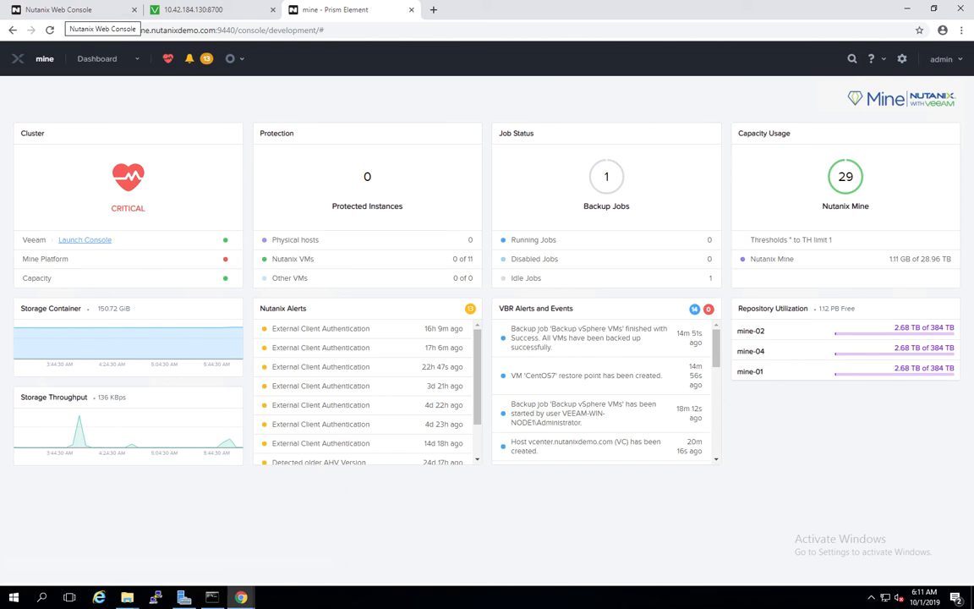
Confirm the 50 GiB VAN image under Image Configuration, then show the cluster's VM table.
{"action": "left_click", "coordinate": [101, 57]}
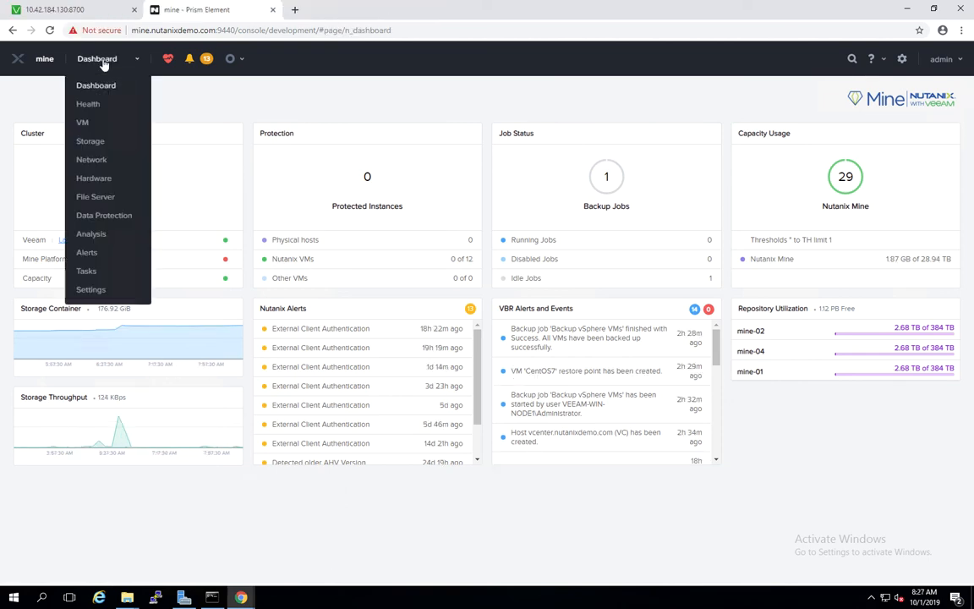
{"action": "left_click", "coordinate": [92, 289]}
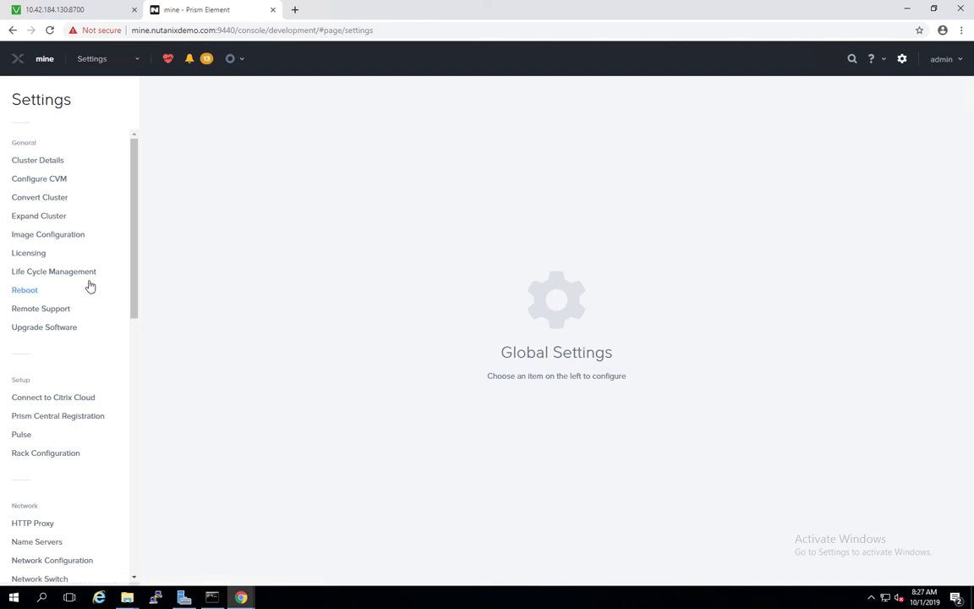
{"action": "left_click", "coordinate": [48, 233]}
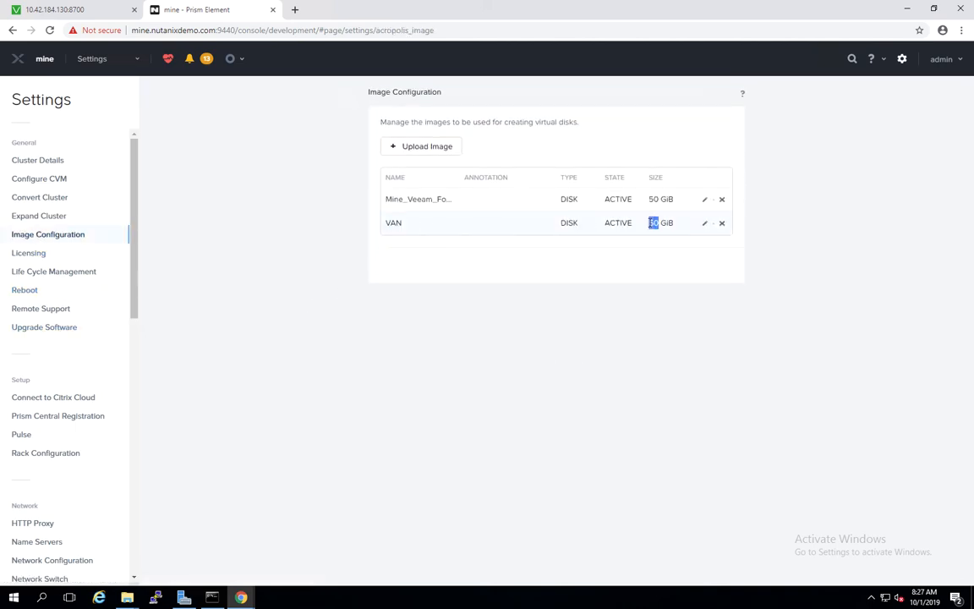
{"action": "left_click", "coordinate": [119, 59]}
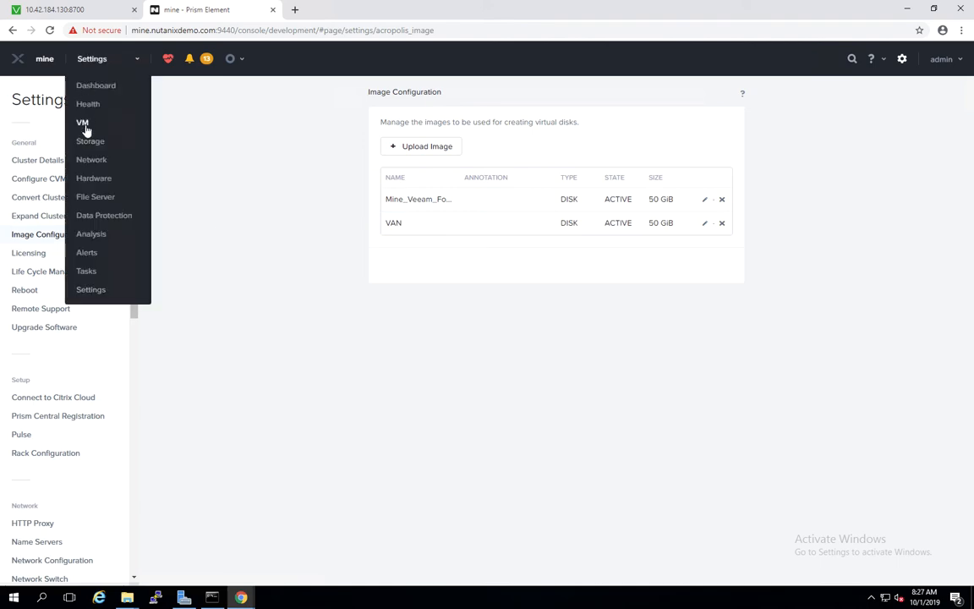
{"action": "left_click", "coordinate": [81, 122]}
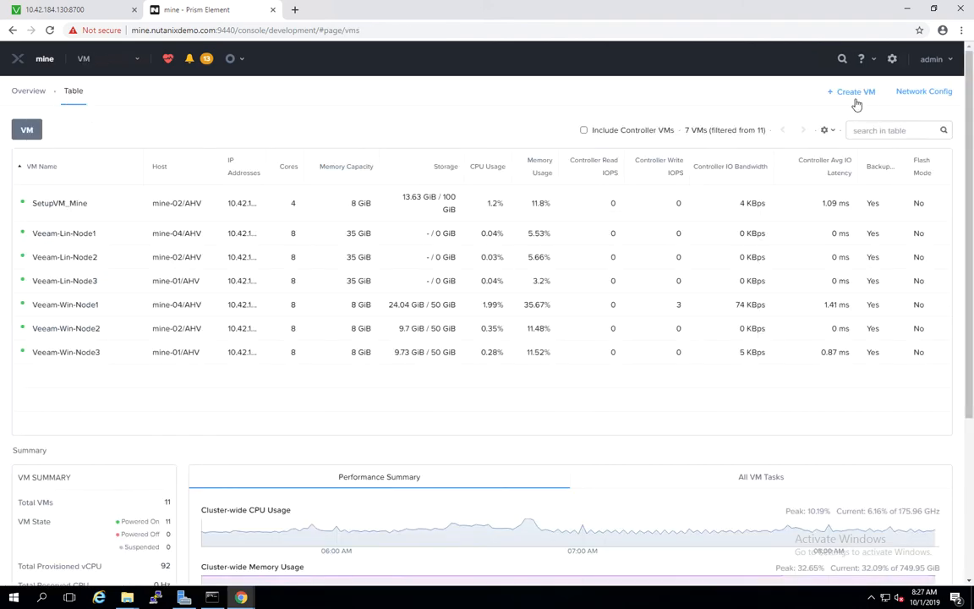
Create VM Veeam-VAN with a disk cloned from the VAN image service image.
{"action": "left_click", "coordinate": [853, 91]}
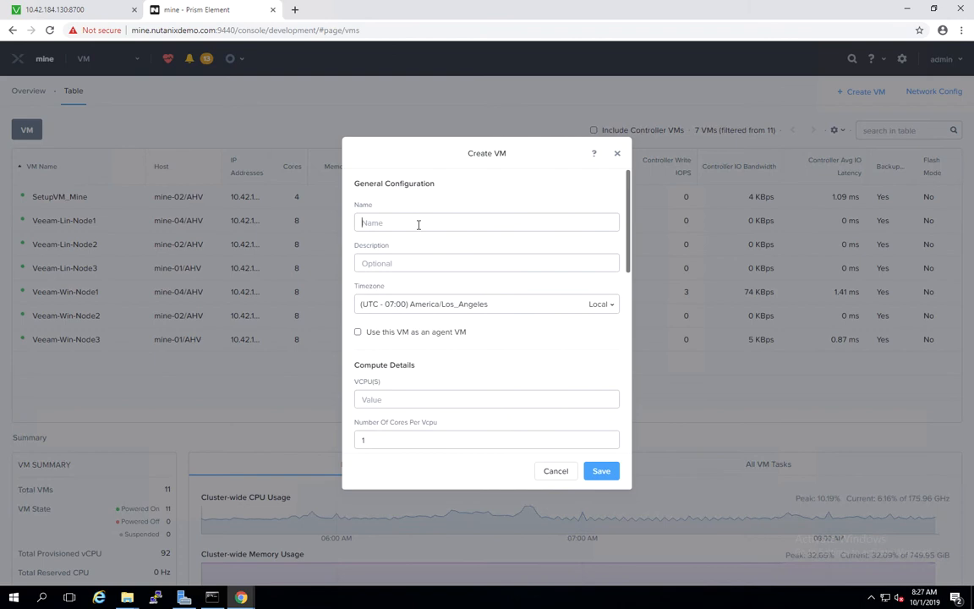
{"action": "type", "text": "Veeam-VAN"}
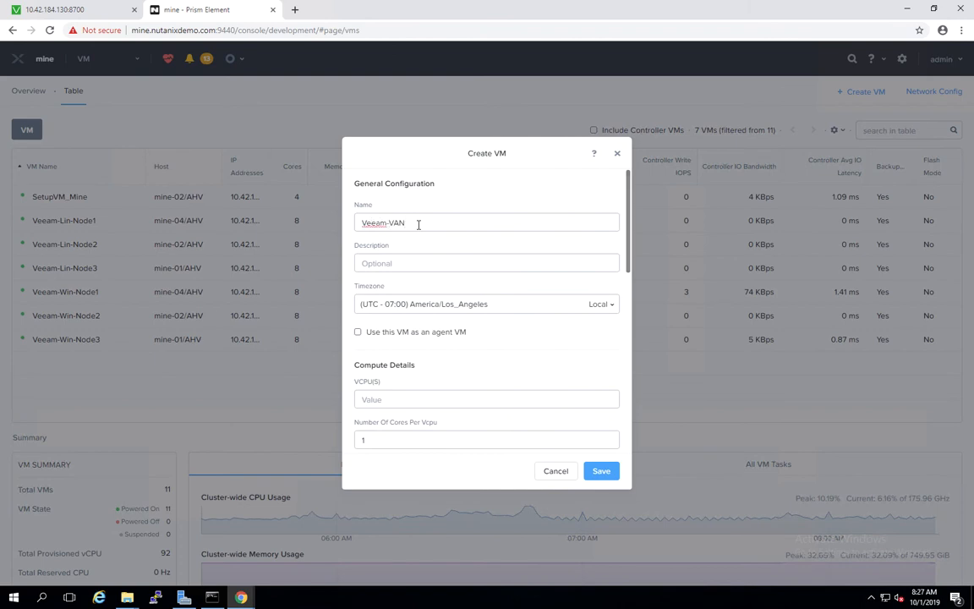
{"action": "left_click", "coordinate": [487, 399]}
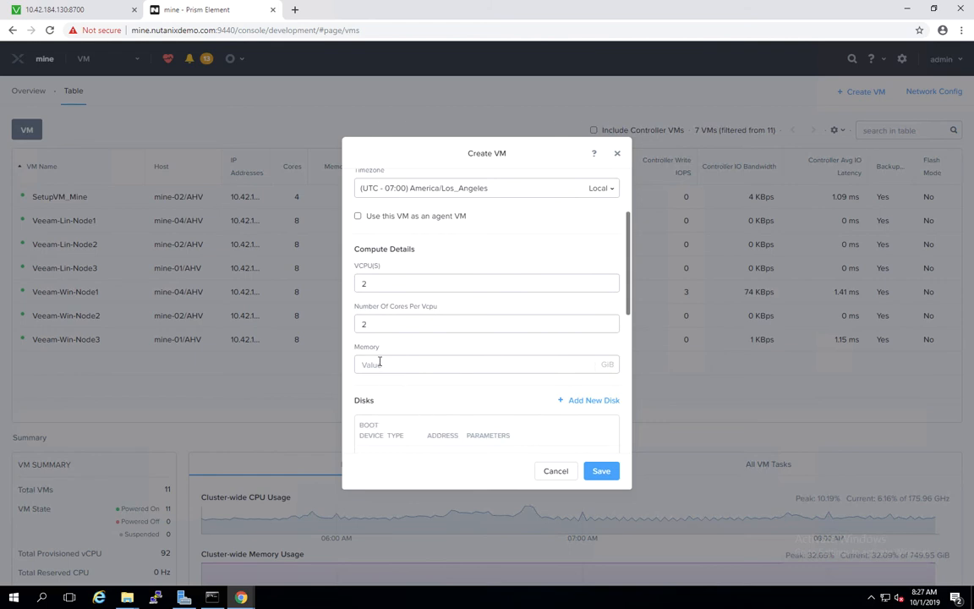
{"action": "left_click", "coordinate": [589, 399]}
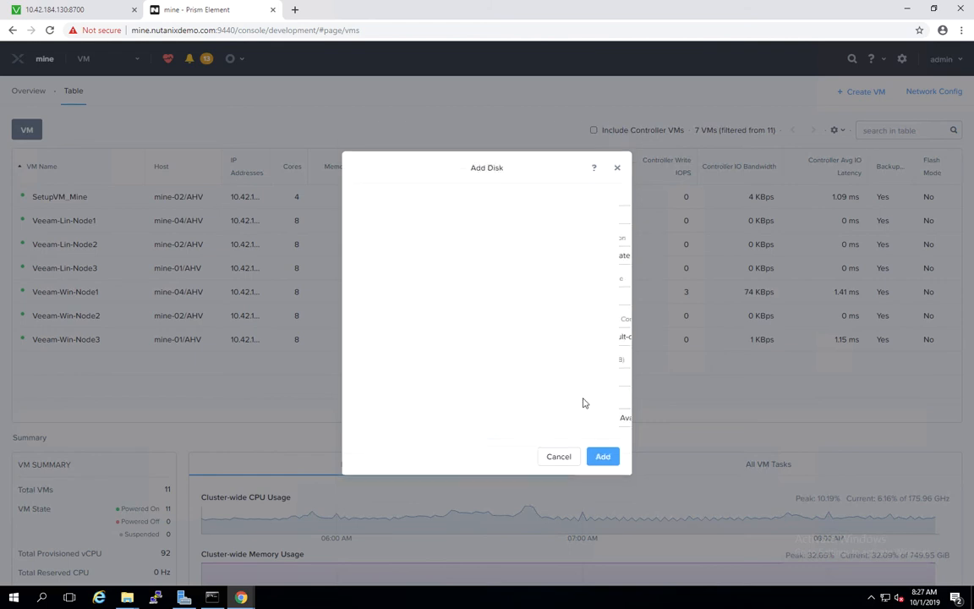
{"action": "left_click", "coordinate": [485, 254]}
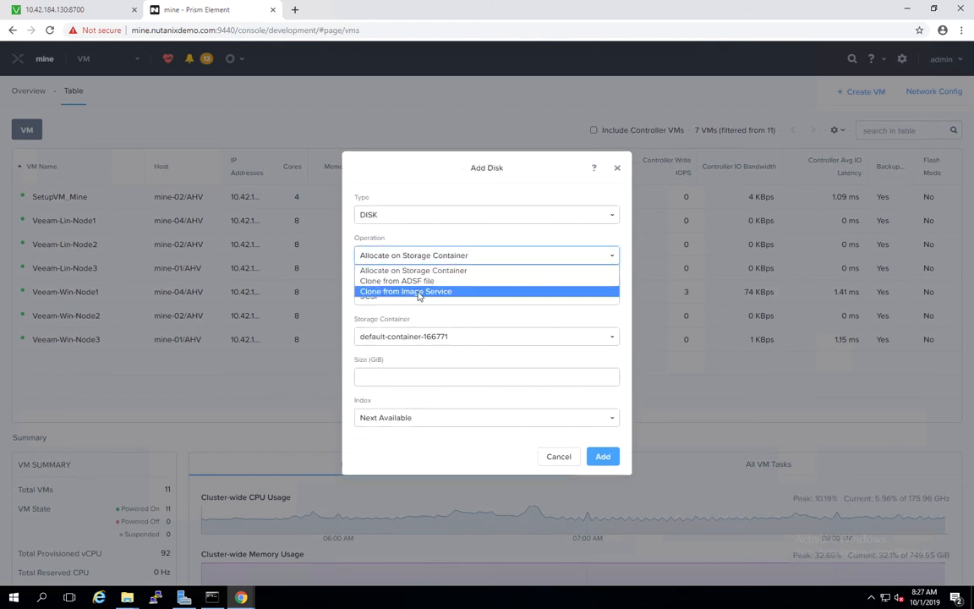
{"action": "left_click", "coordinate": [406, 290]}
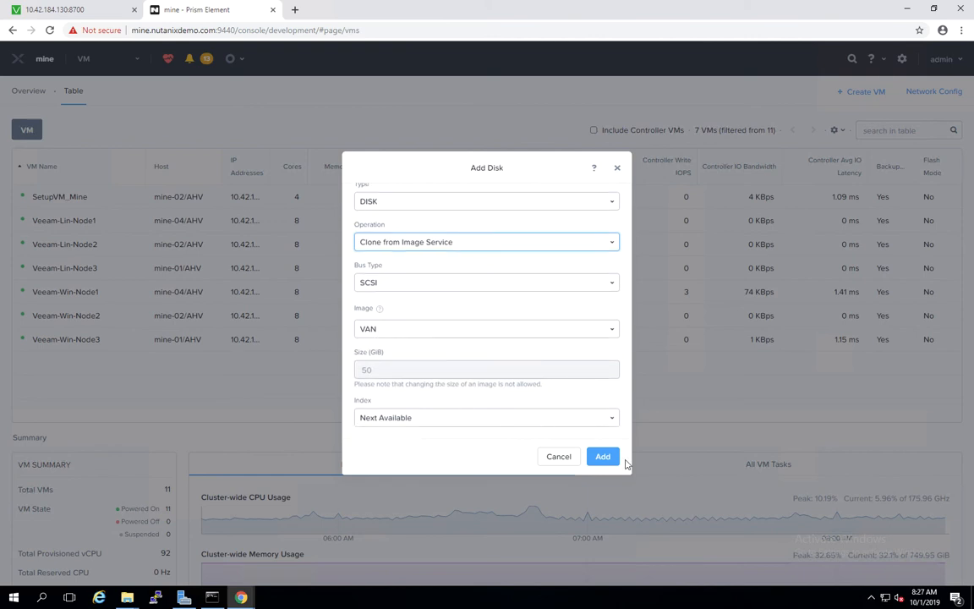
{"action": "left_click", "coordinate": [602, 456]}
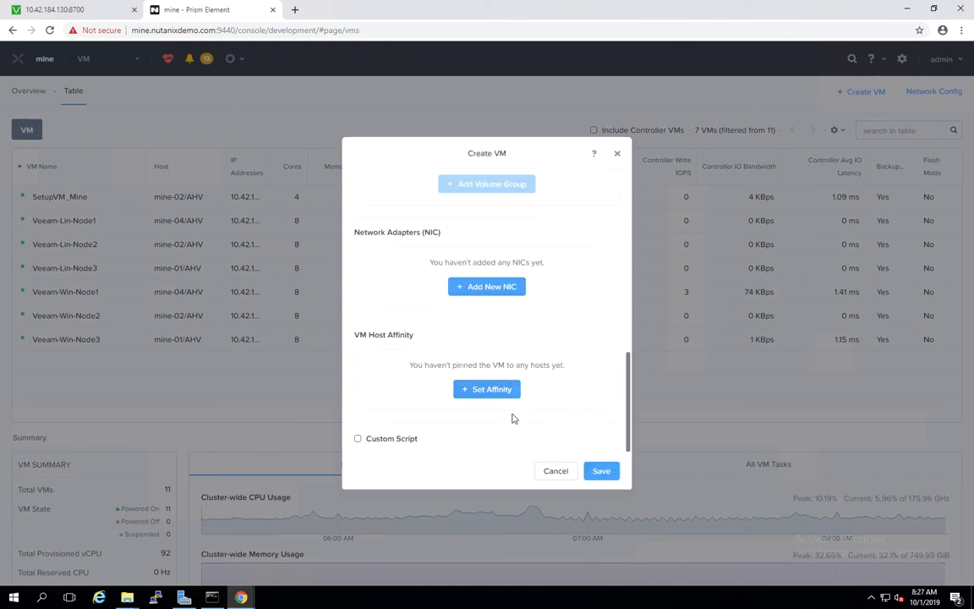
Add a NIC on Demo_Network and save the Veeam-VAN VM.
{"action": "left_click", "coordinate": [487, 286]}
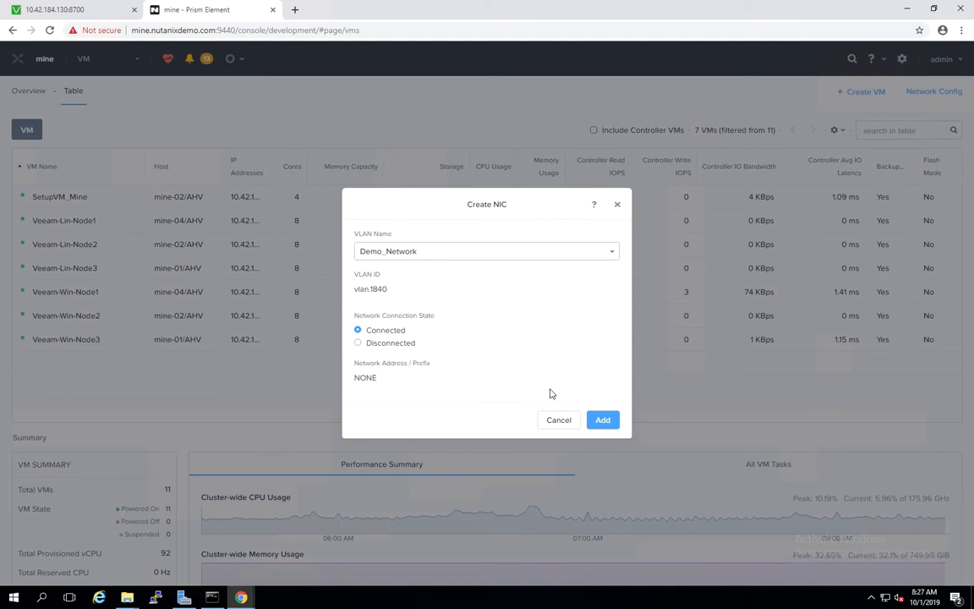
{"action": "left_click", "coordinate": [602, 419]}
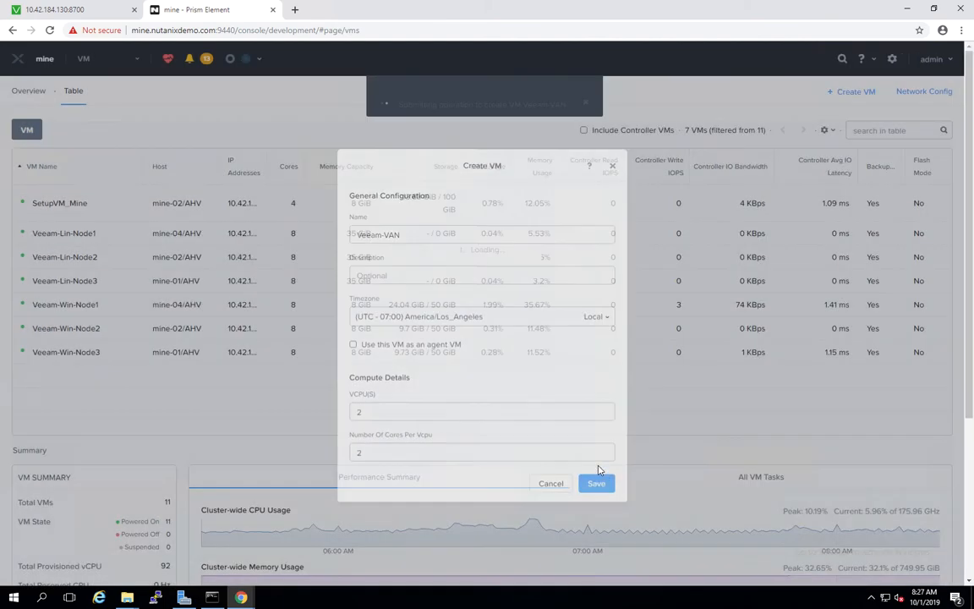
{"action": "left_click", "coordinate": [595, 483]}
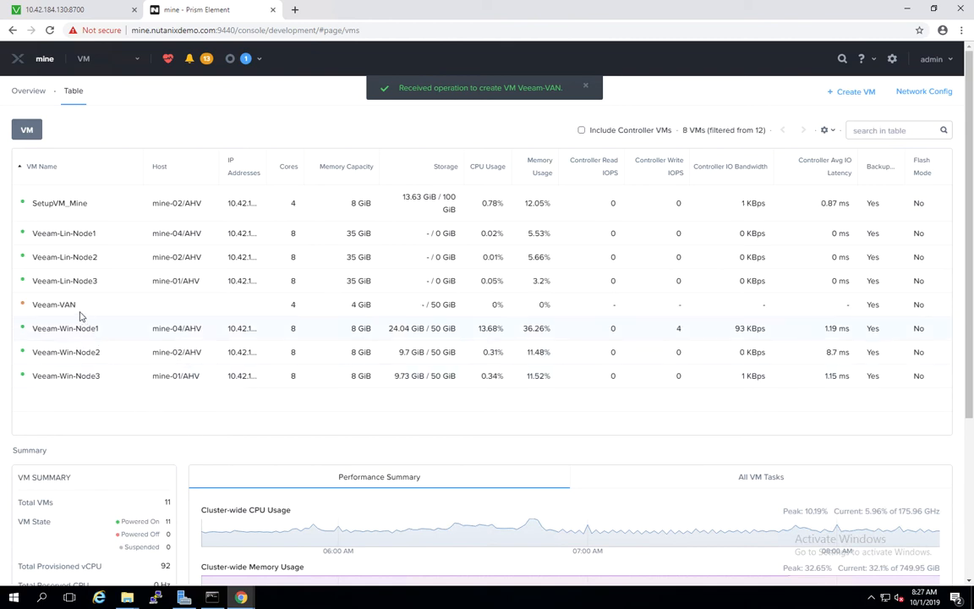
Power on the Veeam-VAN VM from the Prism Element VM table.
{"action": "left_click", "coordinate": [54, 304]}
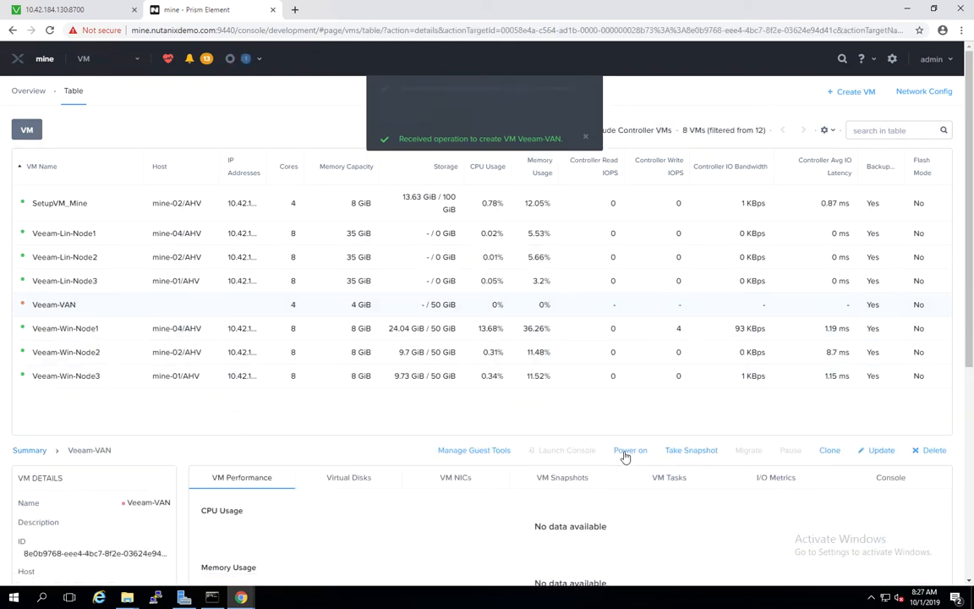
{"action": "left_click", "coordinate": [629, 450]}
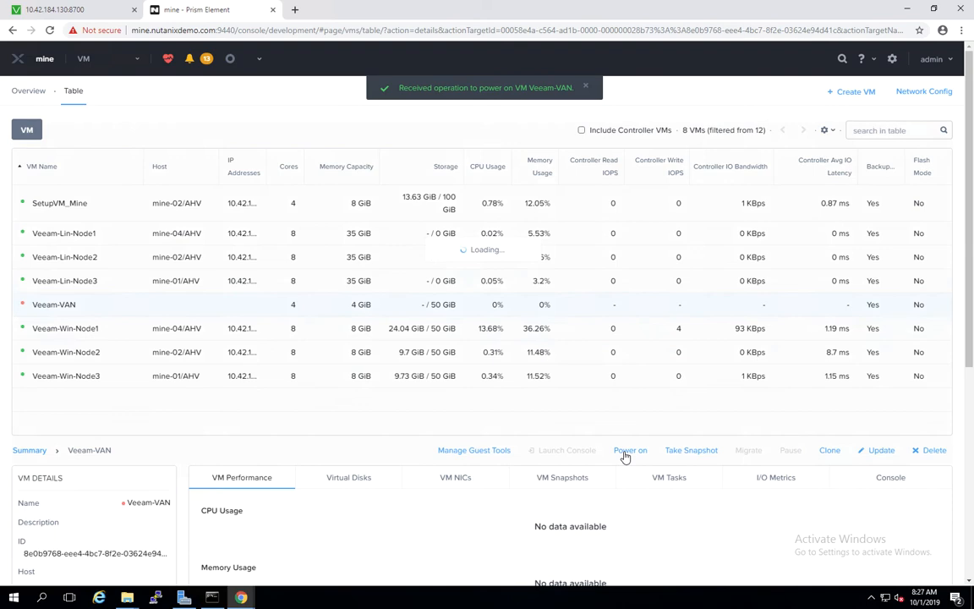
{"action": "left_click", "coordinate": [631, 450]}
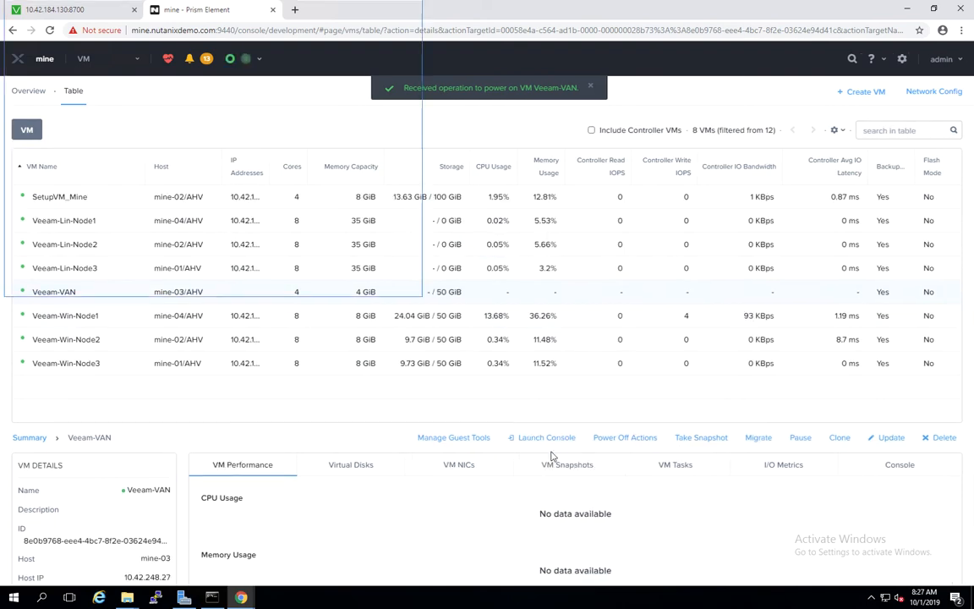
{"action": "left_click", "coordinate": [548, 437]}
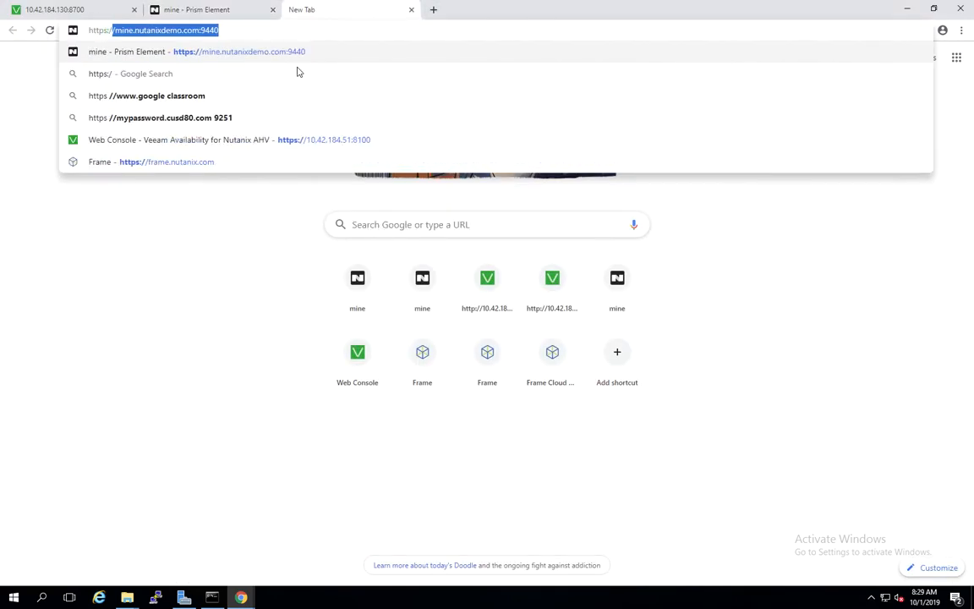
Browse to the appliance address, start Install, accept the license and set new admin credentials.
{"action": "type", "text": "https://10.42.184."}
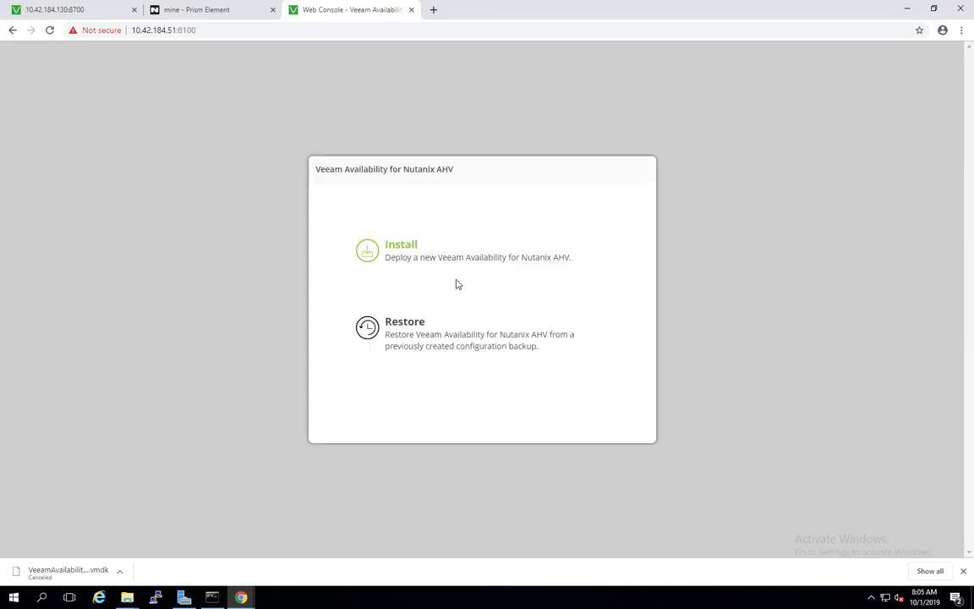
{"action": "left_click", "coordinate": [401, 251]}
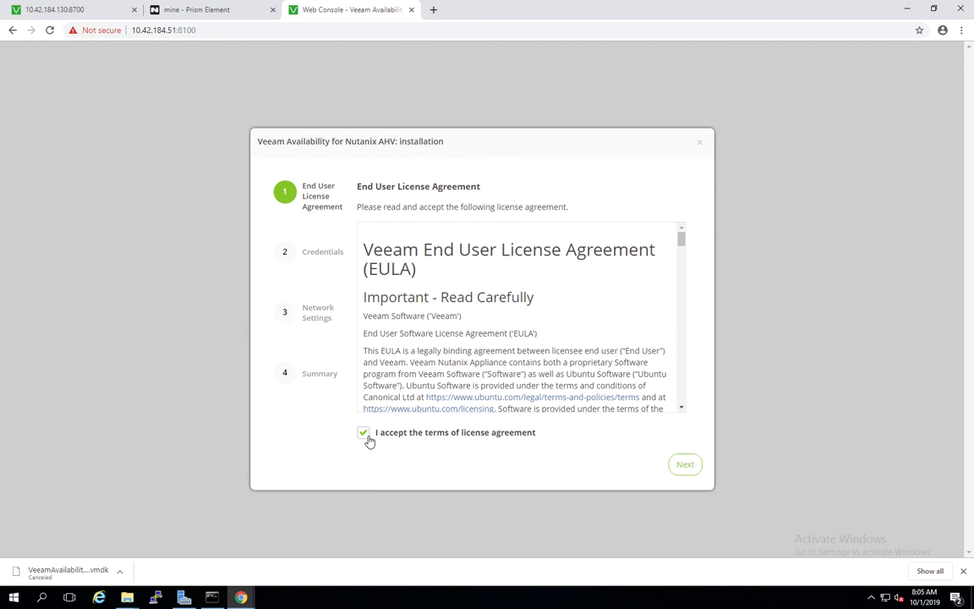
{"action": "left_click", "coordinate": [685, 463]}
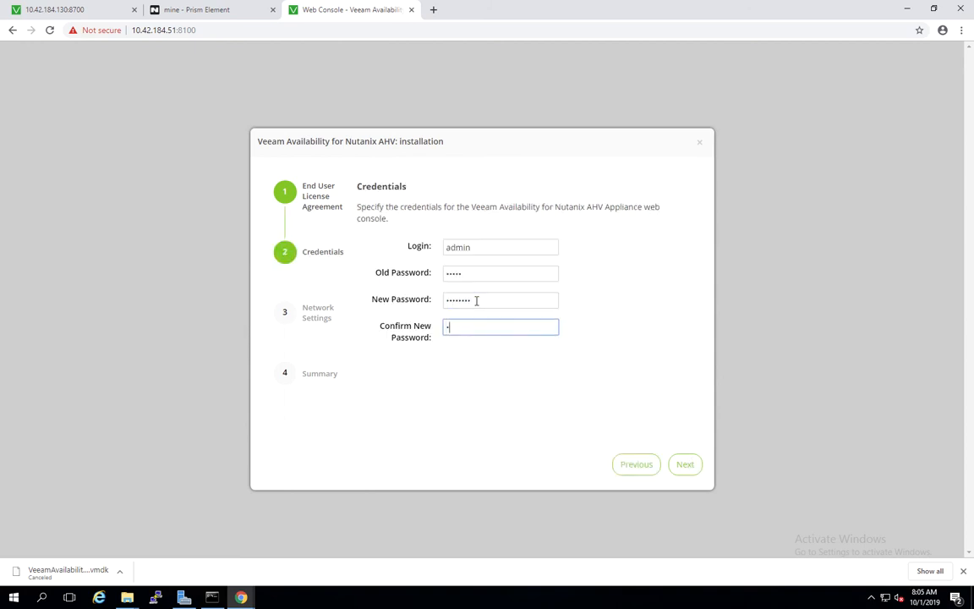
{"action": "left_click", "coordinate": [685, 463]}
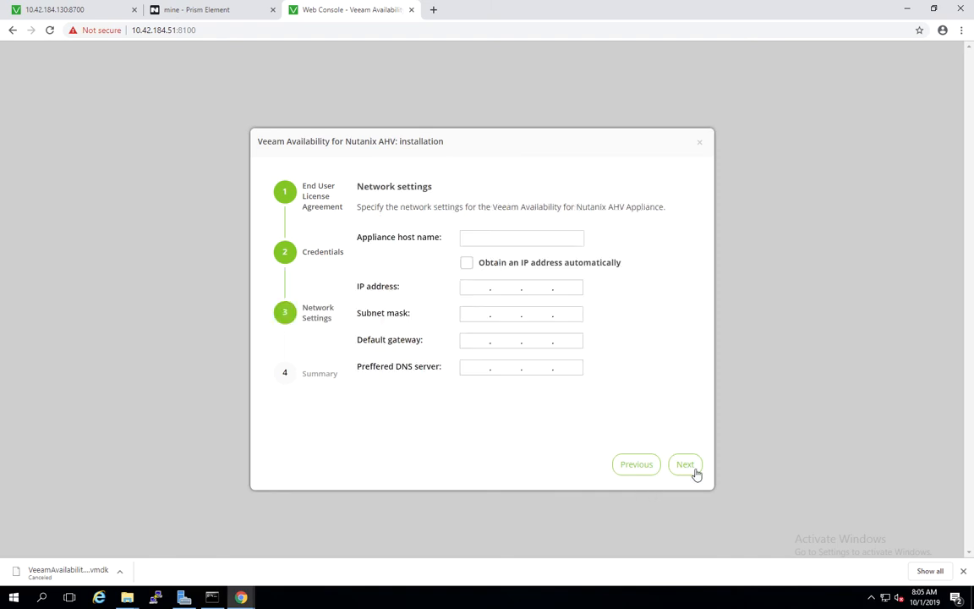
Set host name veeam-van, static IP 10.42.184.51, mask 255.255.248.0, gateway 10.42.184.1, DNS 10.42.184.5.
{"action": "left_click", "coordinate": [521, 237]}
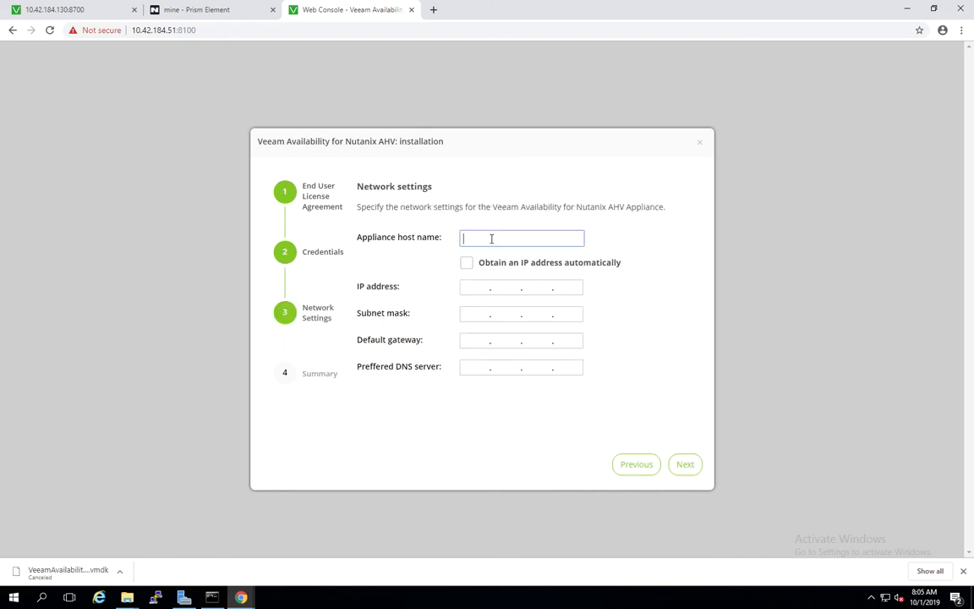
{"action": "type", "text": "veeam-van"}
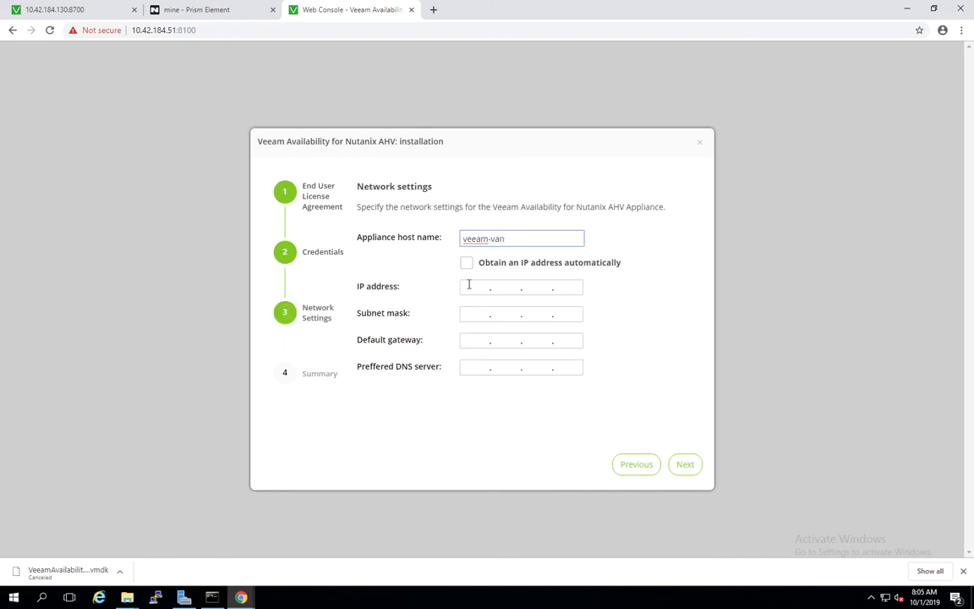
{"action": "type", "text": "10.42.."}
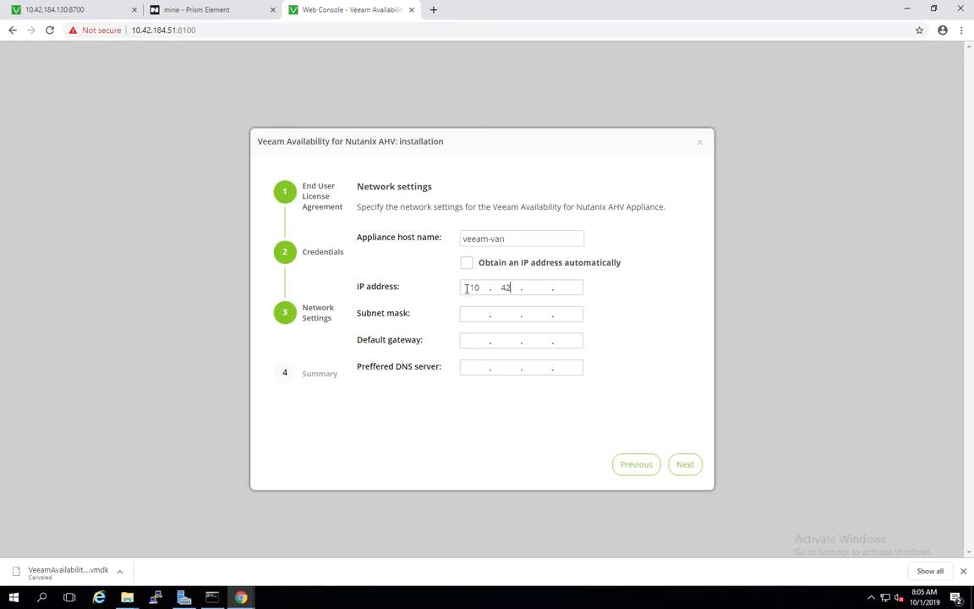
{"action": "type", "text": "184.51"}
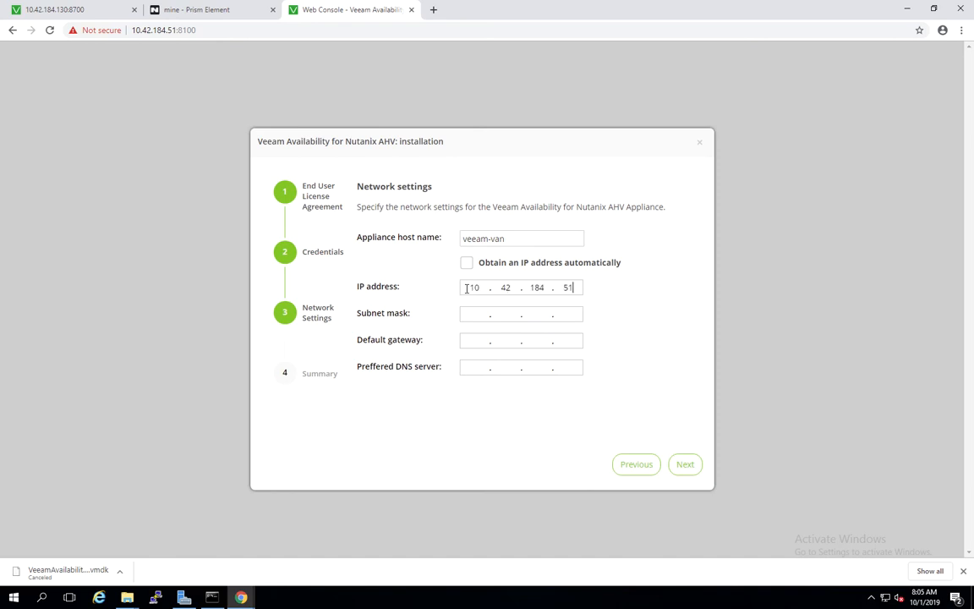
{"action": "type", "text": "255.255.2"}
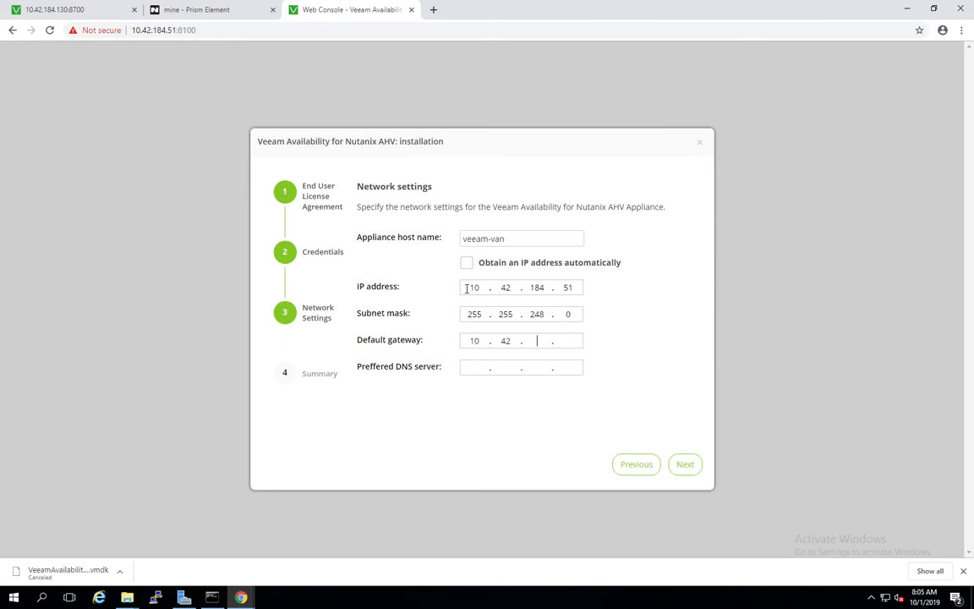
{"action": "type", "text": "10.42.184.5"}
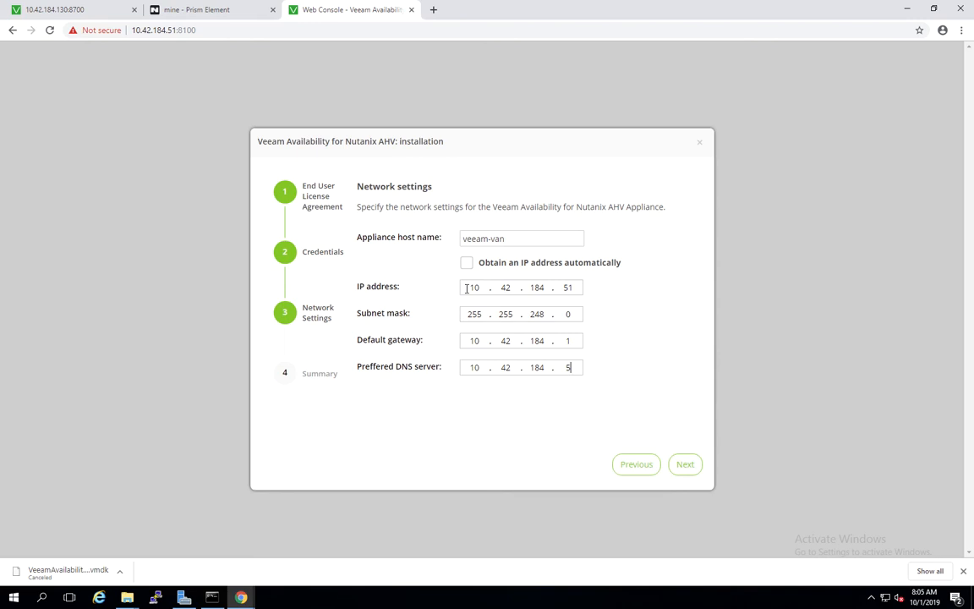
{"action": "left_click", "coordinate": [683, 464]}
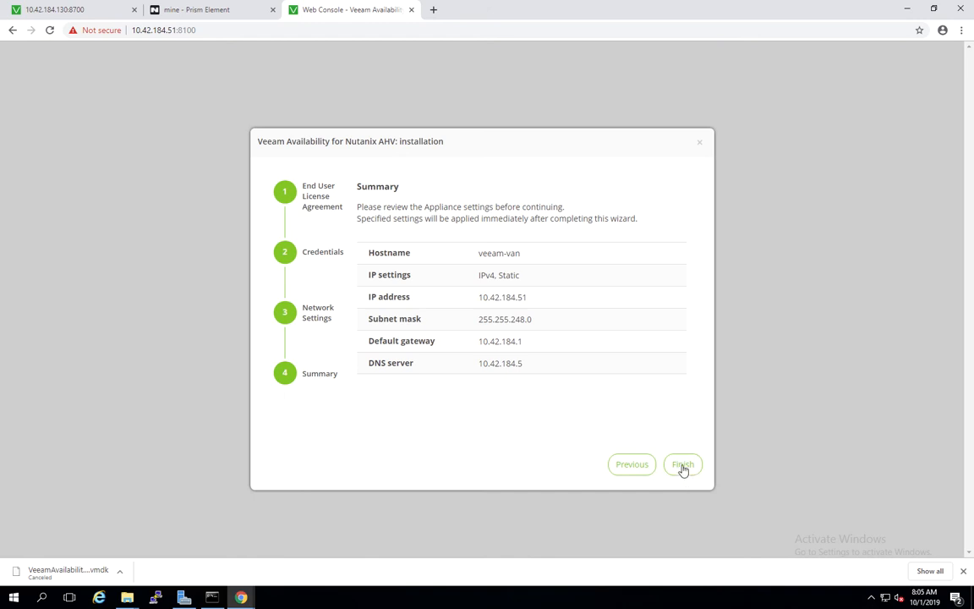
Finish the installation and sign in to the appliance web console as admin.
{"action": "left_click", "coordinate": [683, 464]}
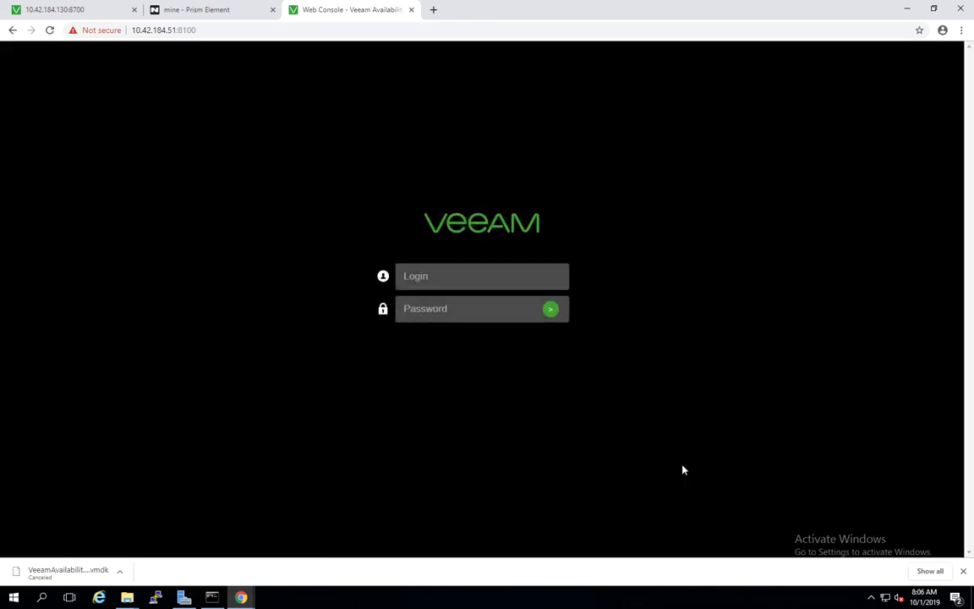
{"action": "type", "text": "admin"}
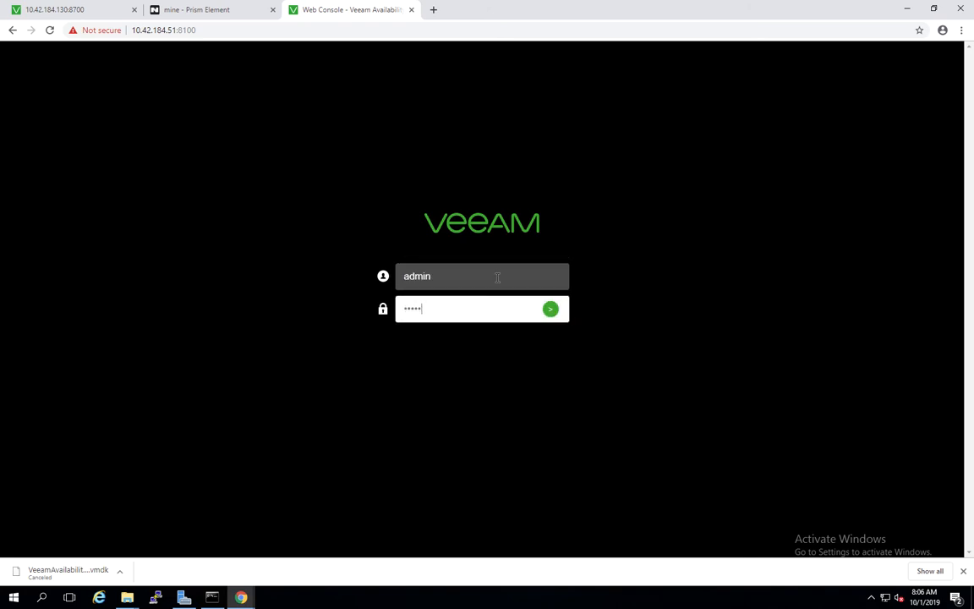
{"action": "left_click", "coordinate": [550, 308]}
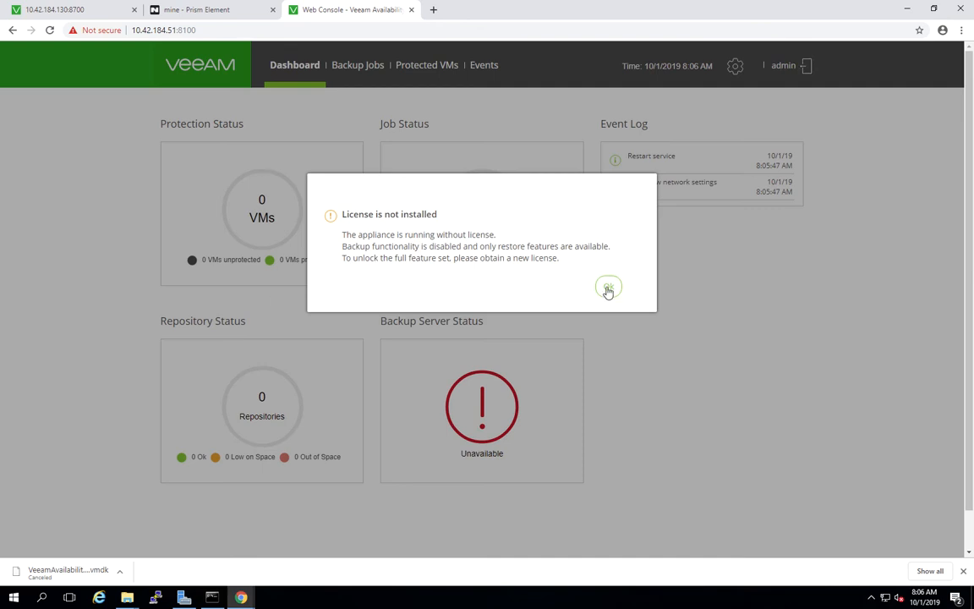
Install the NFR Nutanix .lic license file via Appliance Settings > License.
{"action": "left_click", "coordinate": [608, 287]}
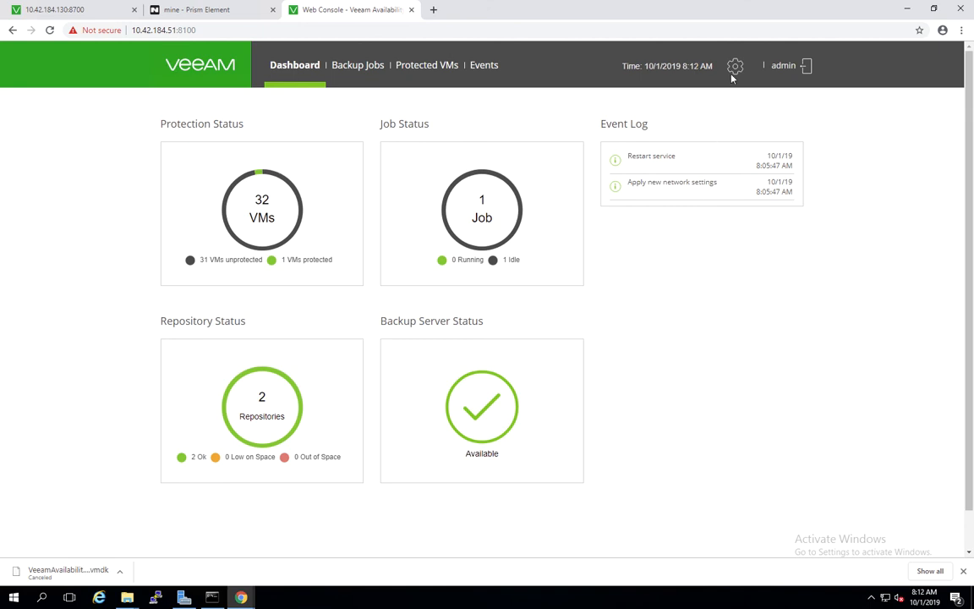
{"action": "left_click", "coordinate": [737, 64]}
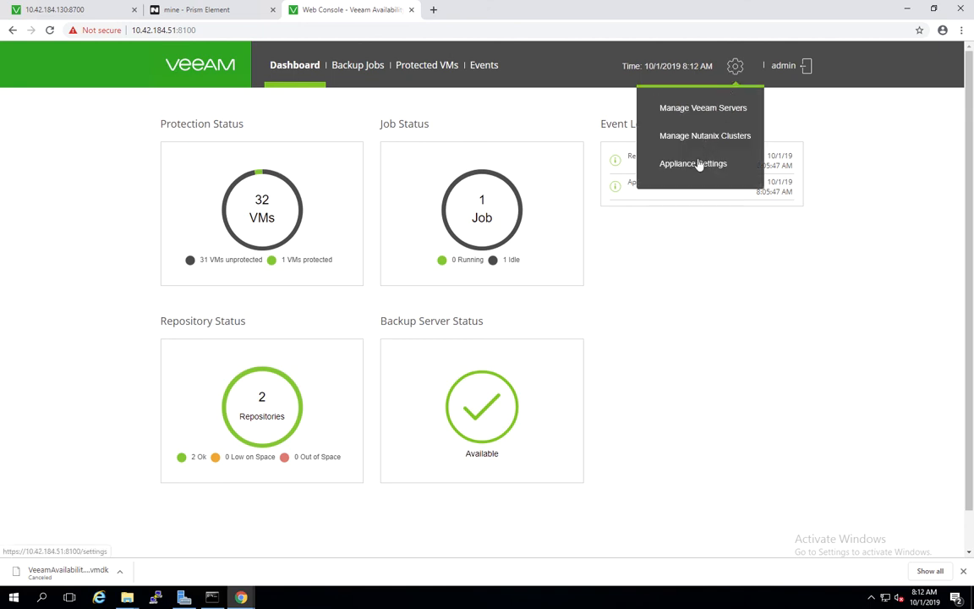
{"action": "left_click", "coordinate": [694, 162]}
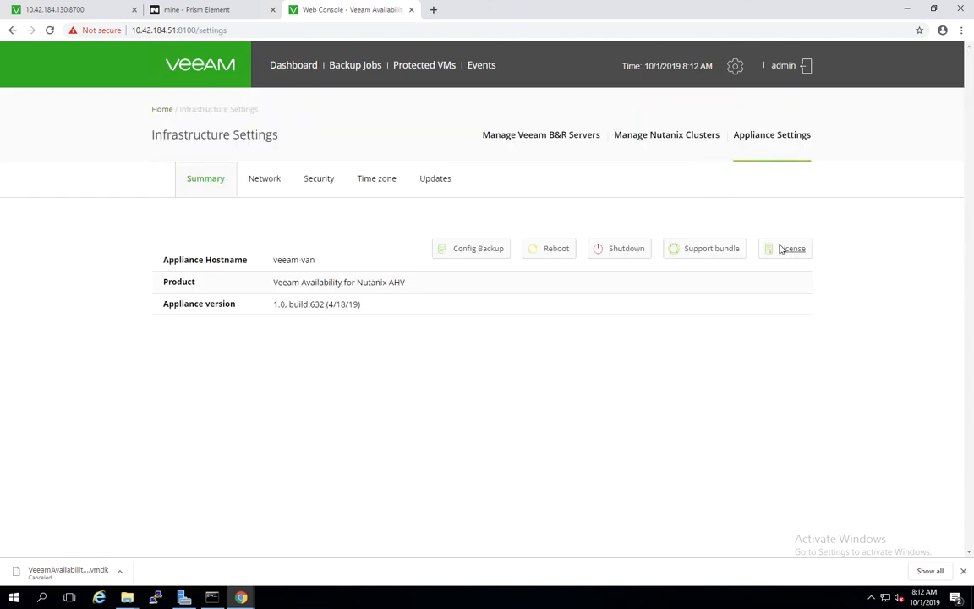
{"action": "left_click", "coordinate": [792, 247]}
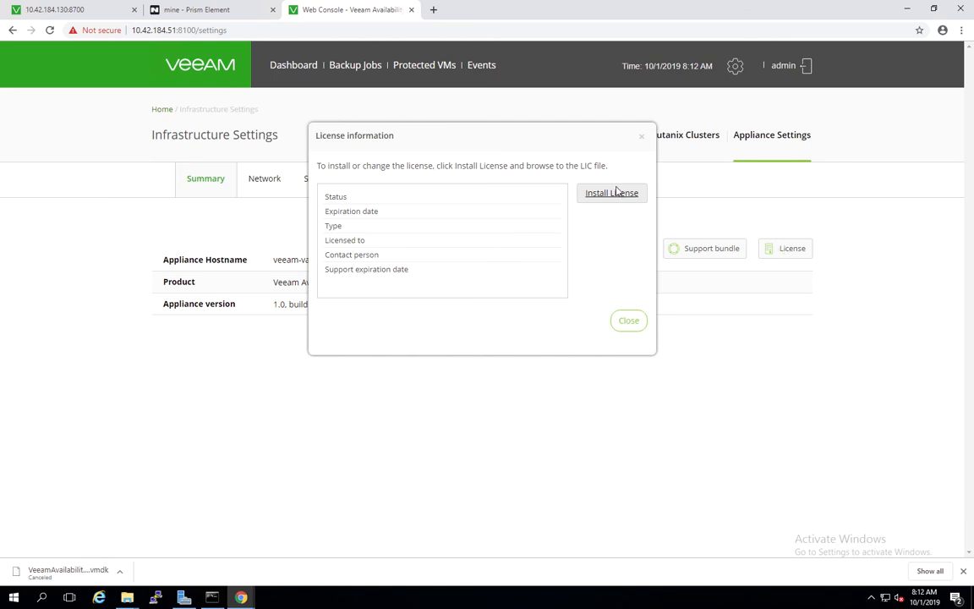
{"action": "left_click", "coordinate": [612, 193]}
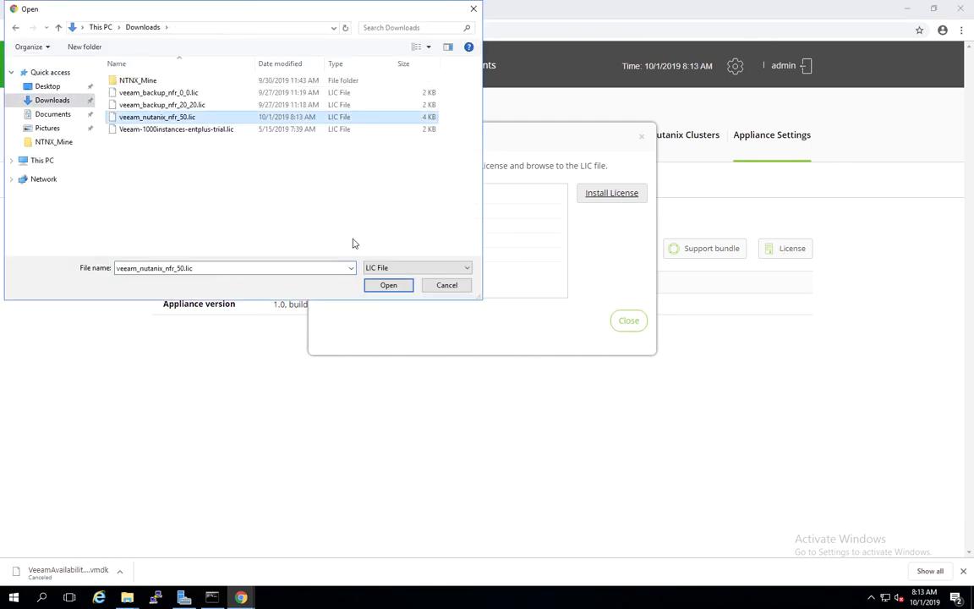
{"action": "left_click", "coordinate": [389, 284]}
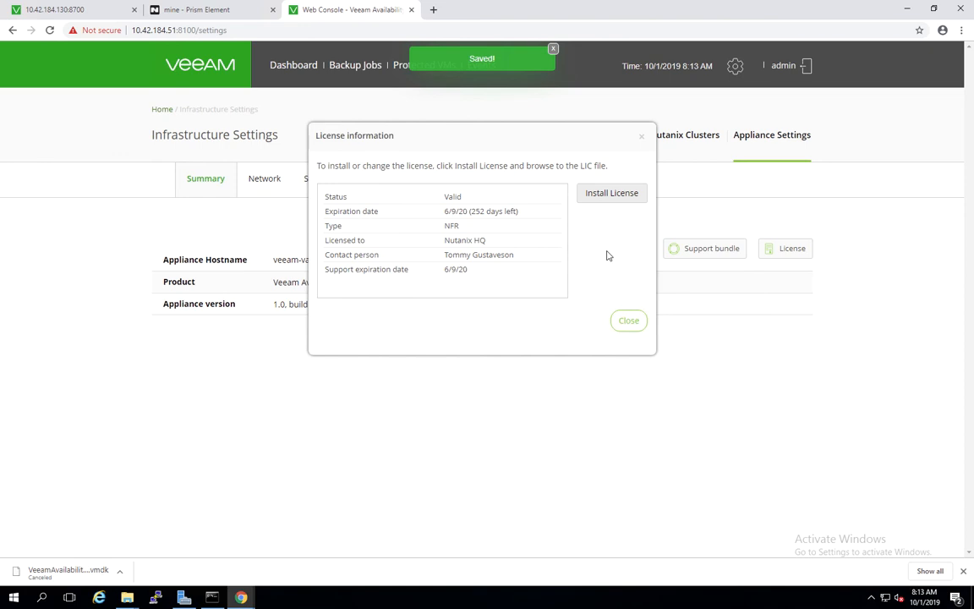
{"action": "left_click", "coordinate": [629, 321]}
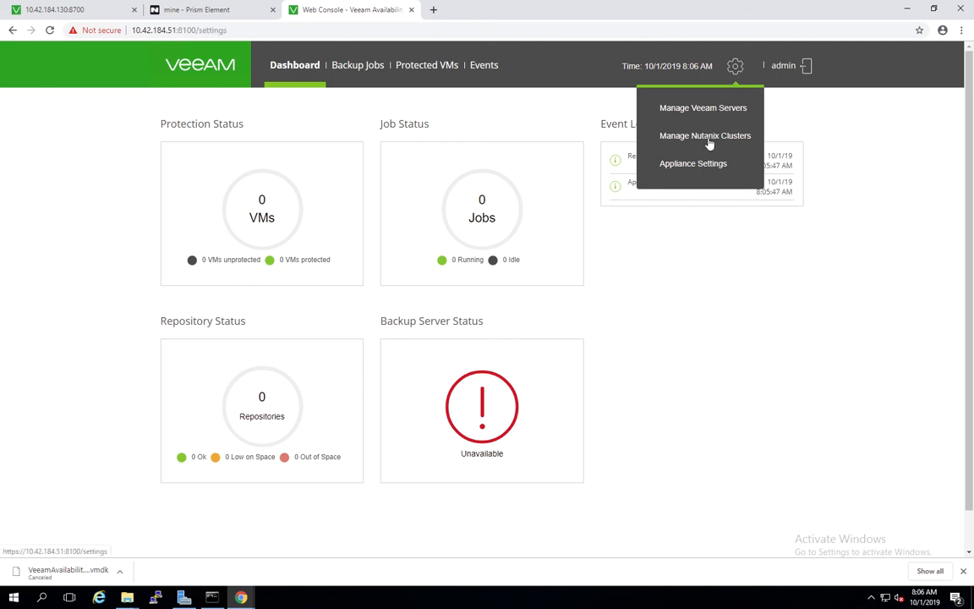
{"action": "left_click", "coordinate": [708, 136]}
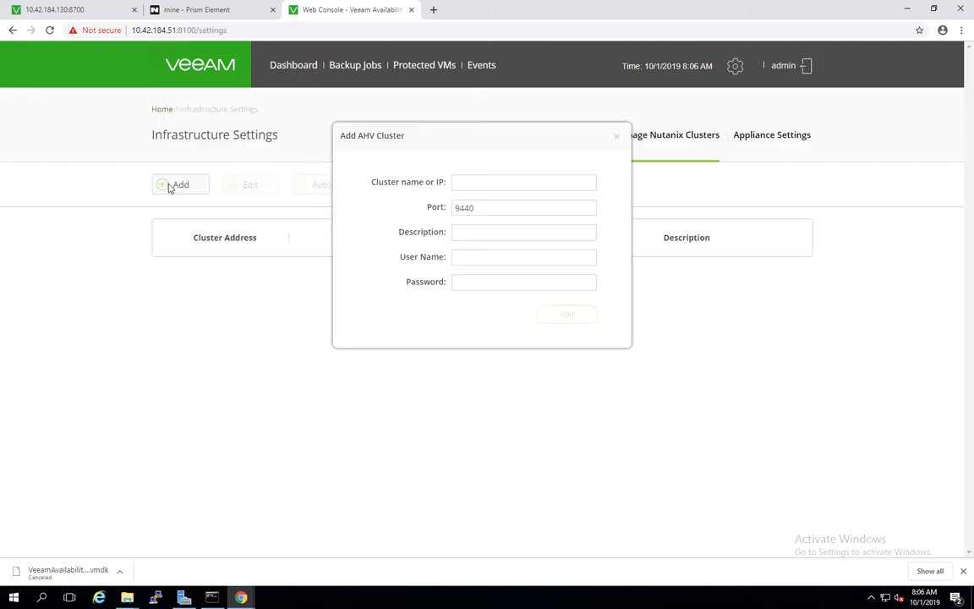
{"action": "type", "text": "ceres.nutanix"}
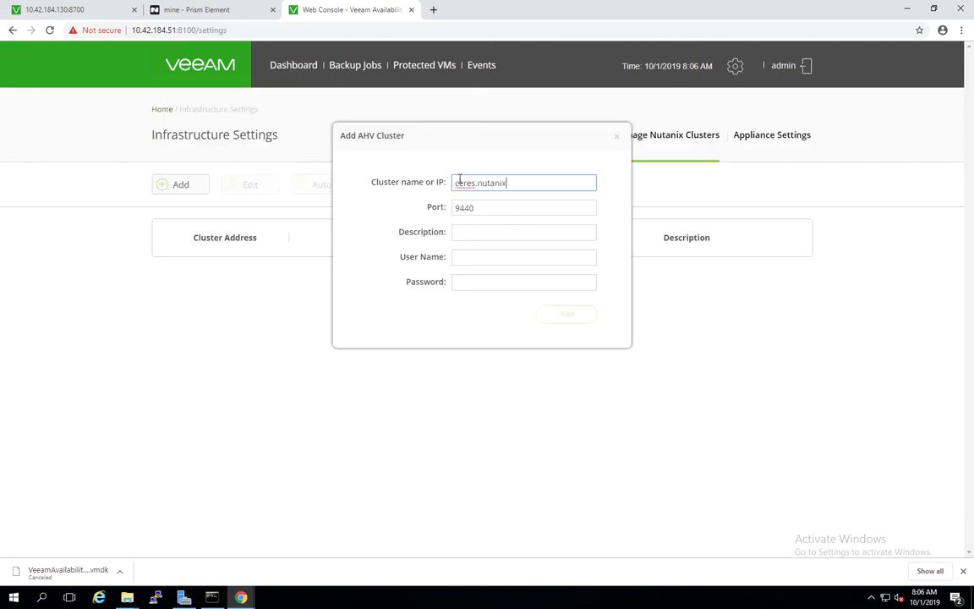
{"action": "type", "text": "Cer"}
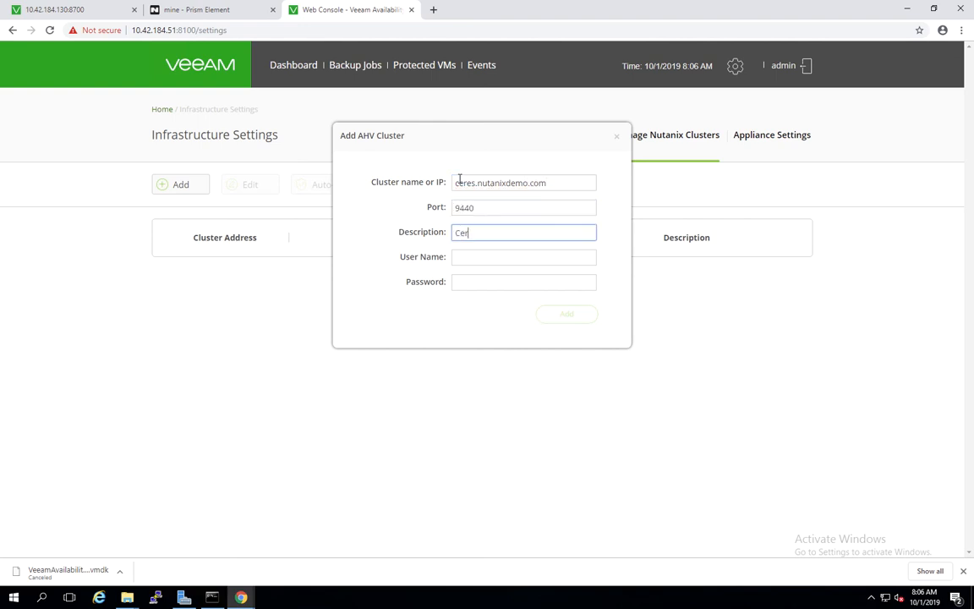
{"action": "type", "text": "Ceres AHV Cluster"}
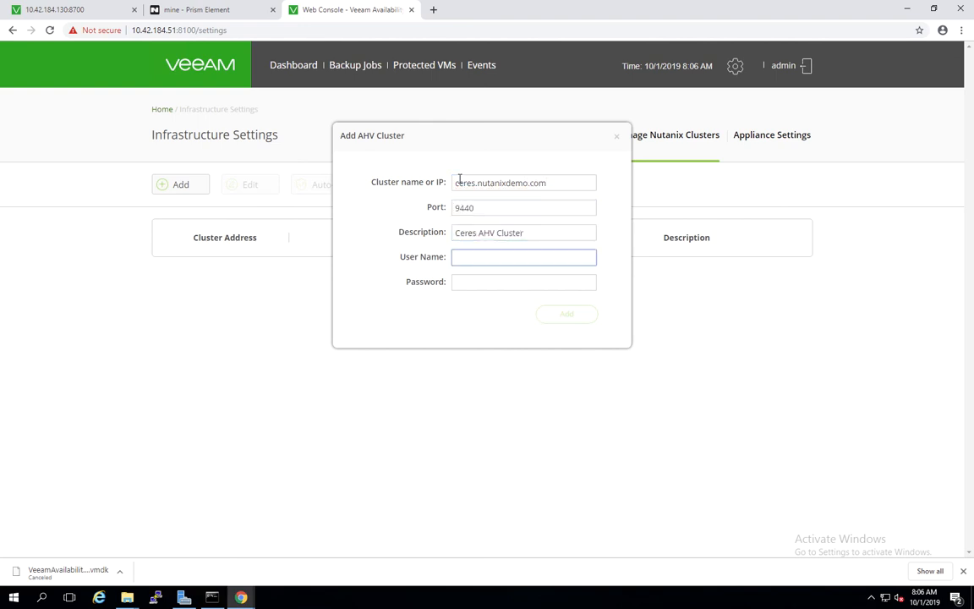
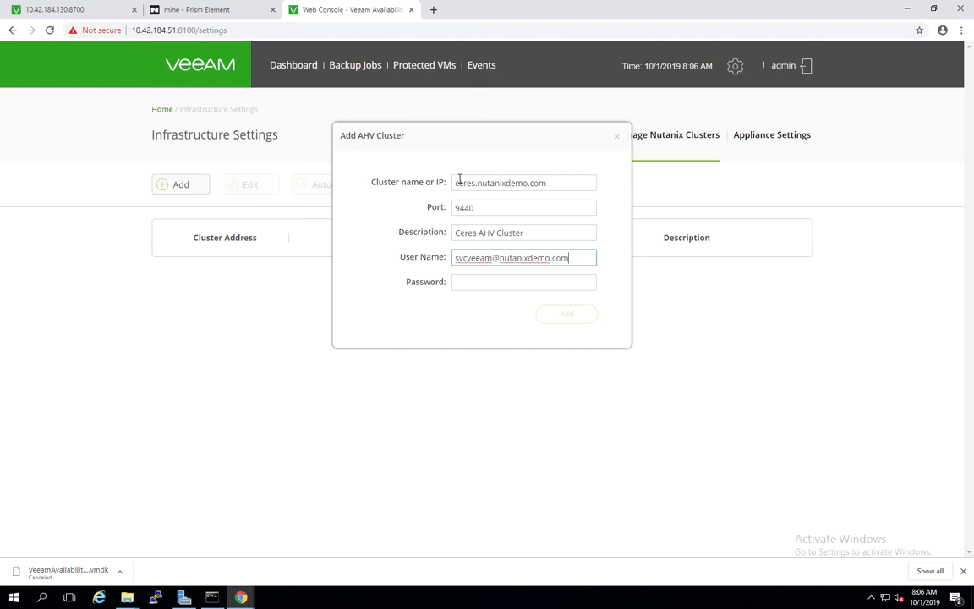
{"action": "type", "text": "••••••••"}
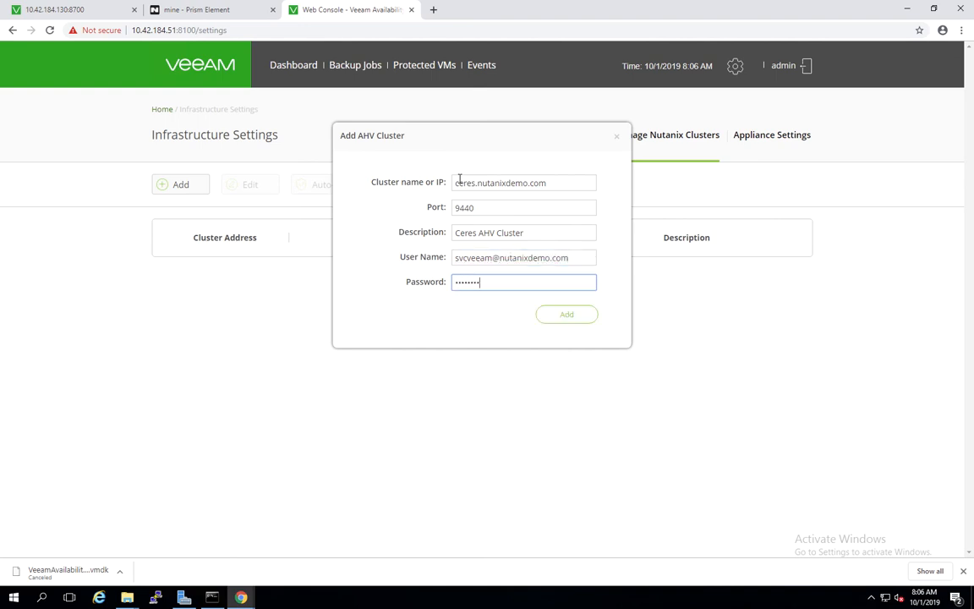
{"action": "left_click", "coordinate": [565, 313]}
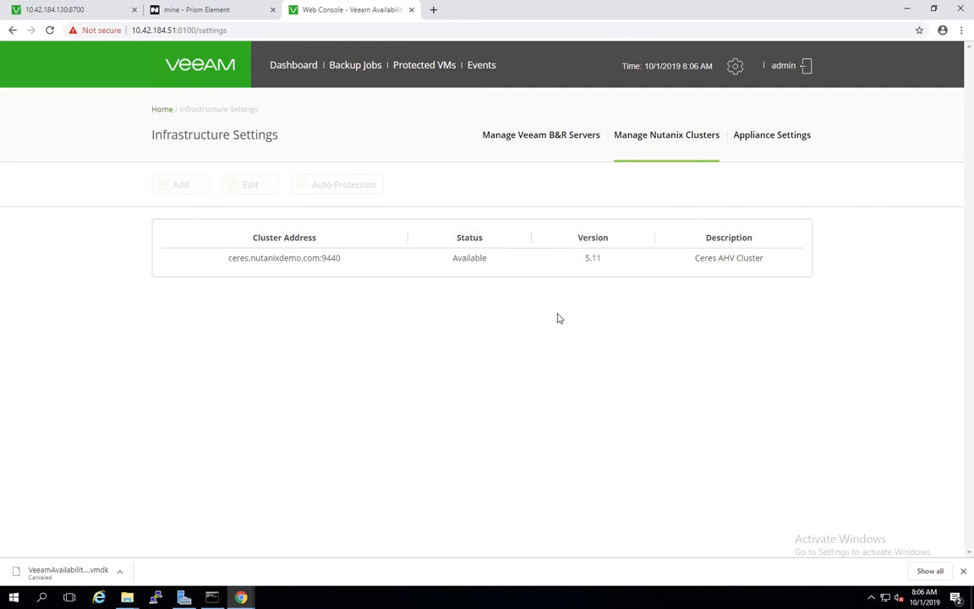
{"action": "mouse_move", "coordinate": [539, 153]}
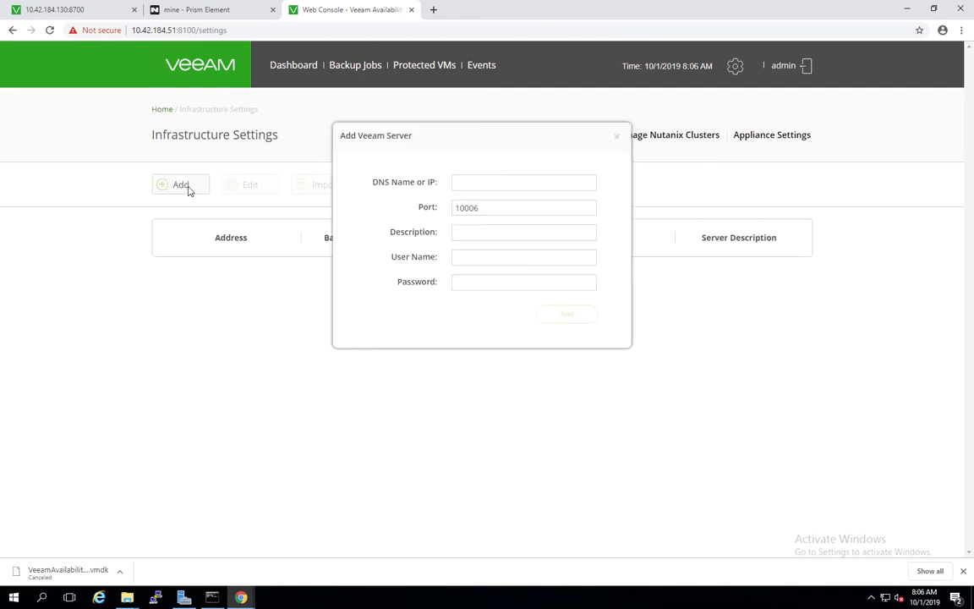
Add backup server 10.42.184.44, described Nutanix Mine VBR, with administrator credentials.
{"action": "type", "text": "10.42.184.44"}
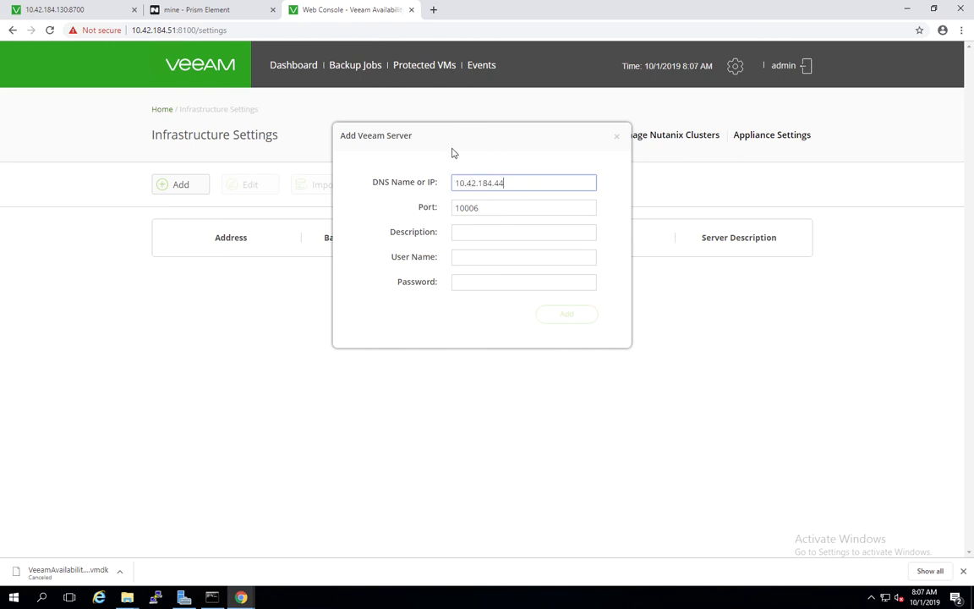
{"action": "left_click", "coordinate": [525, 232]}
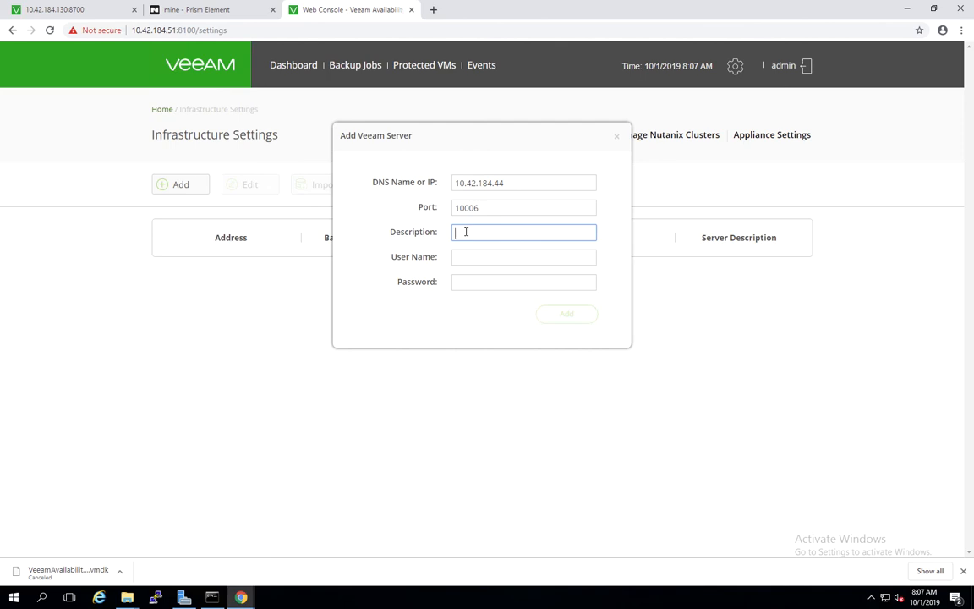
{"action": "type", "text": "Nutanix Mine VBR"}
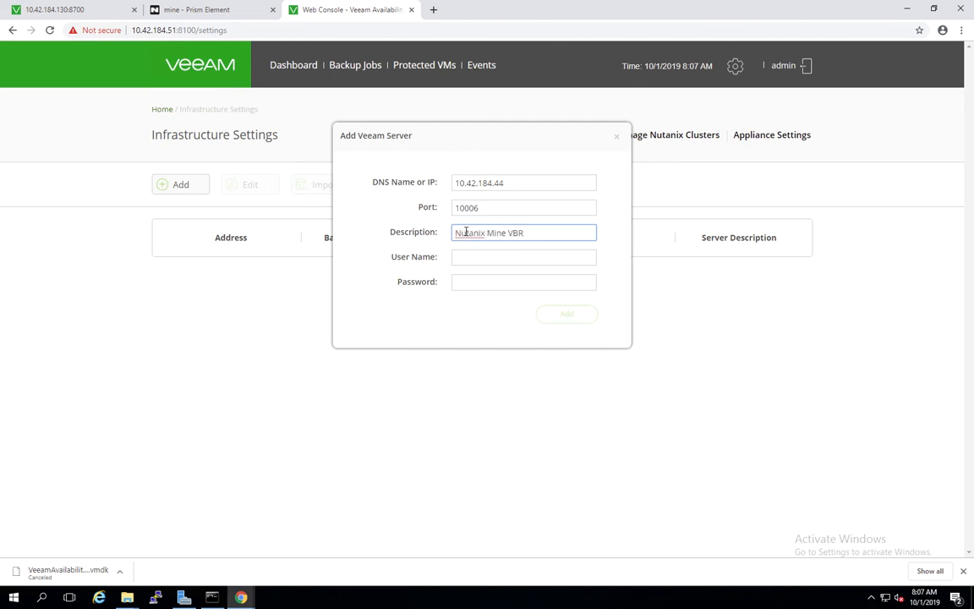
{"action": "left_click", "coordinate": [524, 257]}
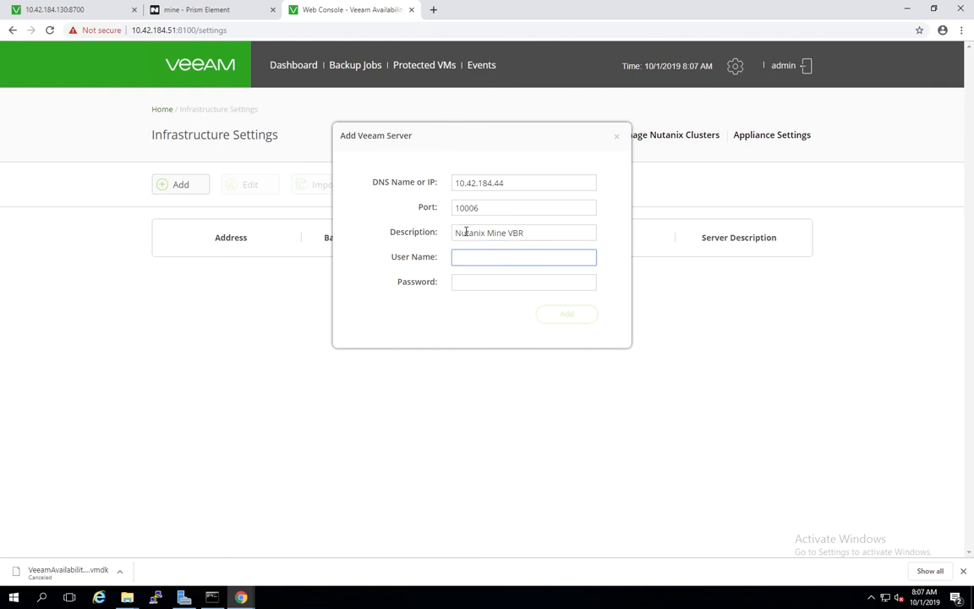
{"action": "type", "text": "administrator"}
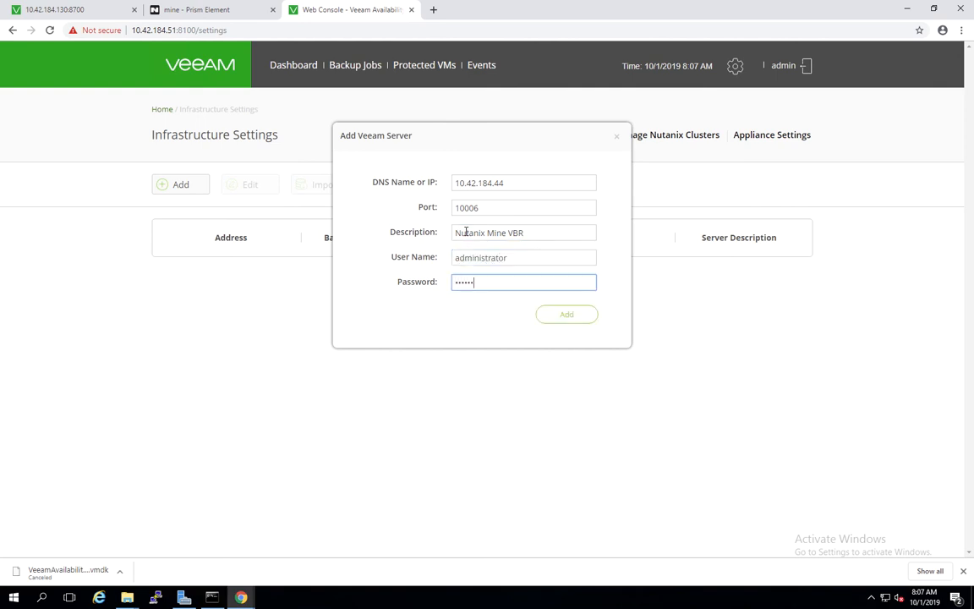
{"action": "left_click", "coordinate": [567, 313]}
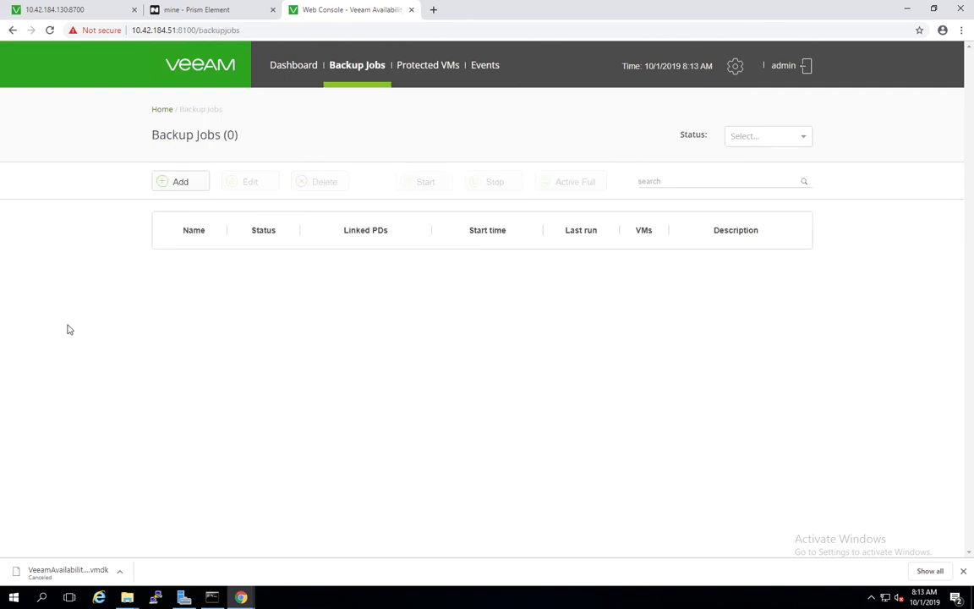
Create a new backup job named Backup AHV VMs with a Backup Nutanix description.
{"action": "left_click", "coordinate": [179, 181]}
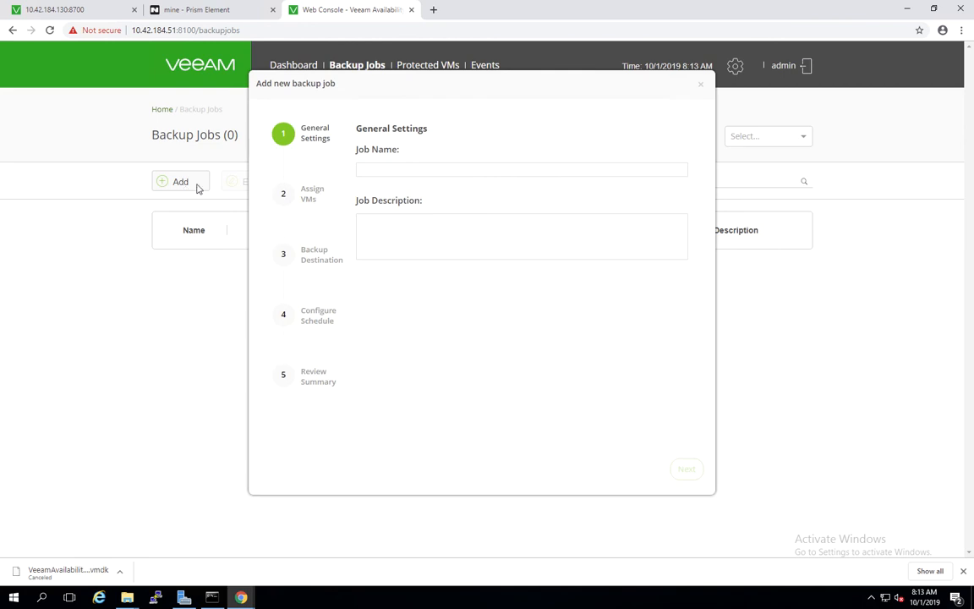
{"action": "type", "text": "Backup AHV VM"}
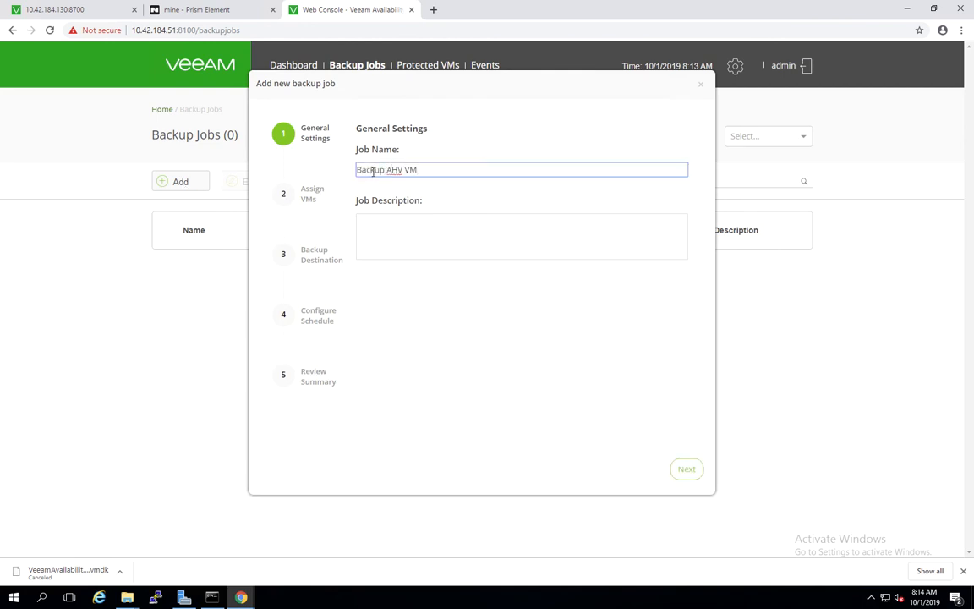
{"action": "type", "text": "Backup Nutanix"}
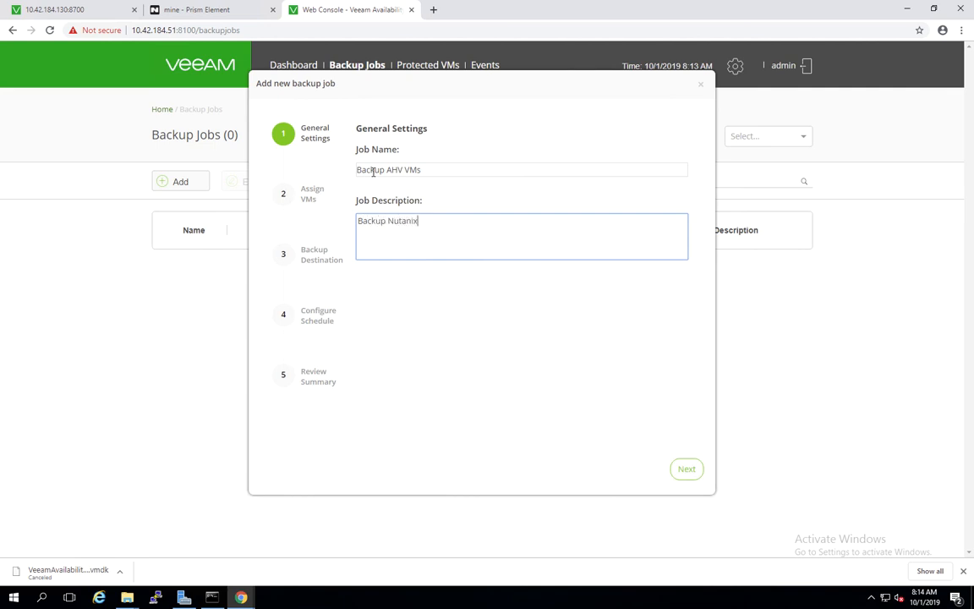
{"action": "left_click", "coordinate": [687, 468]}
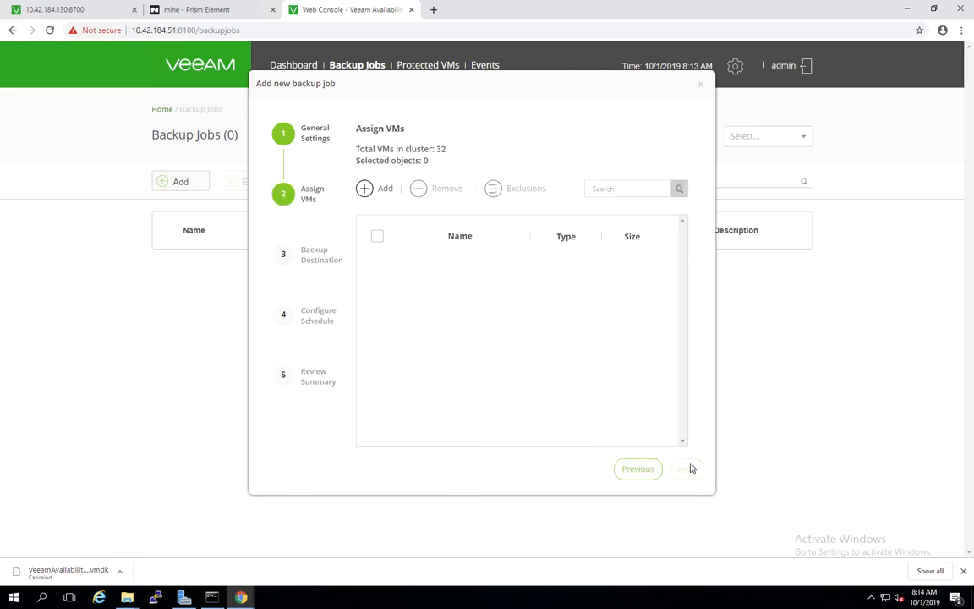
Include the BackMeUpPlz VM from the ceres cluster, schedule daily runs, and run the job on Finish.
{"action": "left_click", "coordinate": [372, 188]}
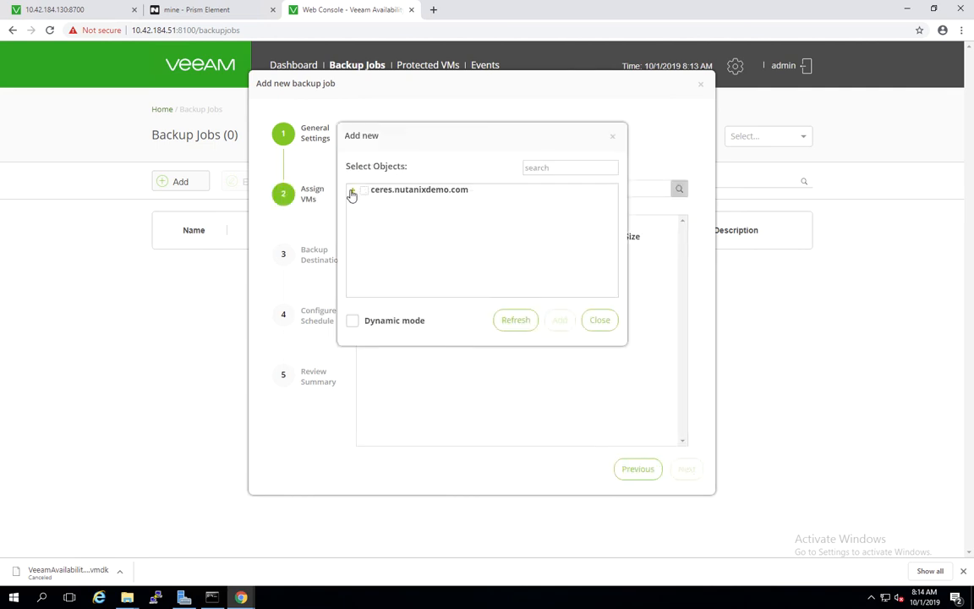
{"action": "left_click", "coordinate": [352, 189]}
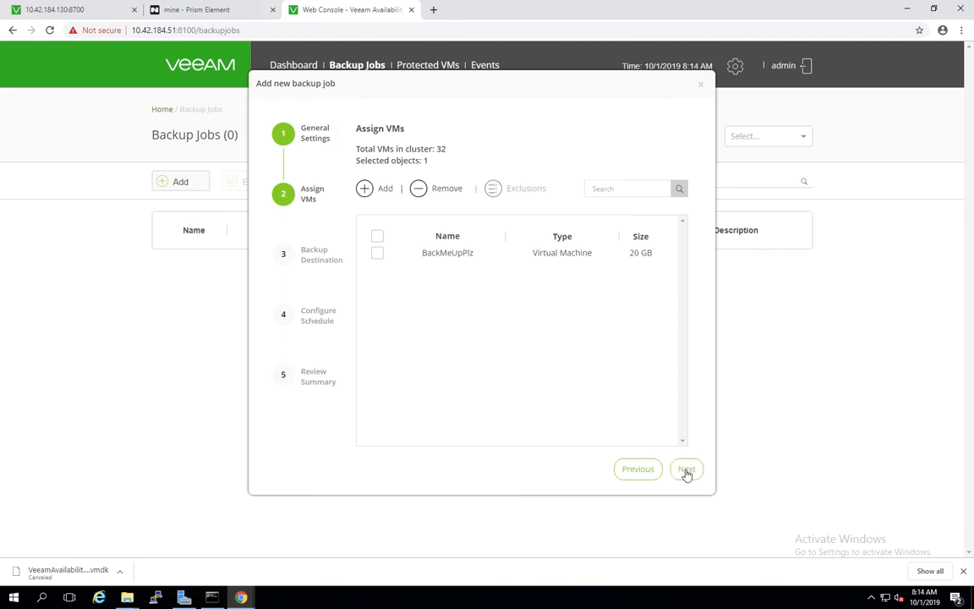
{"action": "left_click", "coordinate": [687, 471]}
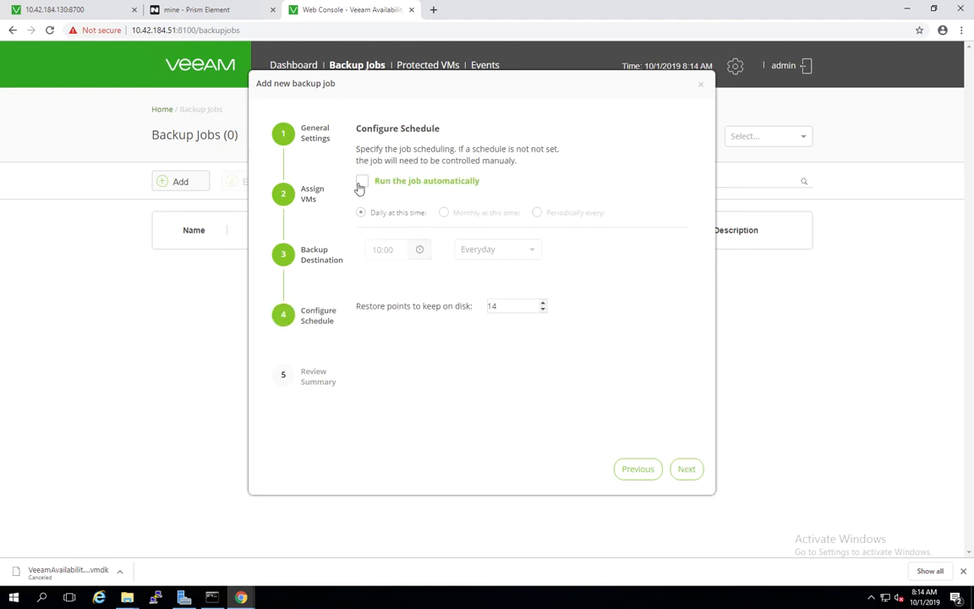
{"action": "left_click", "coordinate": [362, 179]}
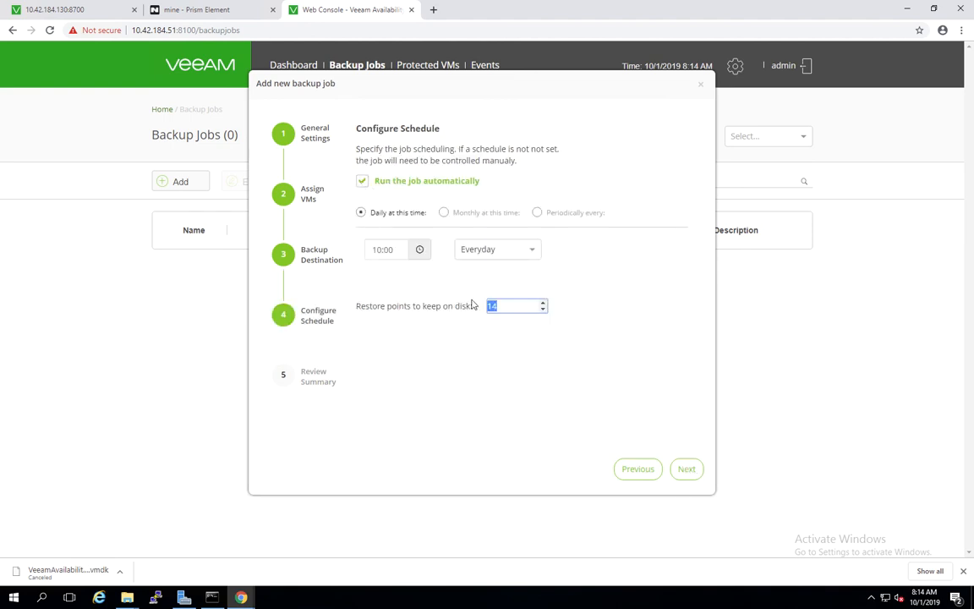
{"action": "left_click", "coordinate": [687, 469]}
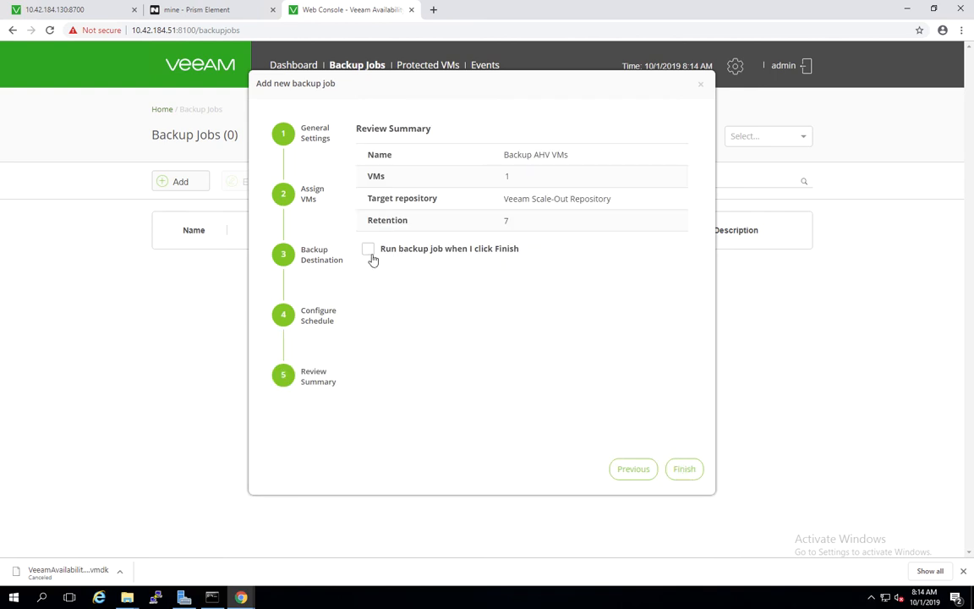
{"action": "left_click", "coordinate": [683, 469]}
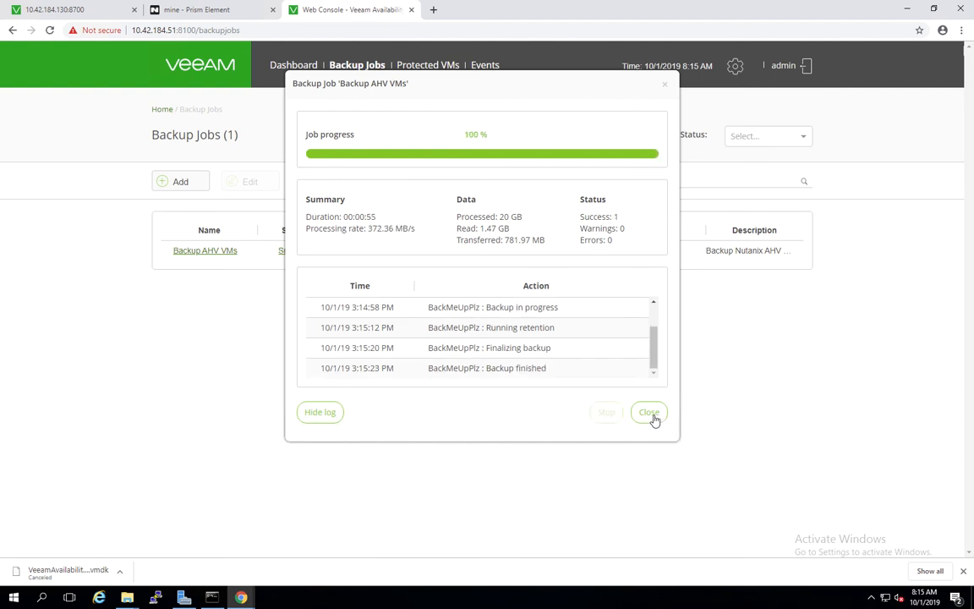
Close the completed Backup AHV VMs job and return to the Dashboard.
{"action": "left_click", "coordinate": [650, 413]}
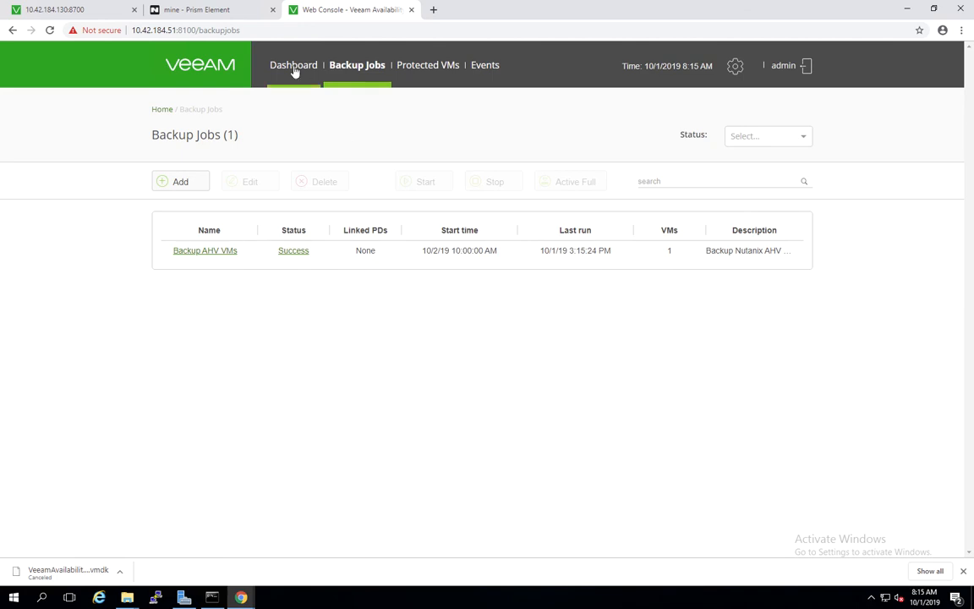
{"action": "left_click", "coordinate": [294, 64]}
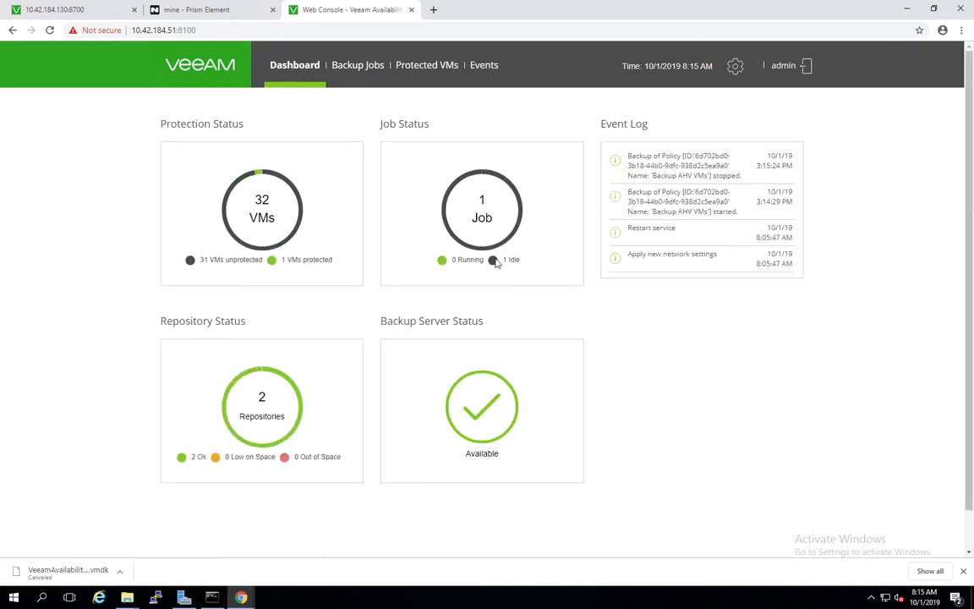